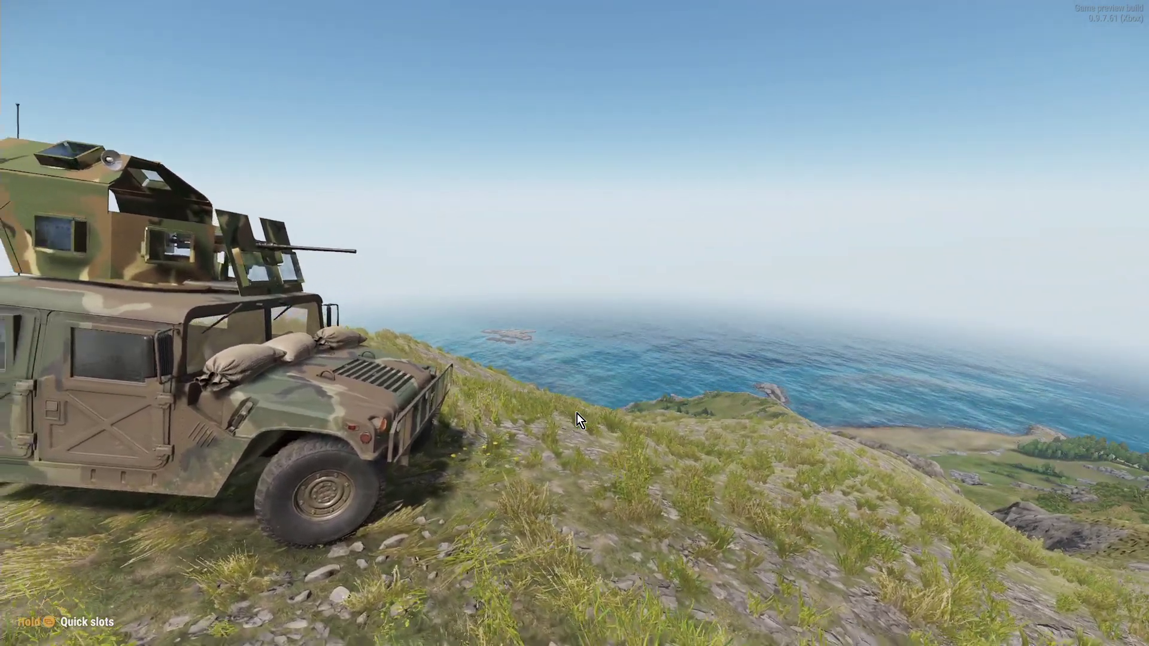
- Pause Arma Reforger and switch over to the Nitrado server dashboard
scroll("right", 3)
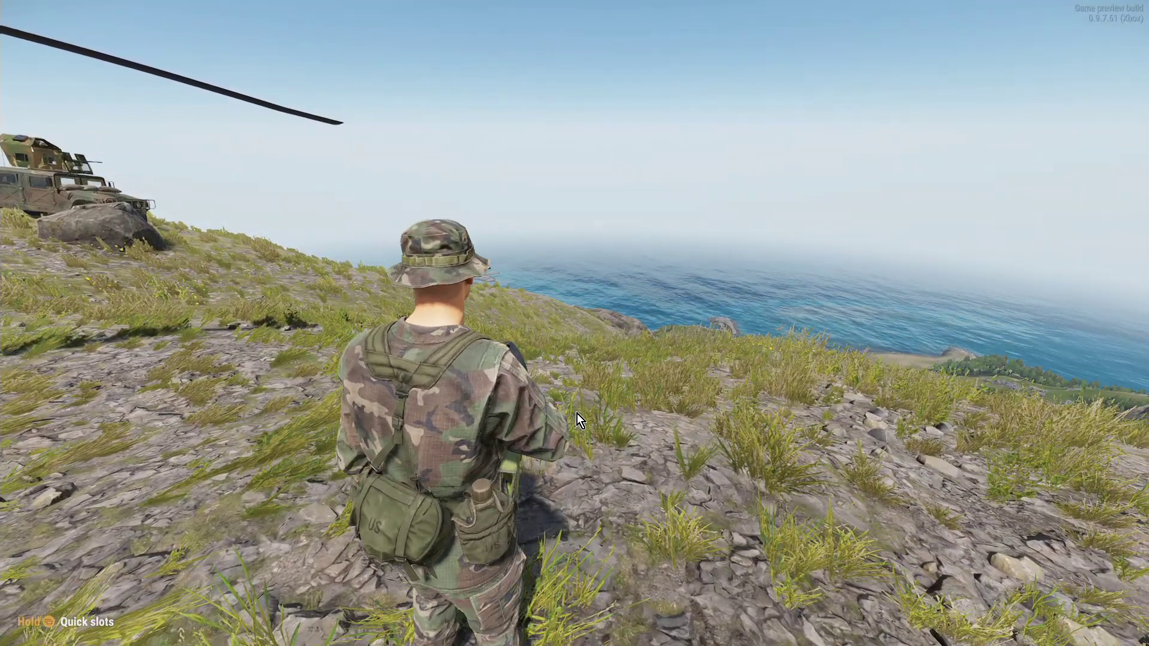
key("Escape")
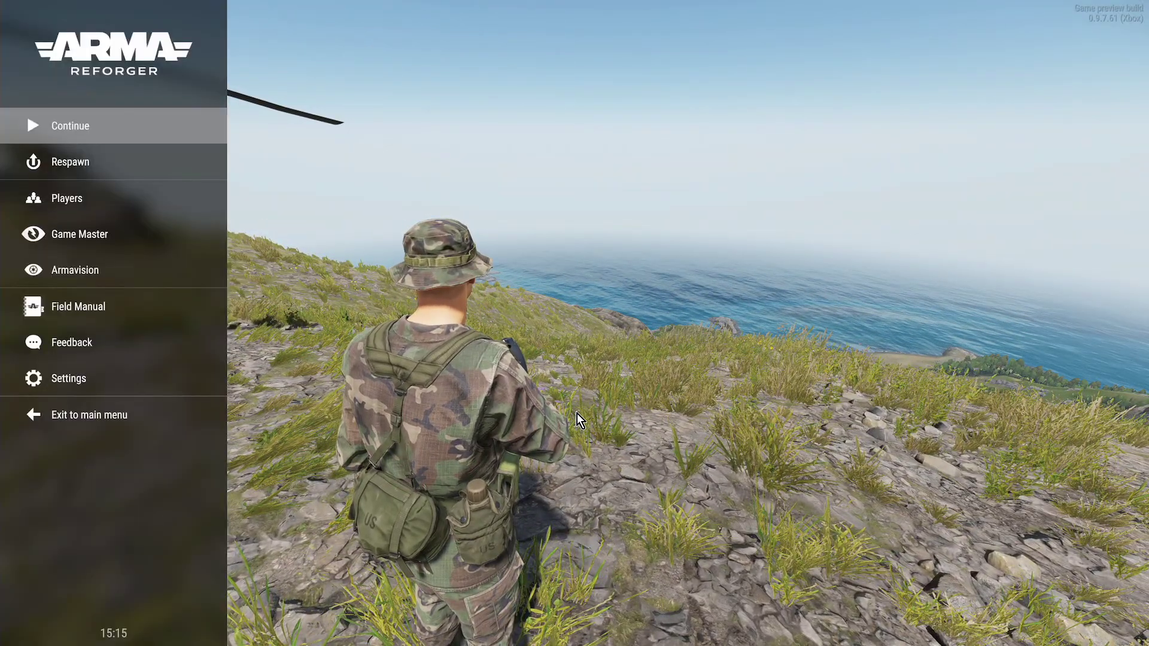
left_click(80, 235)
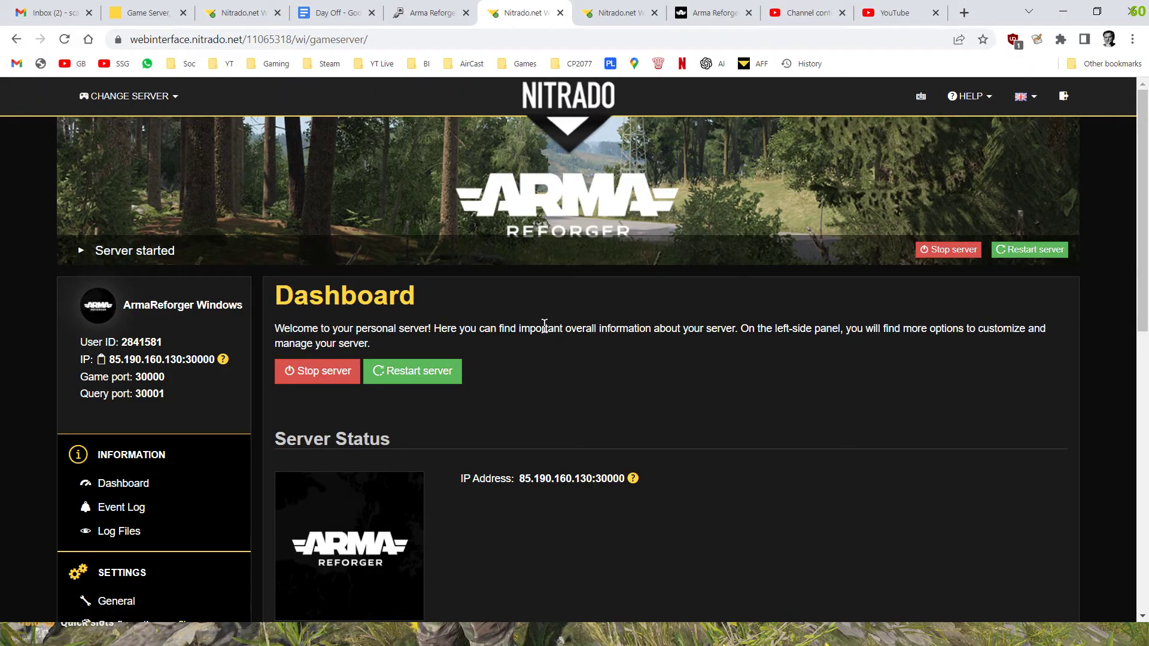
mouse_move(604, 249)
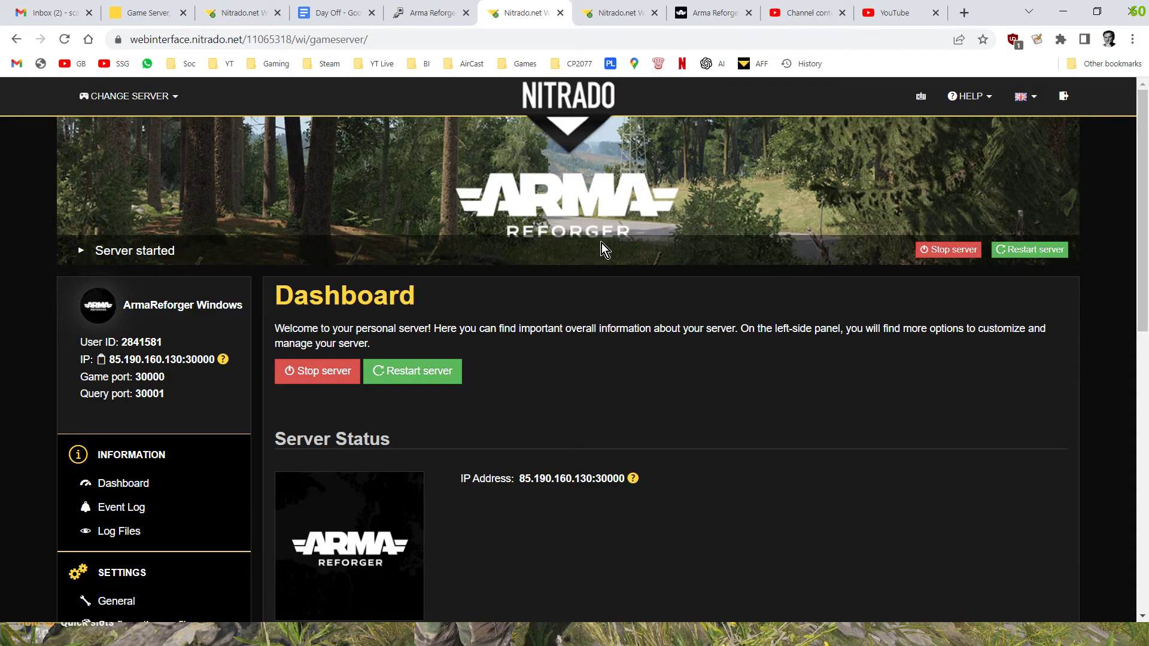
- Show the server's General settings page with name, scenario and FPS options
scroll("down", 3)
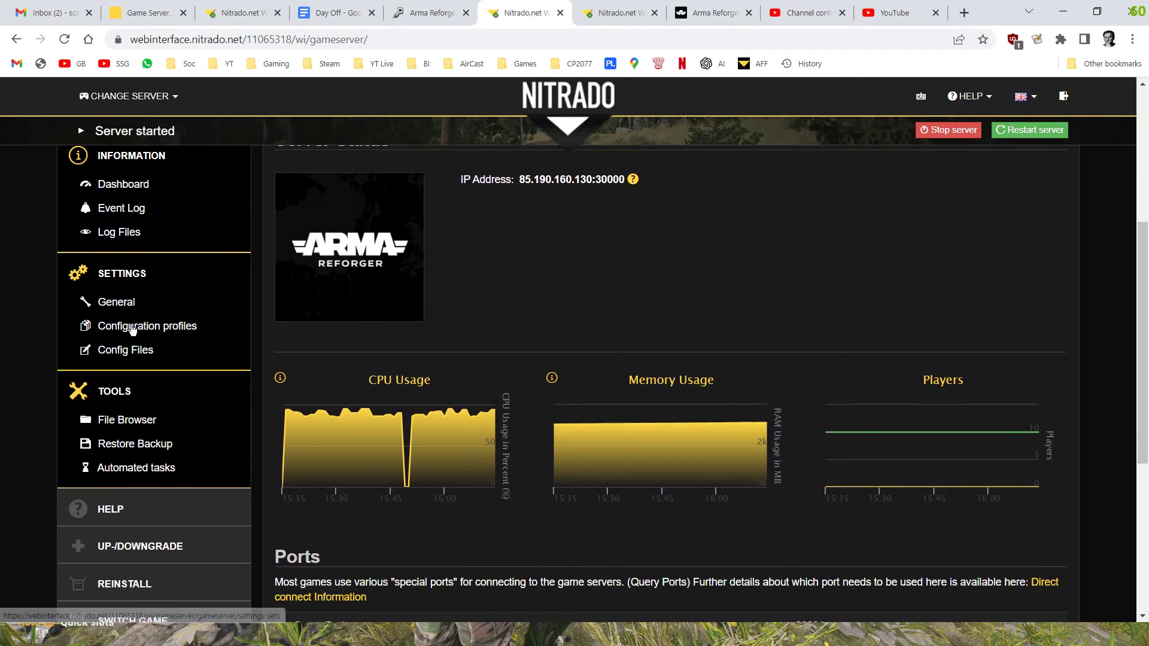
left_click(148, 325)
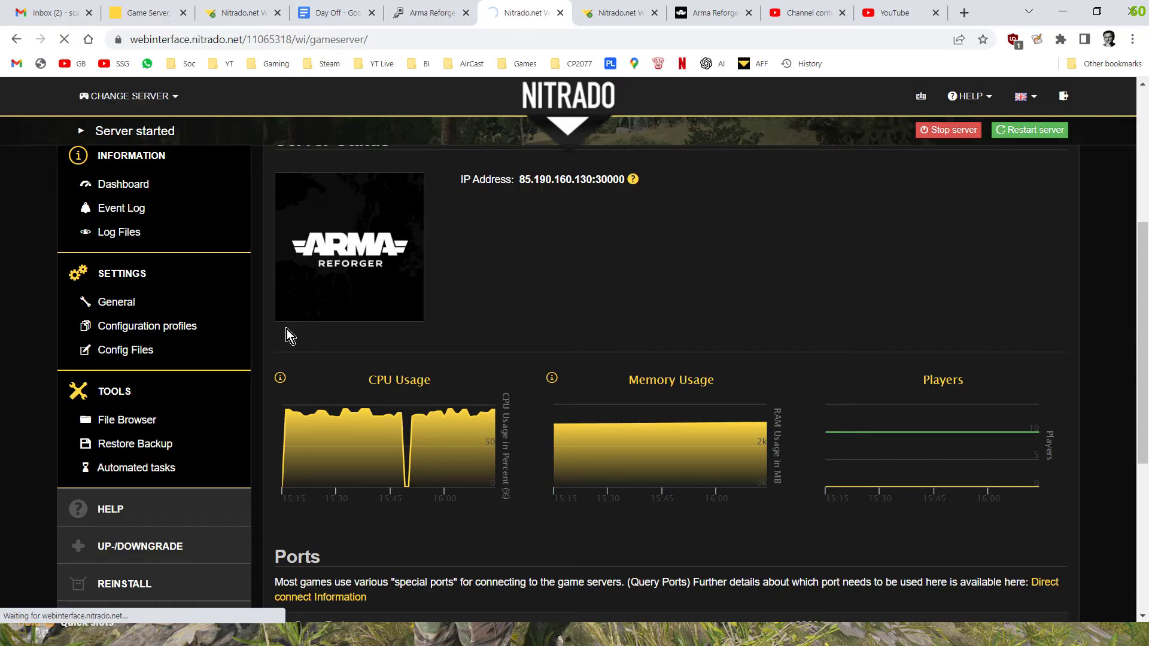
left_click(116, 302)
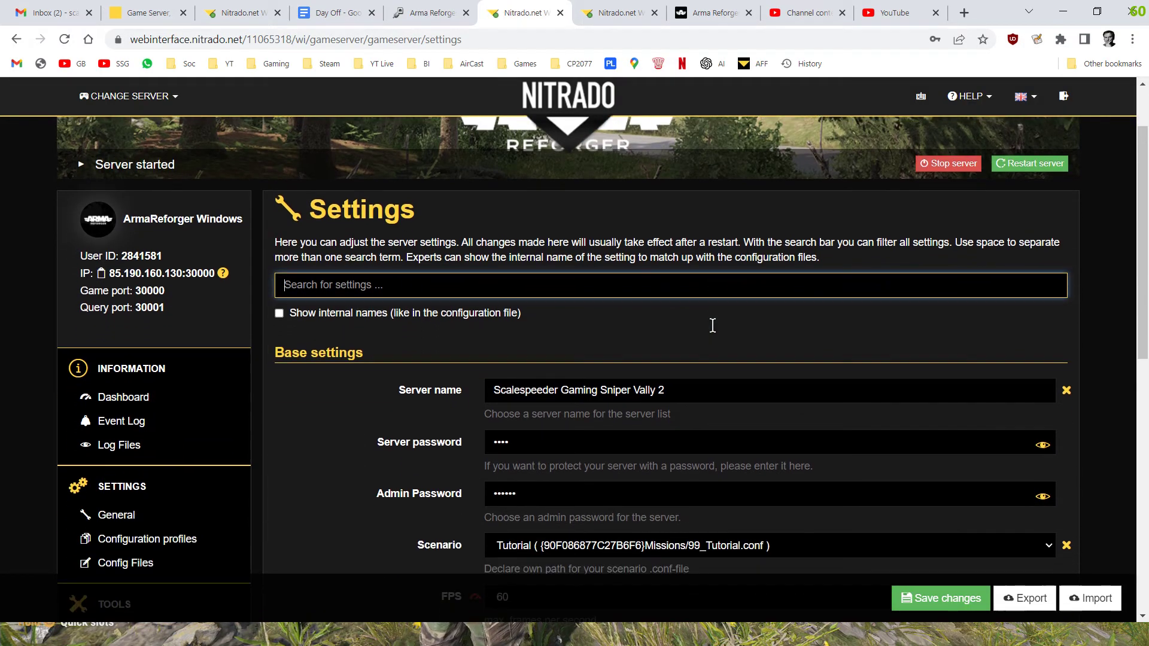
scroll("down", 3)
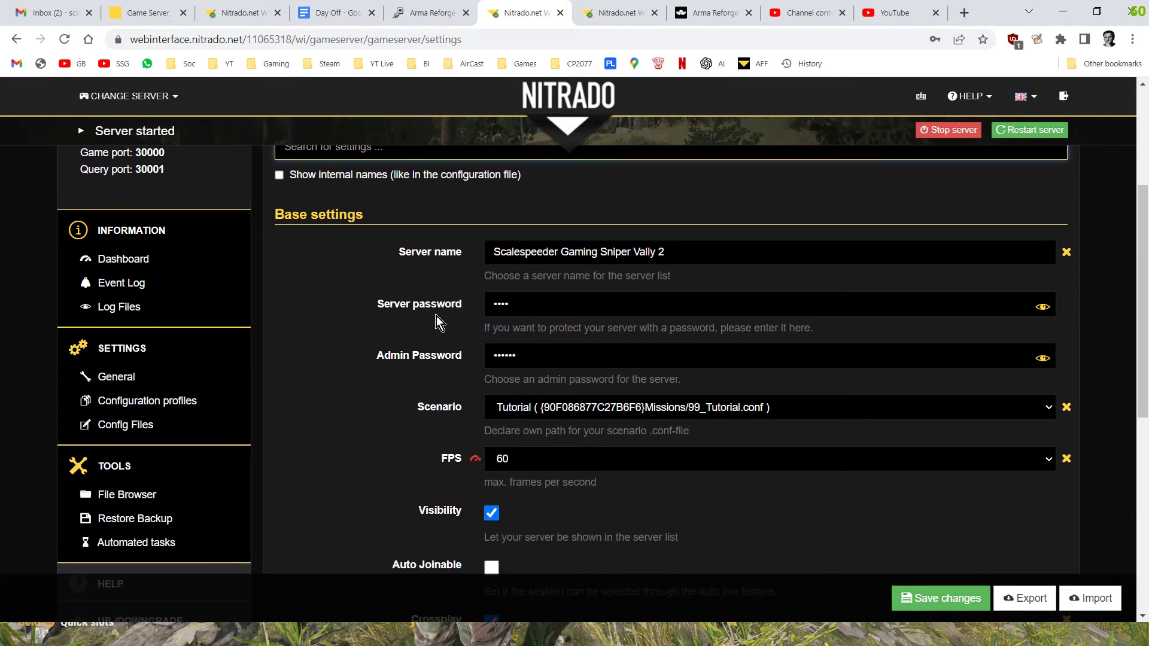
scroll("down", 3)
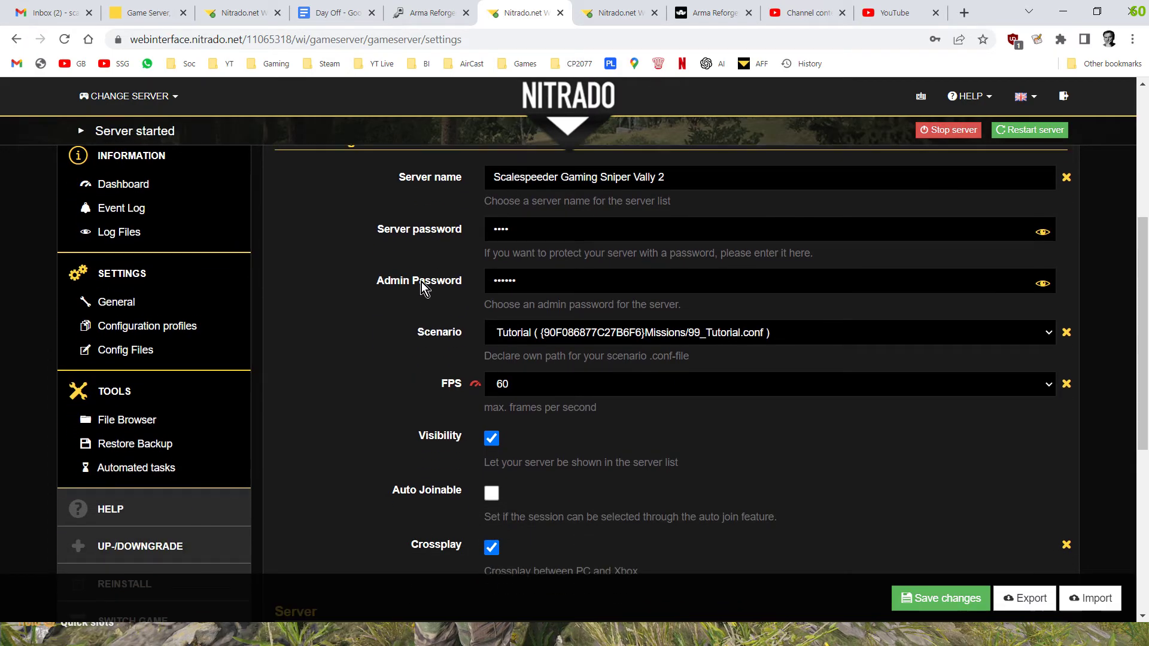
mouse_move(422, 285)
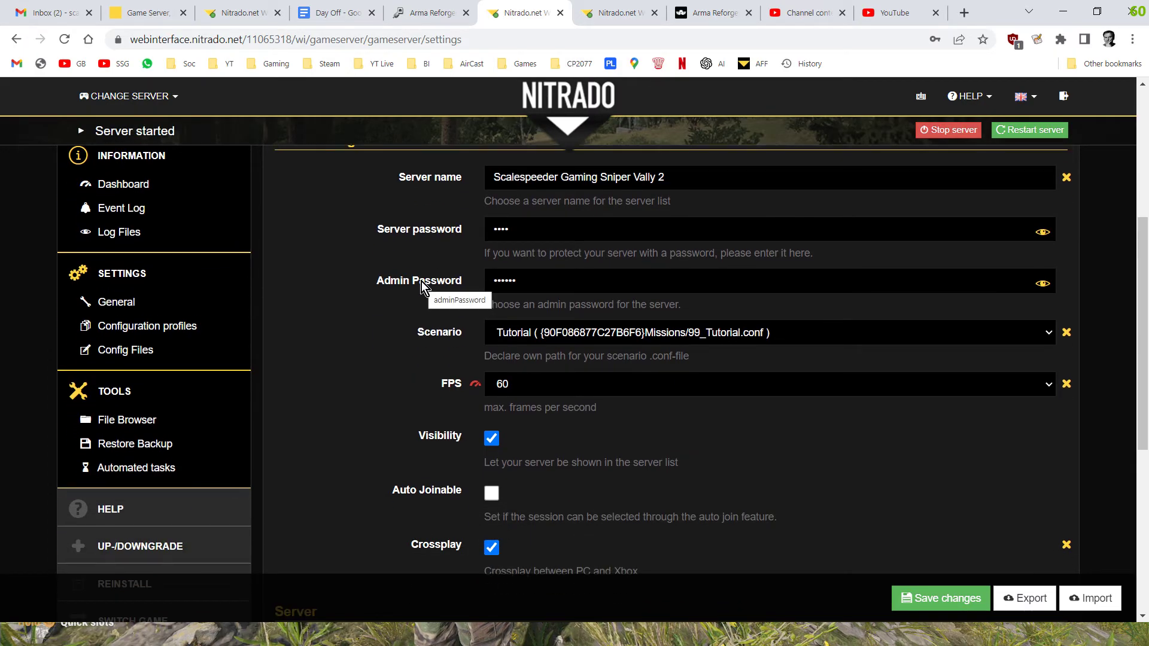
- Review the remaining base settings such as crossplay and view distance further down the page
scroll("down", 3)
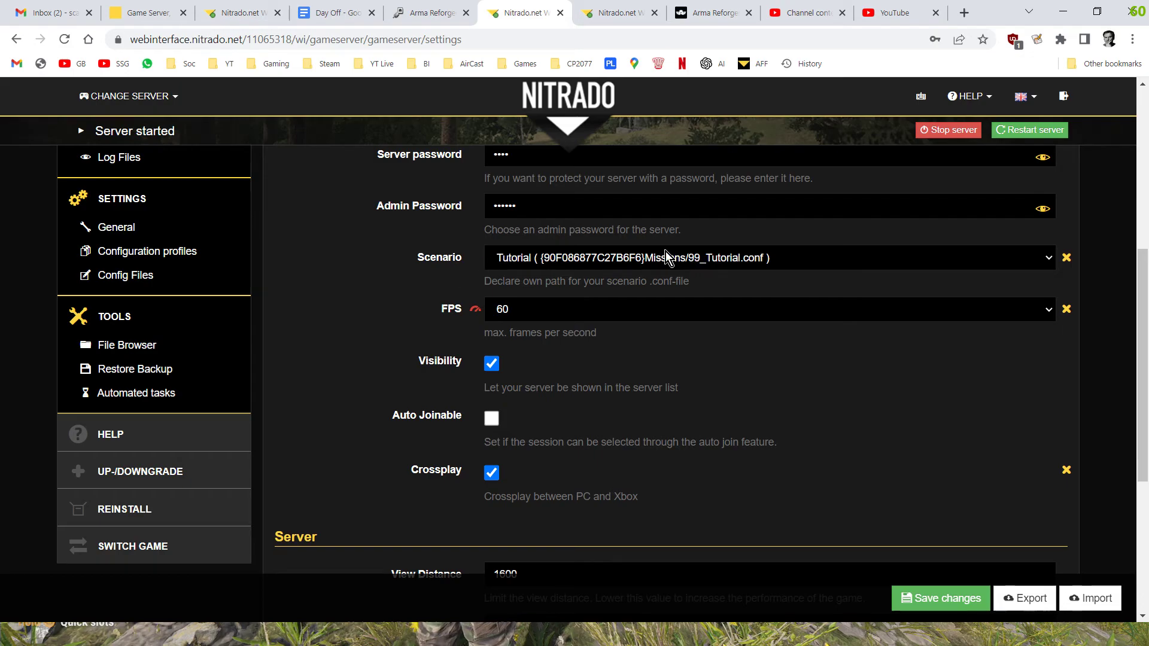
mouse_move(515, 275)
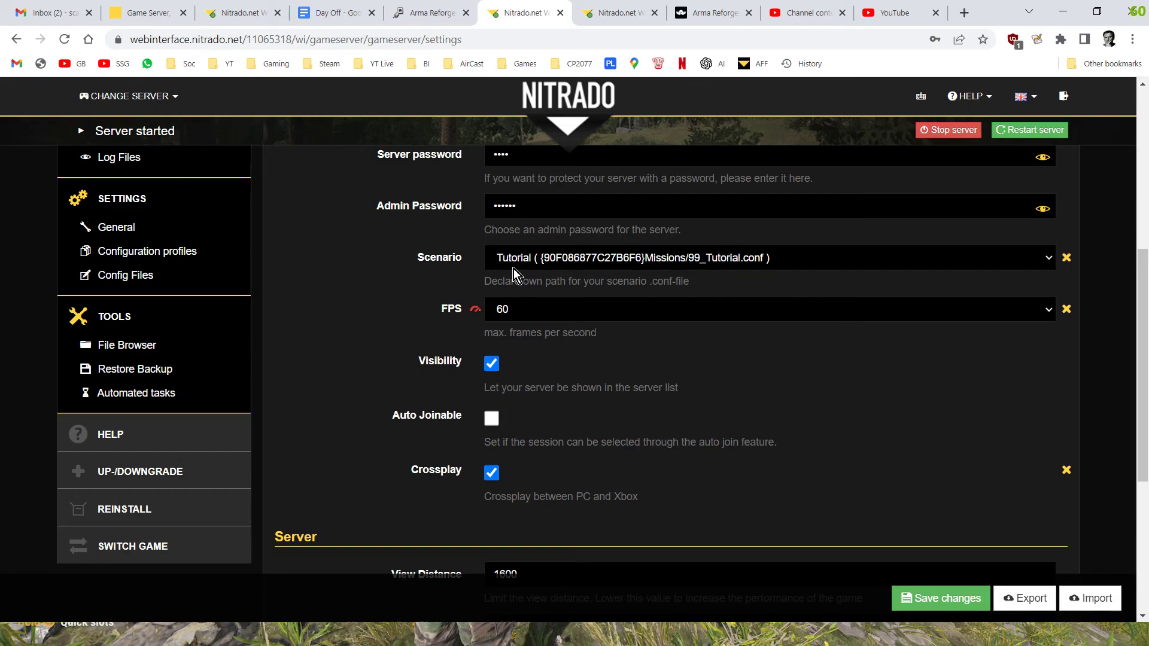
mouse_move(398, 303)
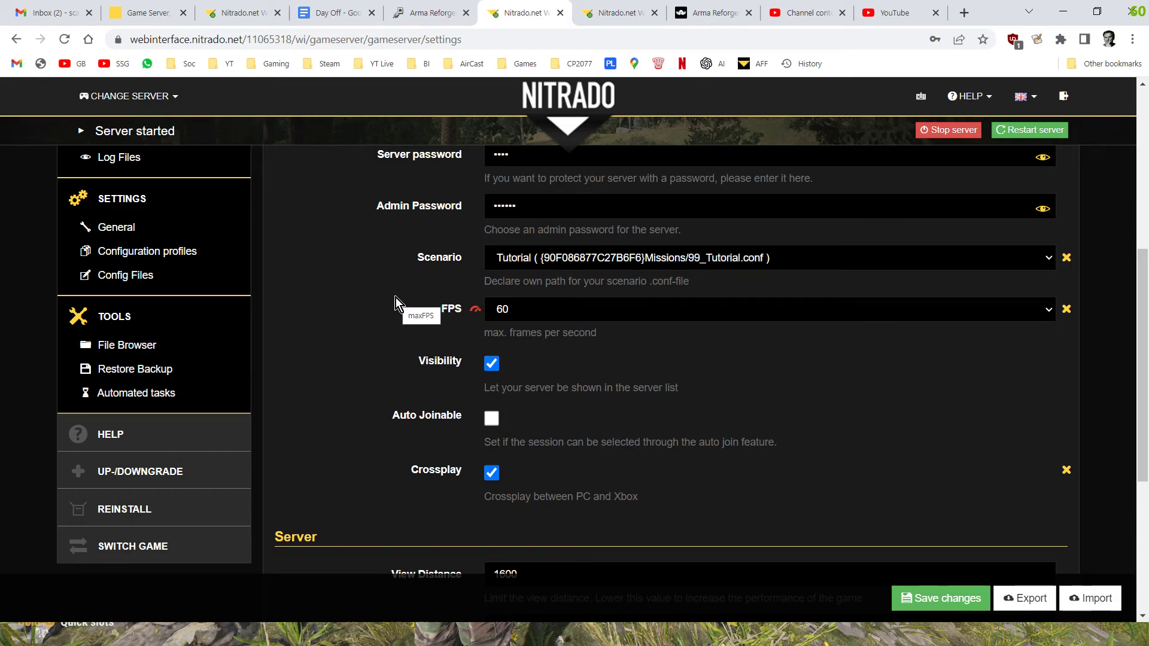
scroll("down", 3)
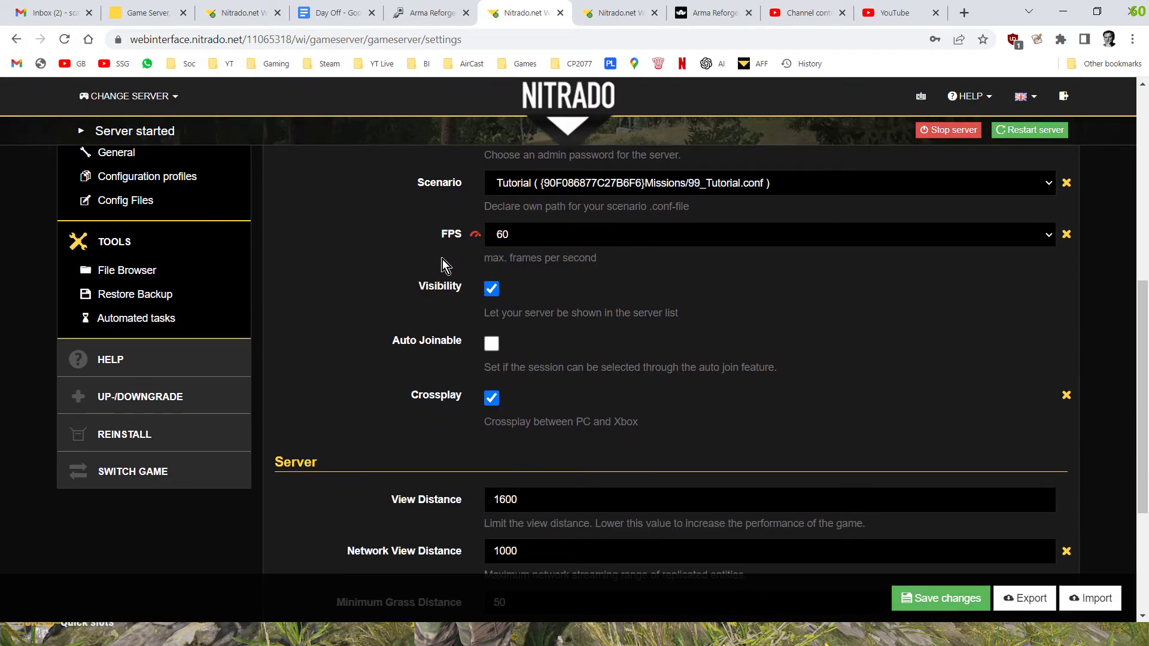
scroll("down", 3)
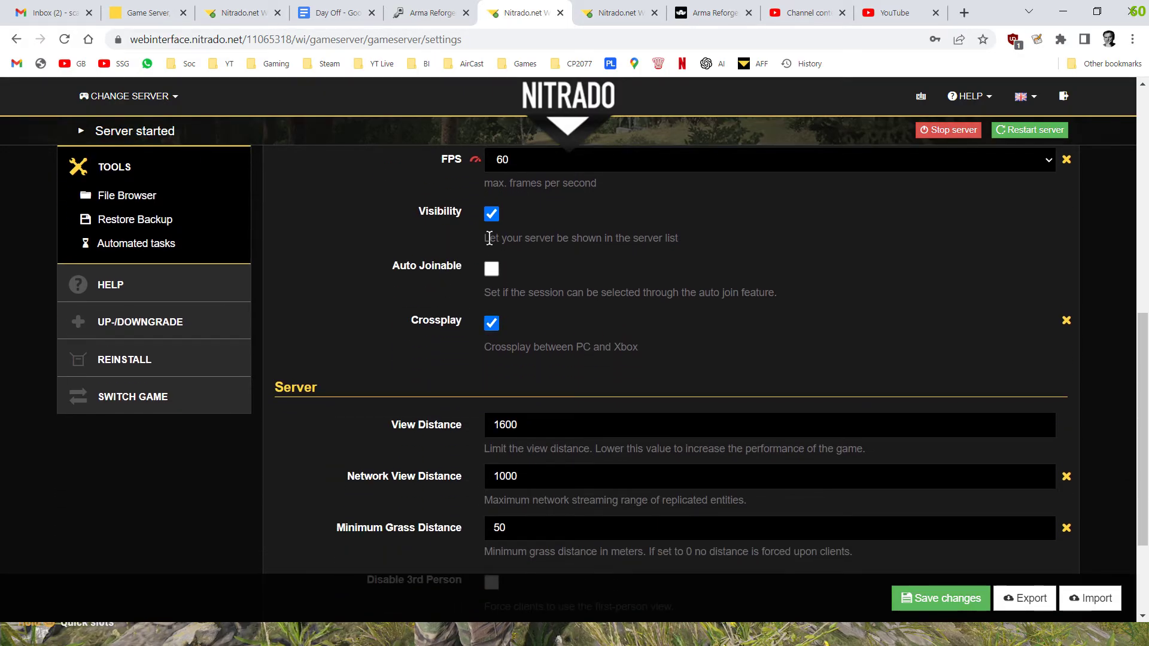
scroll("down", 3)
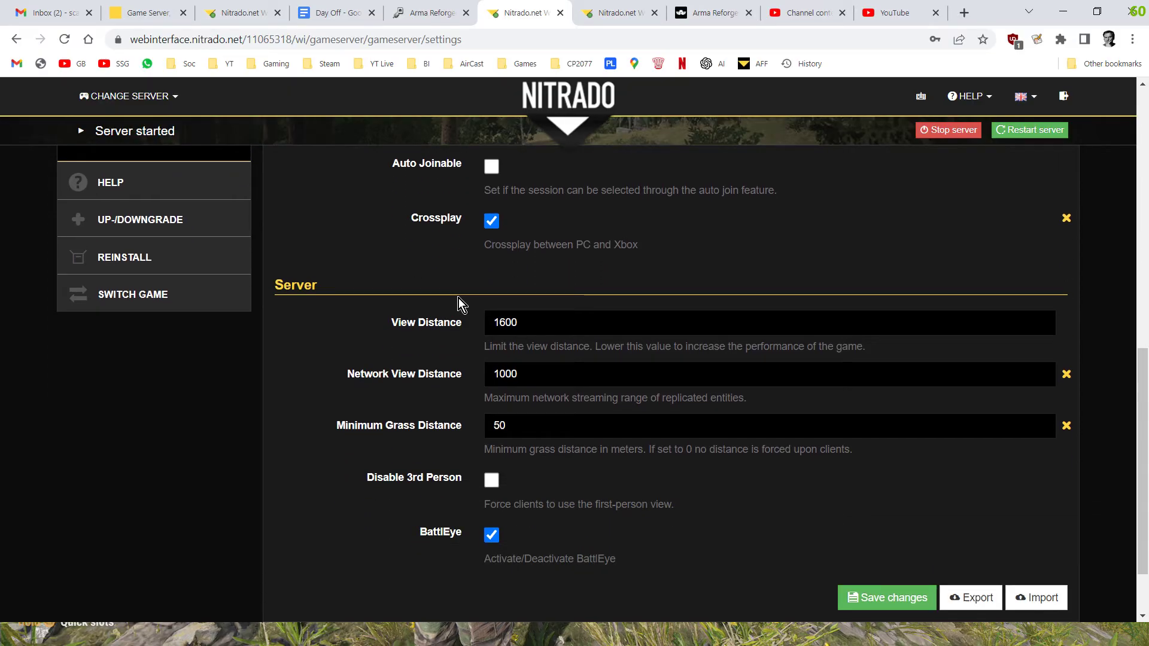
scroll("down", 3)
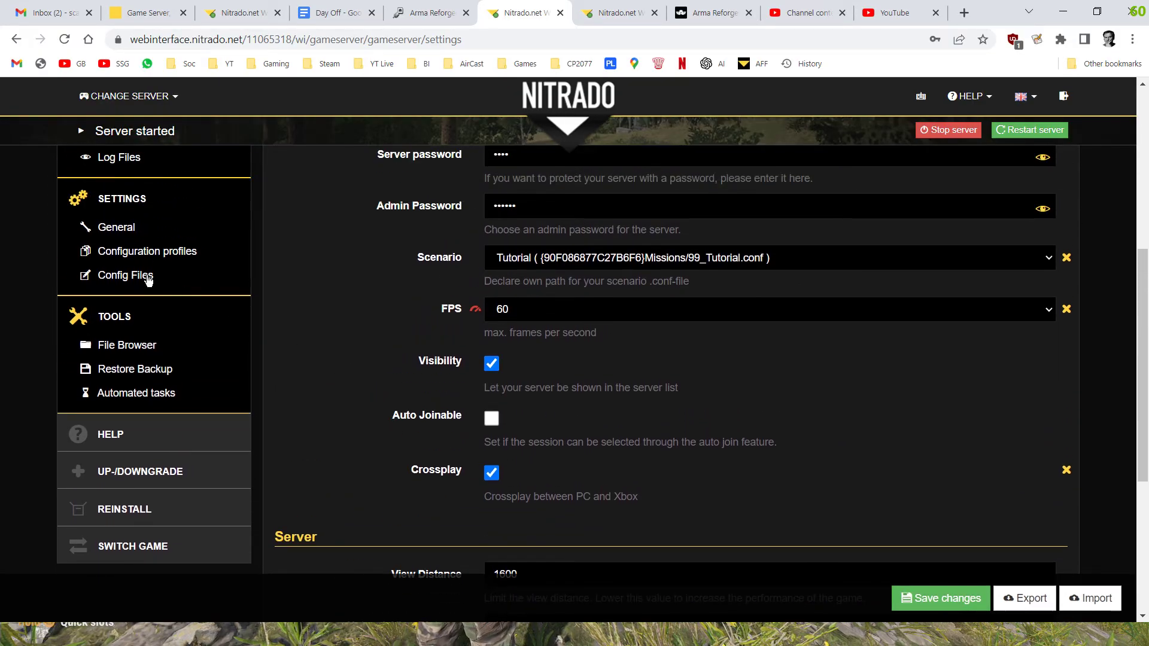
- Load config.json in the Config Files editor and reach its "mods" array
left_click(124, 275)
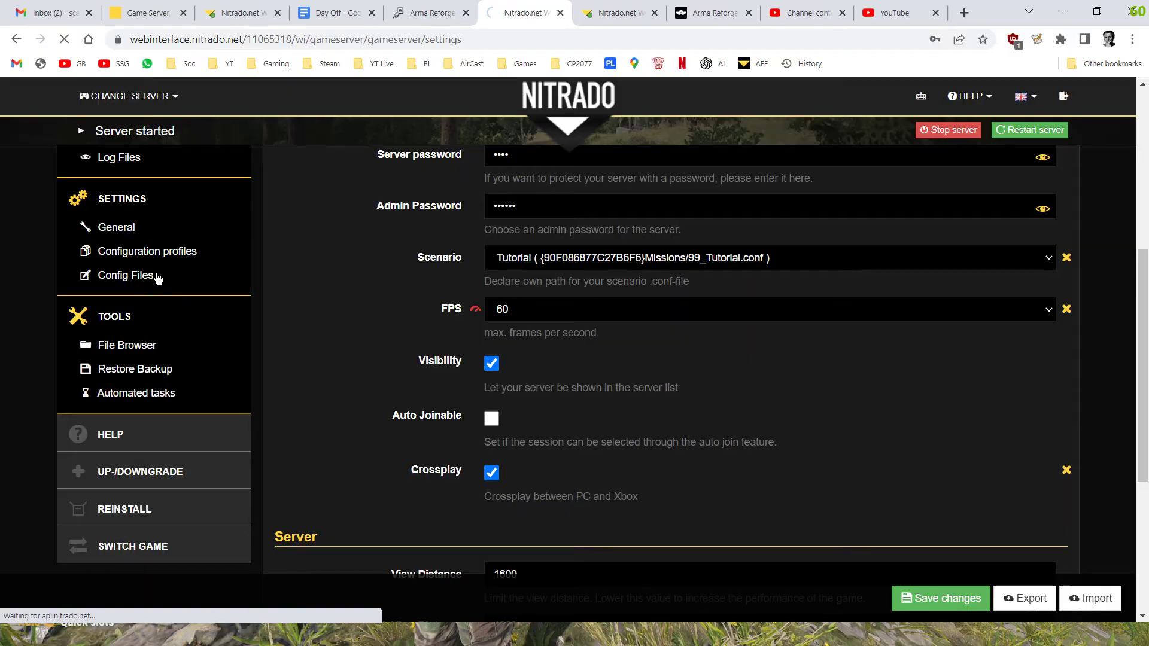
left_click(124, 275)
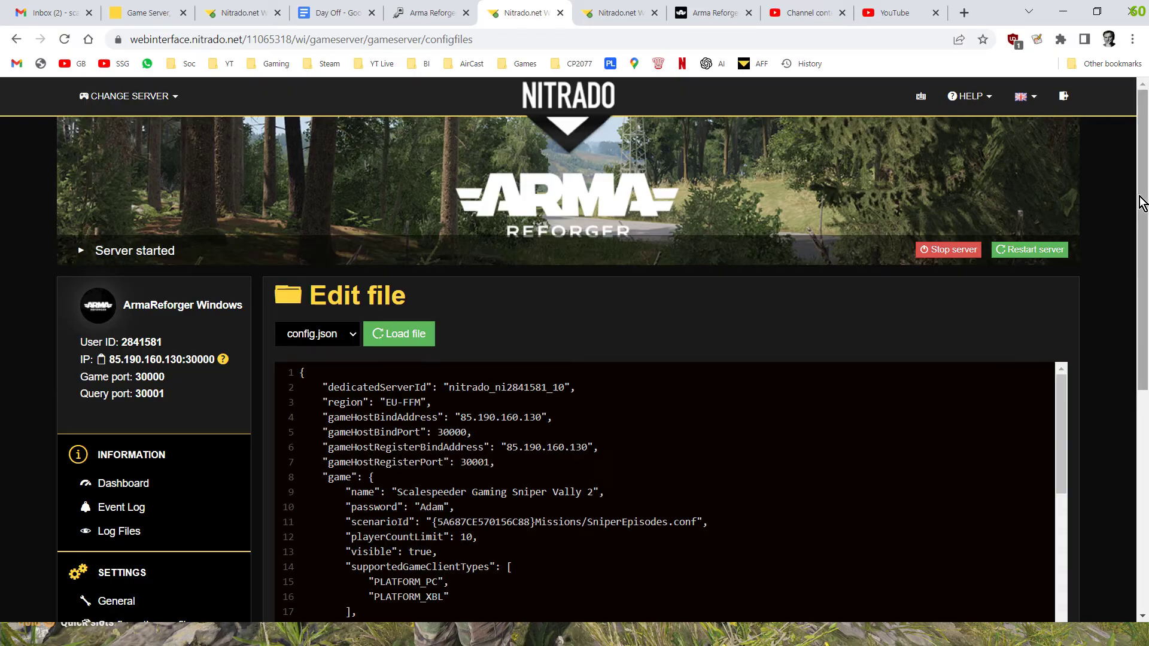
scroll("down", 3)
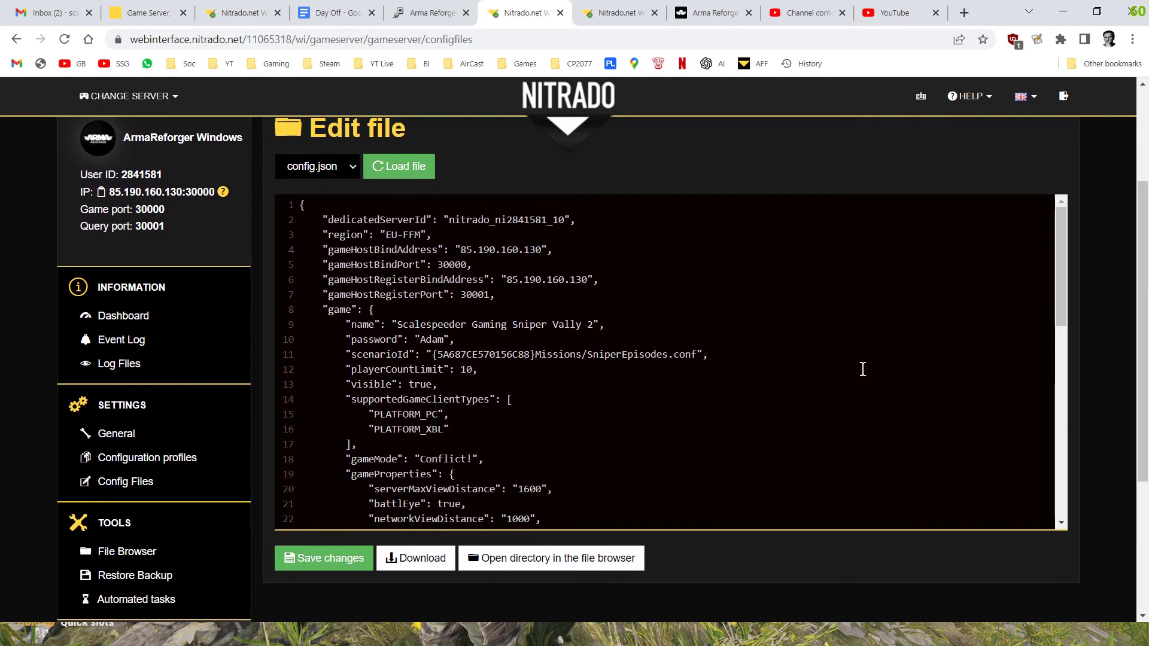
scroll("down", 3)
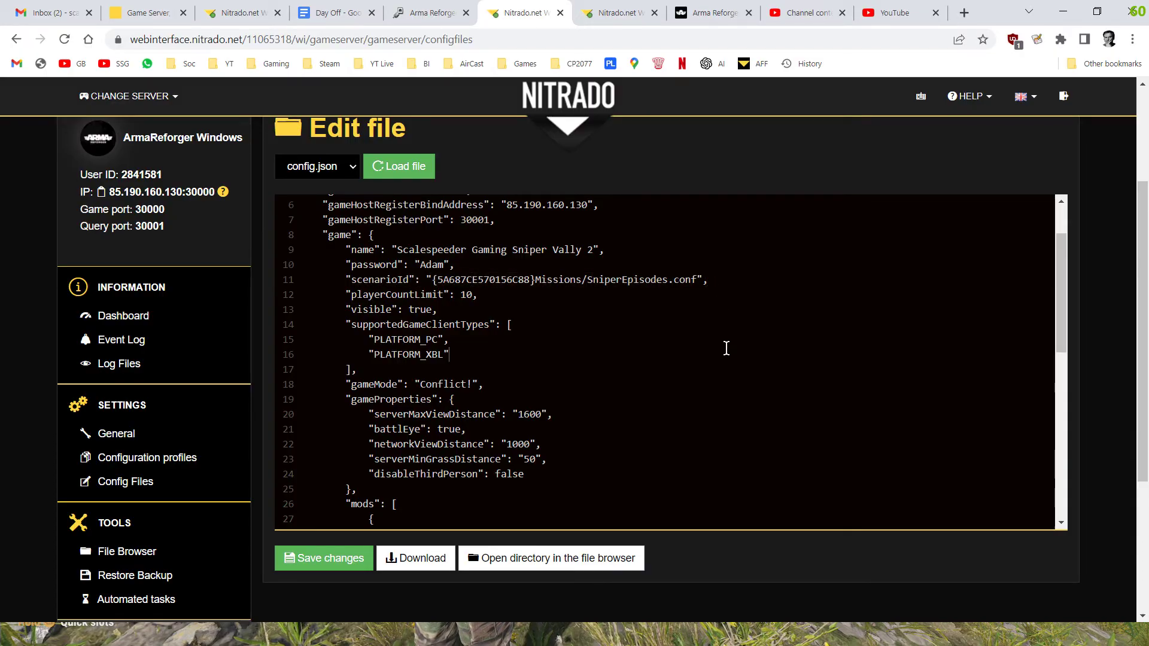
scroll("down", 3)
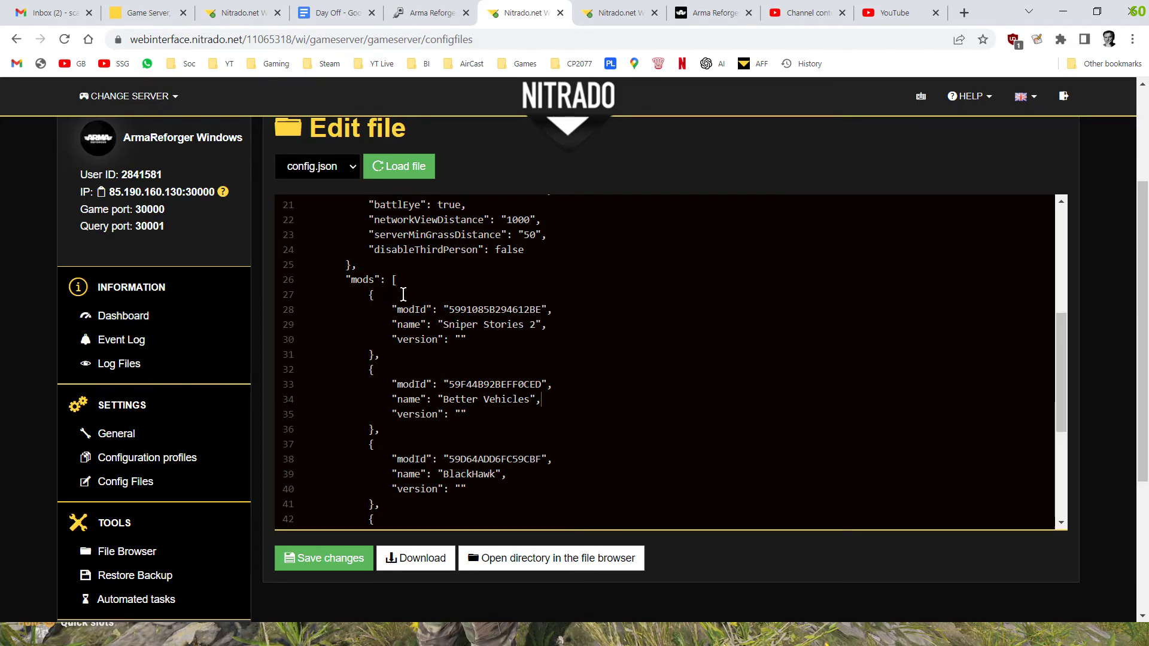
scroll("down", 3)
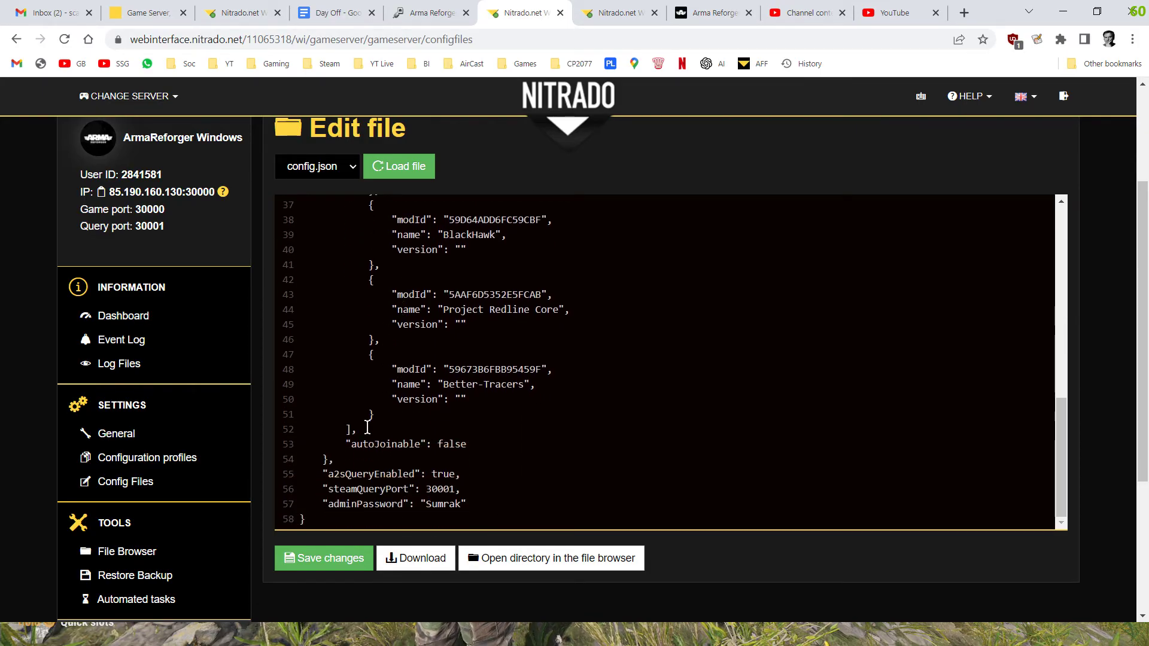
scroll("up", 3)
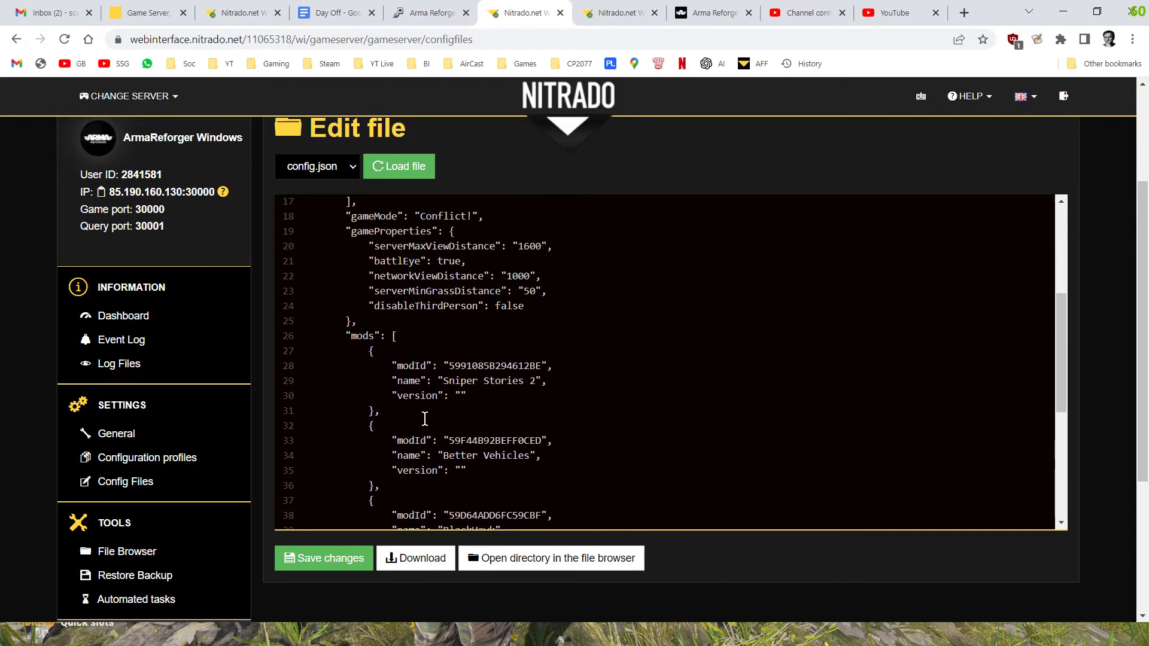
- Review the Sniper Stories 2 and Better Vehicles mod entries, then switch to the Workshop page
left_click_drag(370, 354, 379, 414)
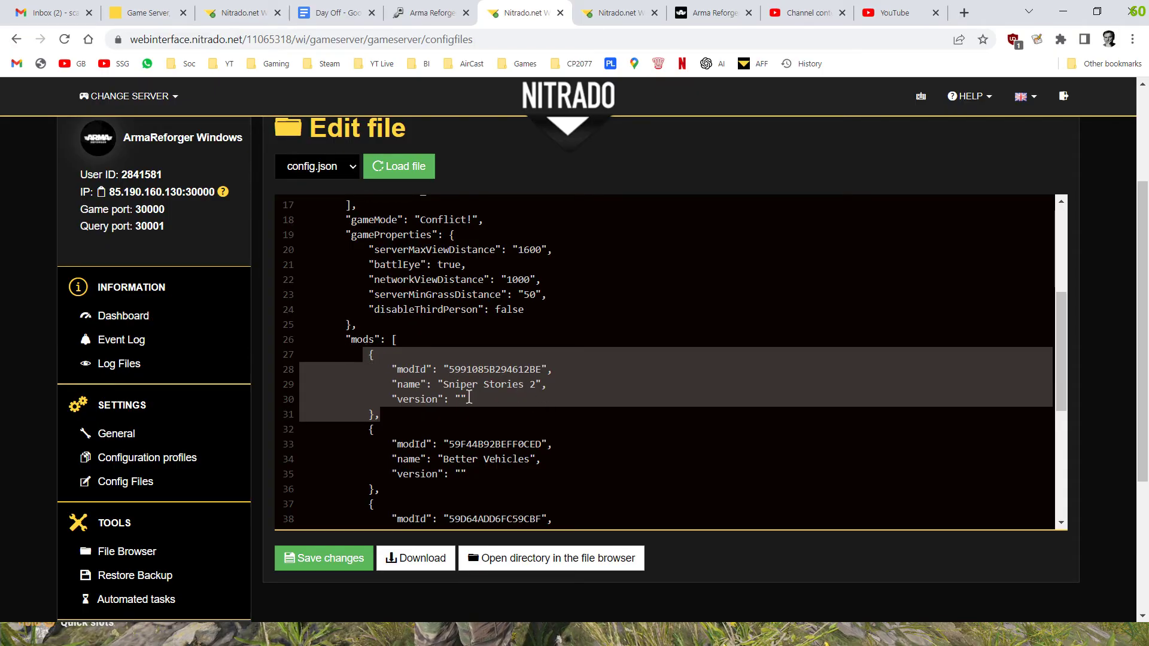
left_click(476, 354)
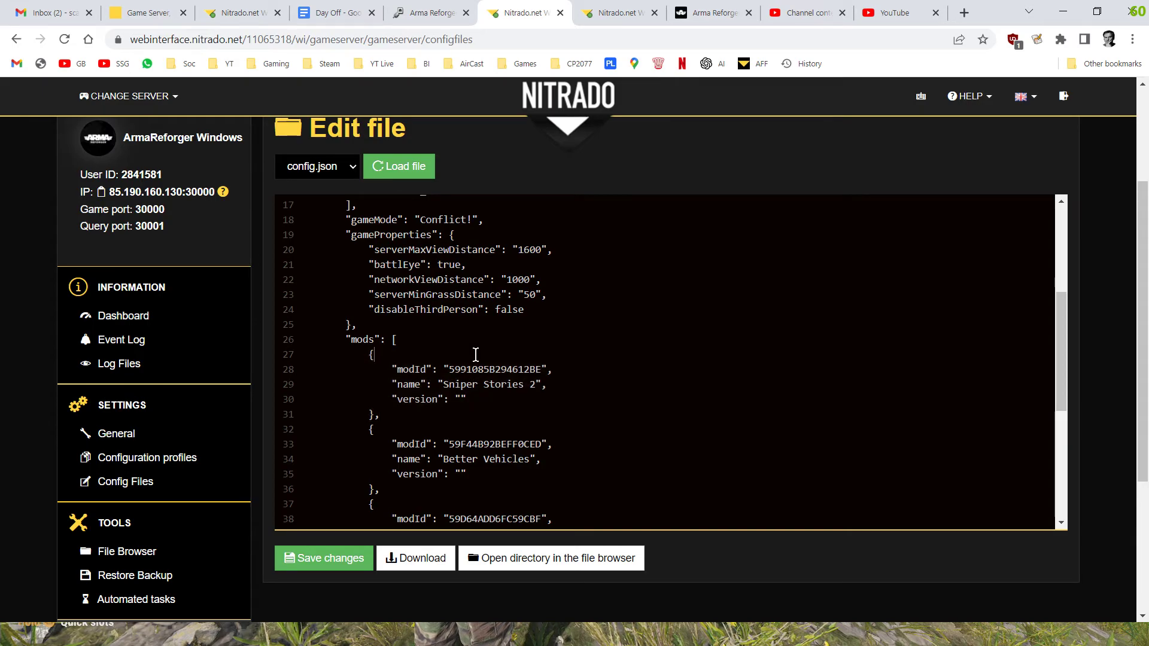
mouse_move(486, 361)
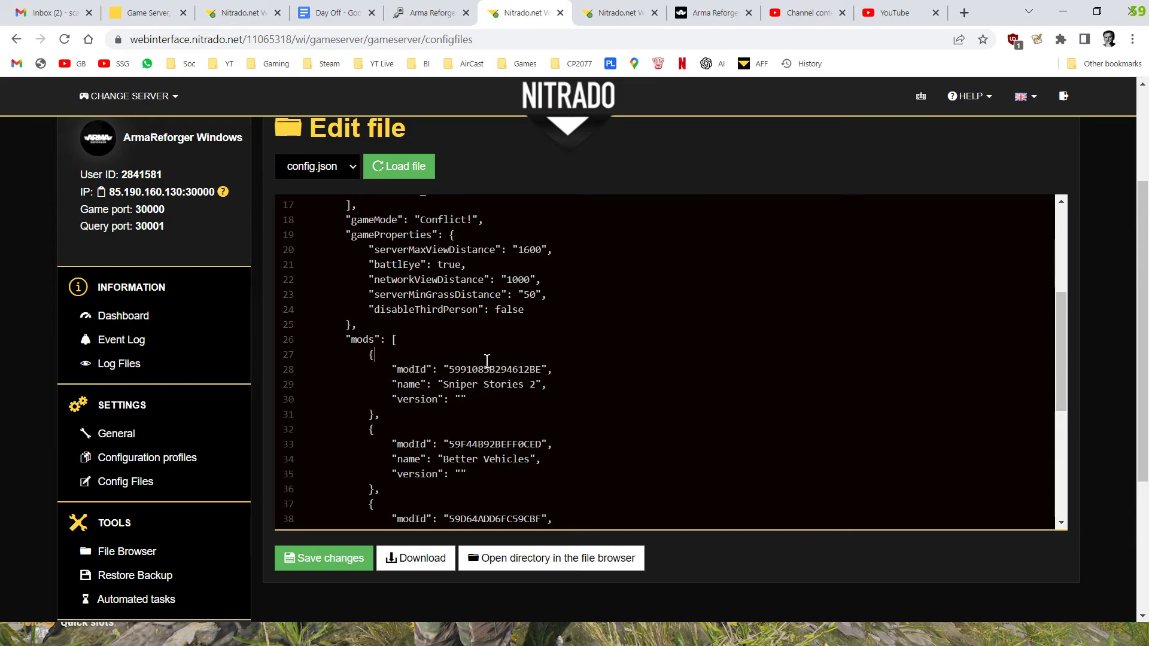
scroll("down", 3)
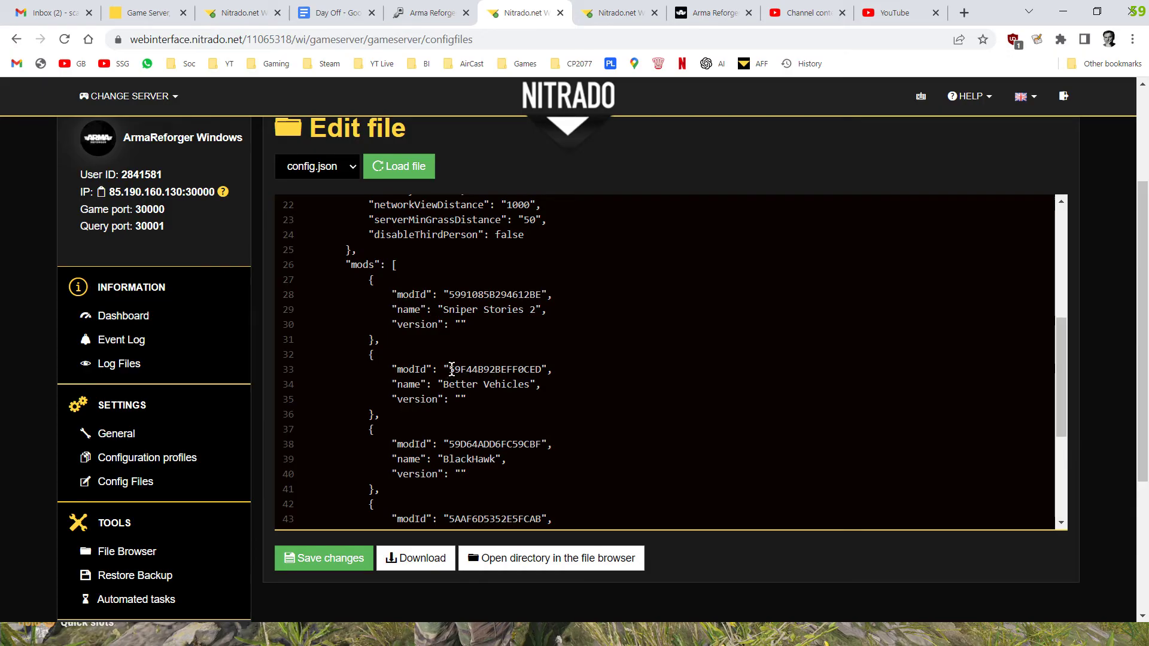
double_click(496, 368)
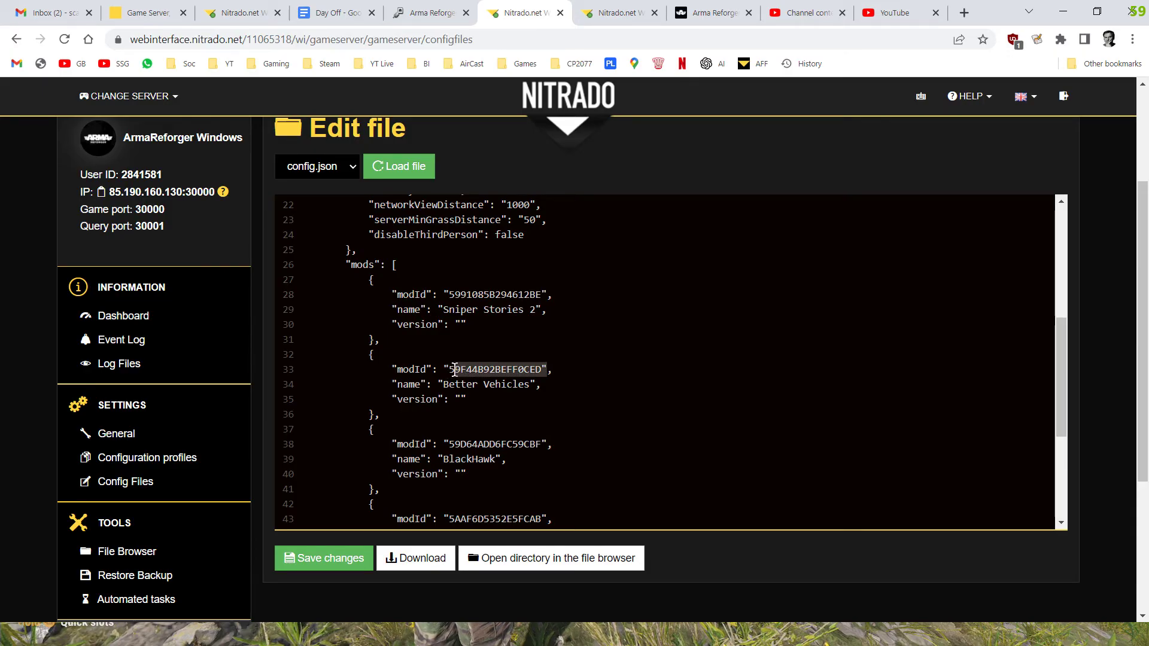
double_click(495, 369)
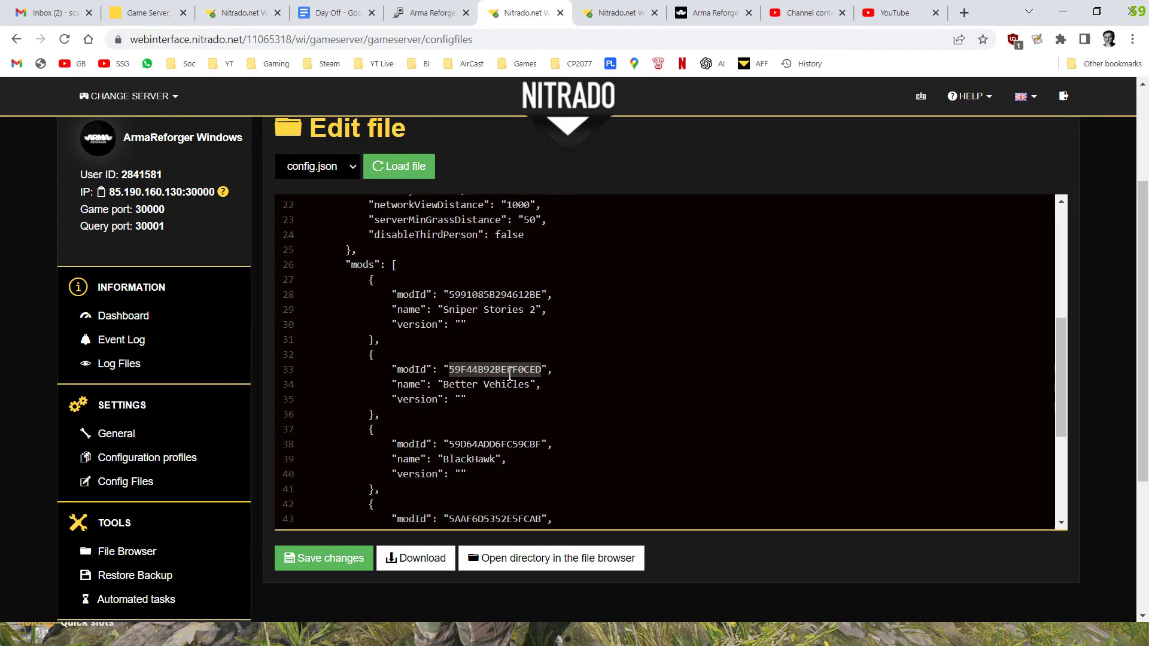
left_click(531, 396)
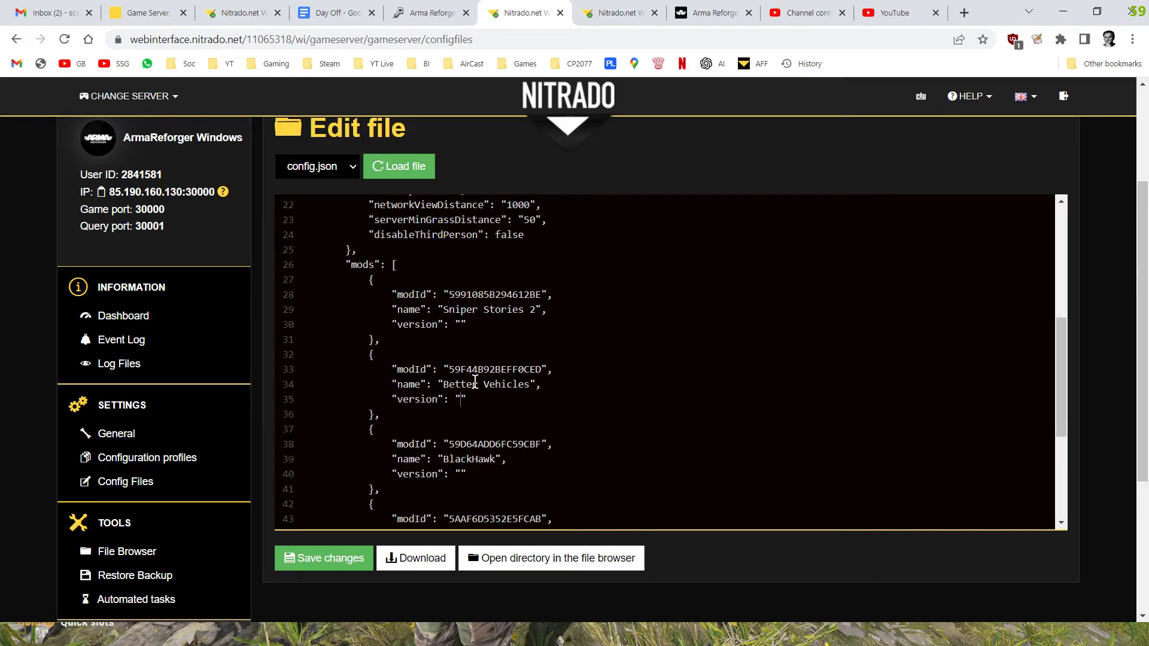
left_click(712, 12)
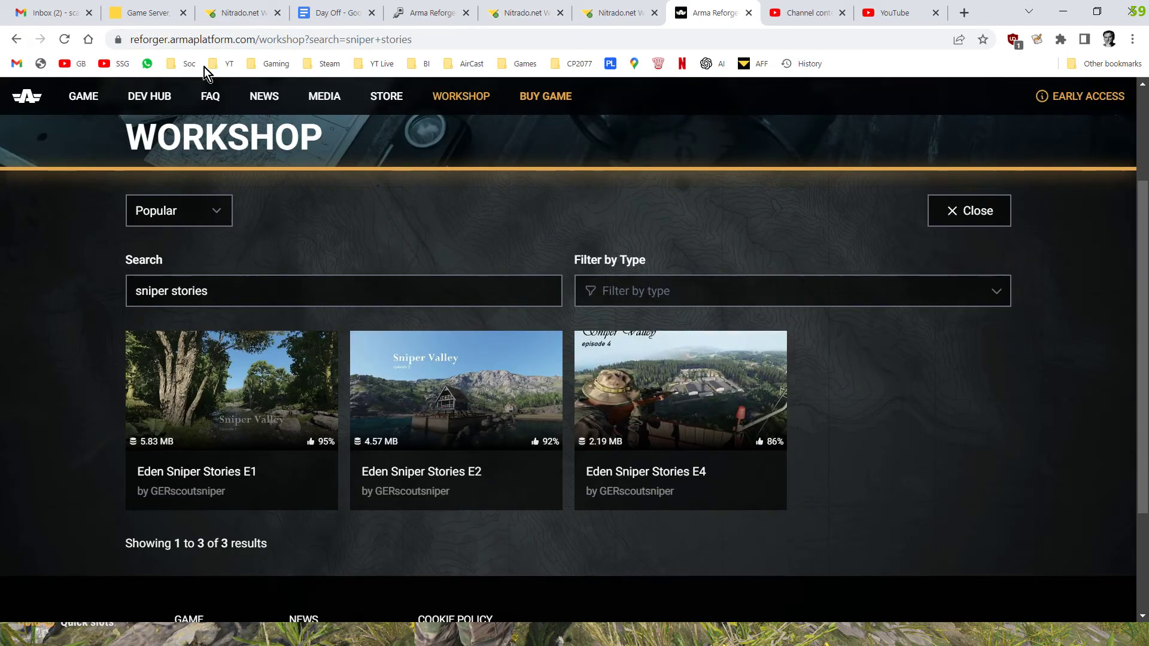
mouse_move(260, 67)
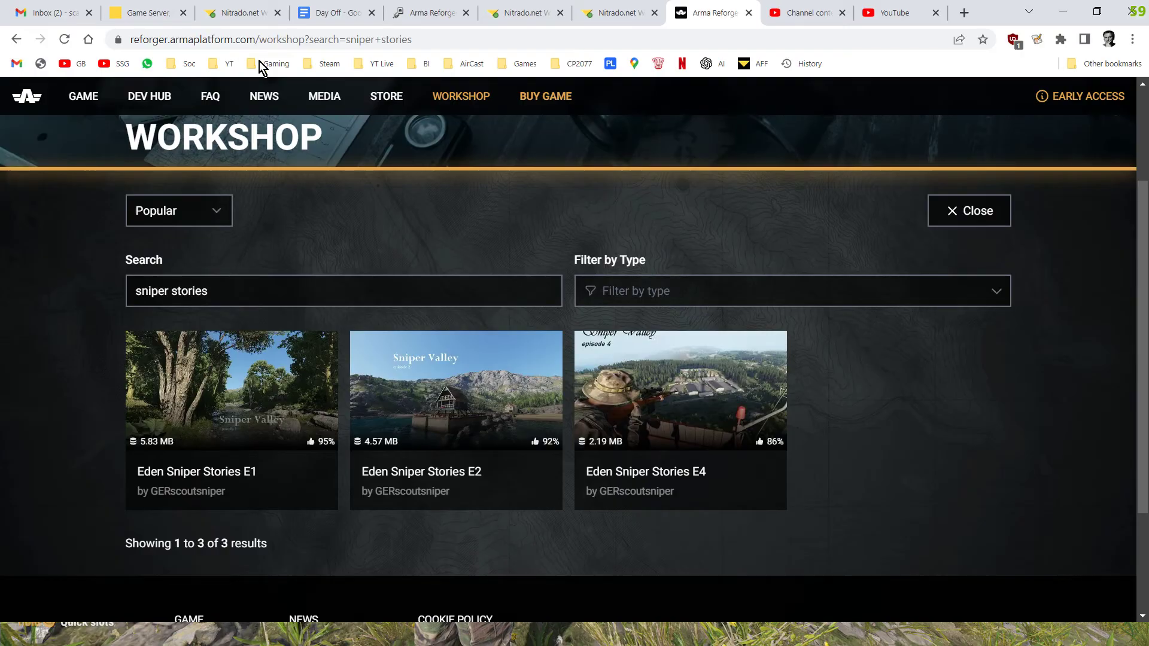
mouse_move(539, 304)
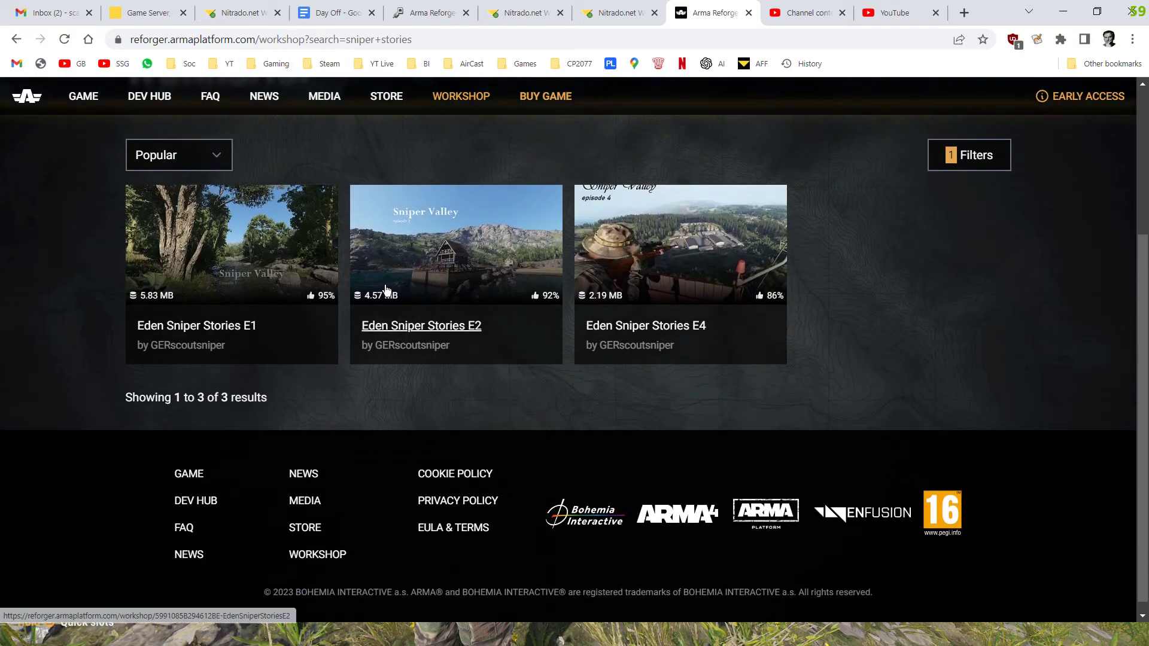
left_click(178, 155)
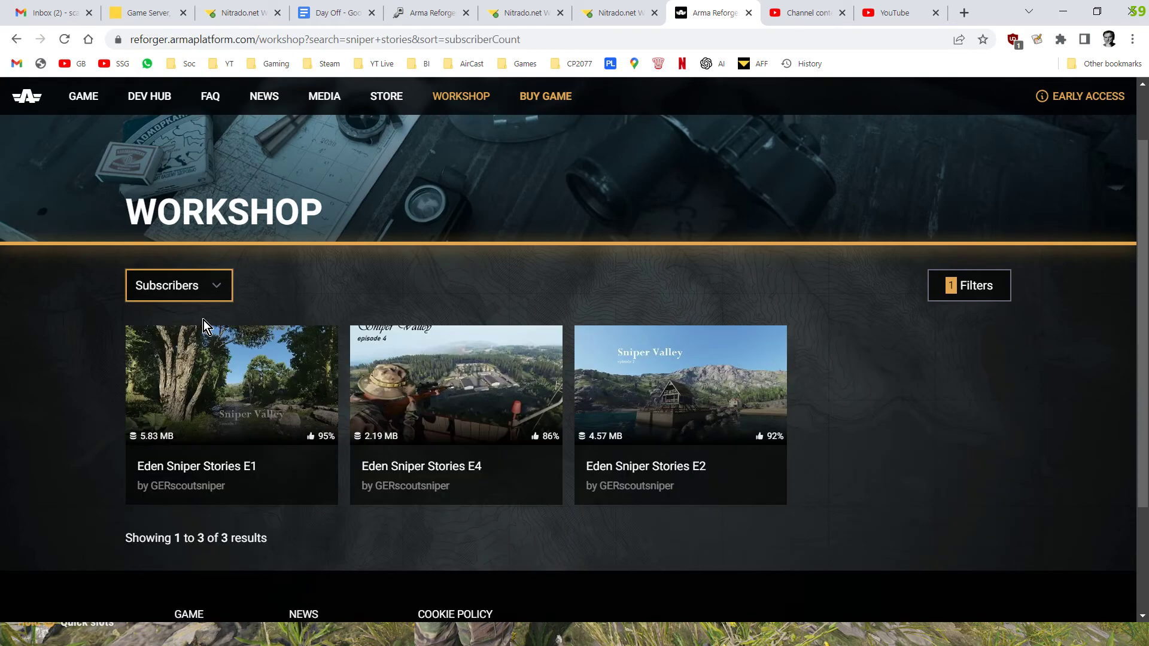
left_click(970, 285)
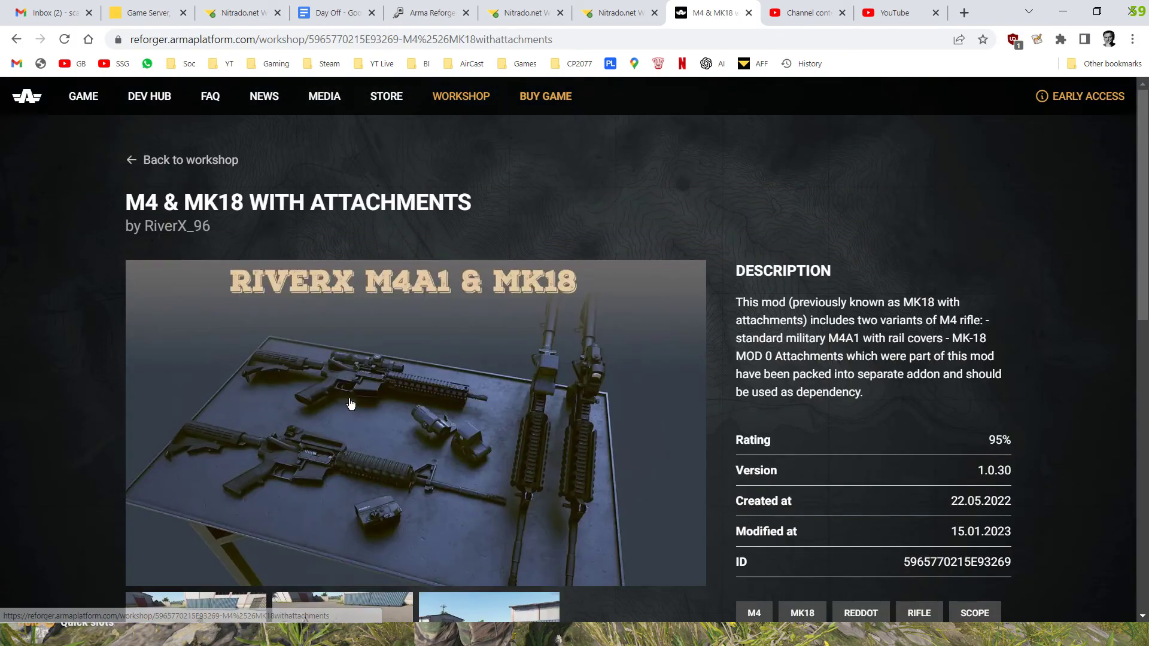
scroll("down", 3)
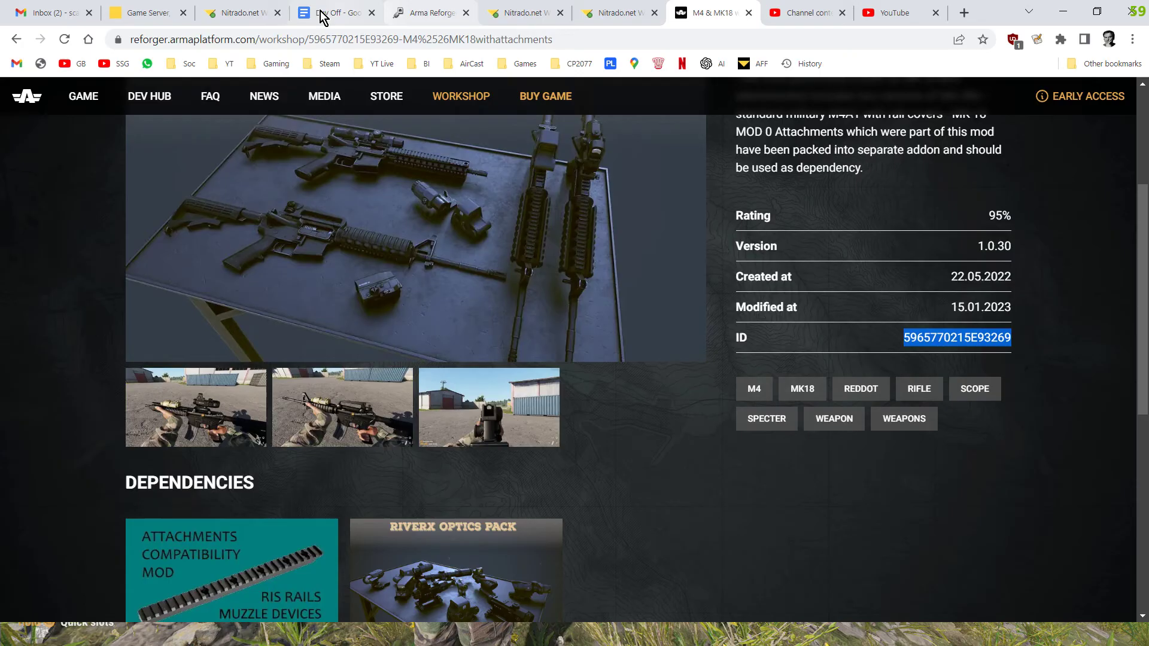
left_click(615, 13)
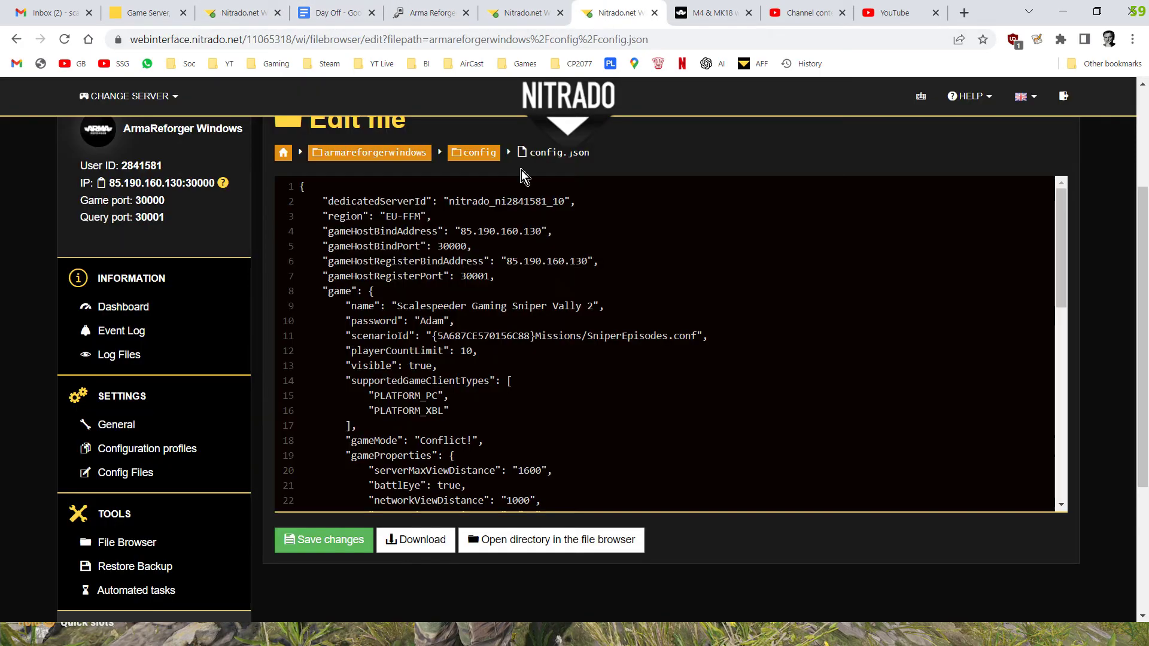
- Check config.json's mods section is unchanged and go back to the Workshop page
scroll("down", 3)
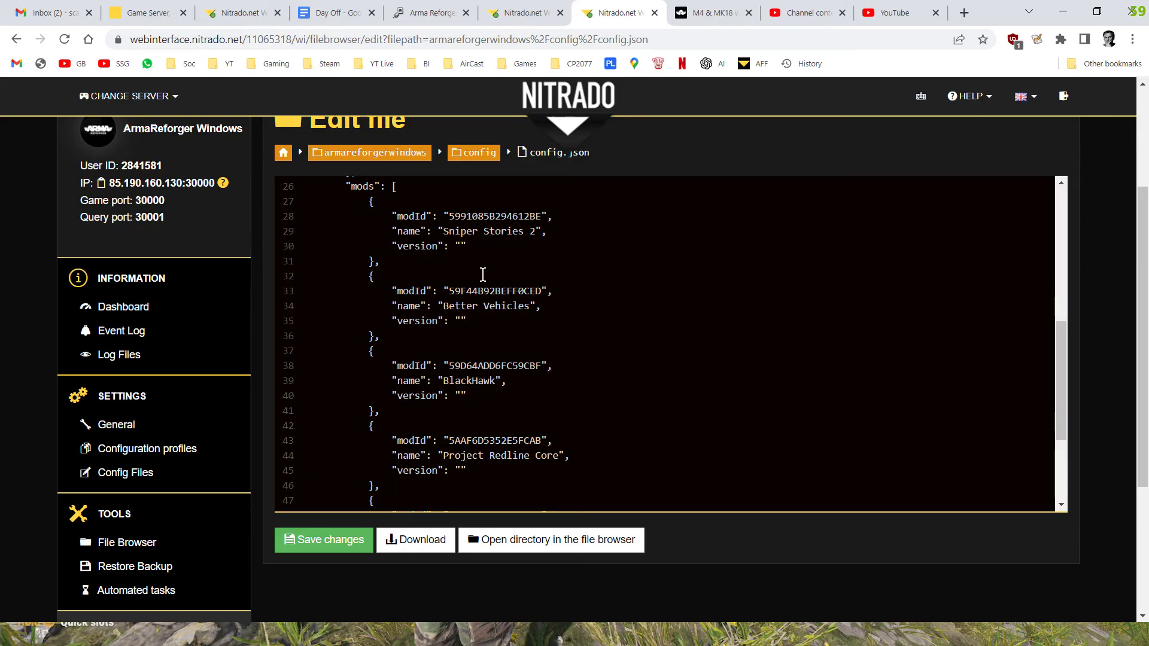
mouse_move(458, 309)
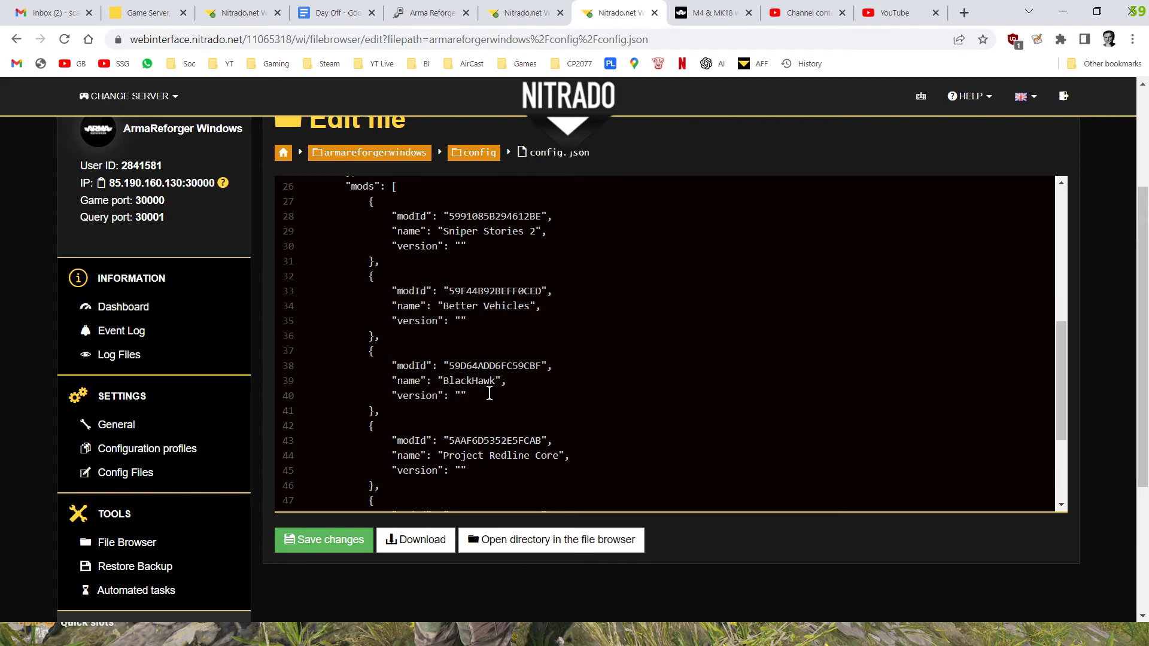
scroll("up", 3)
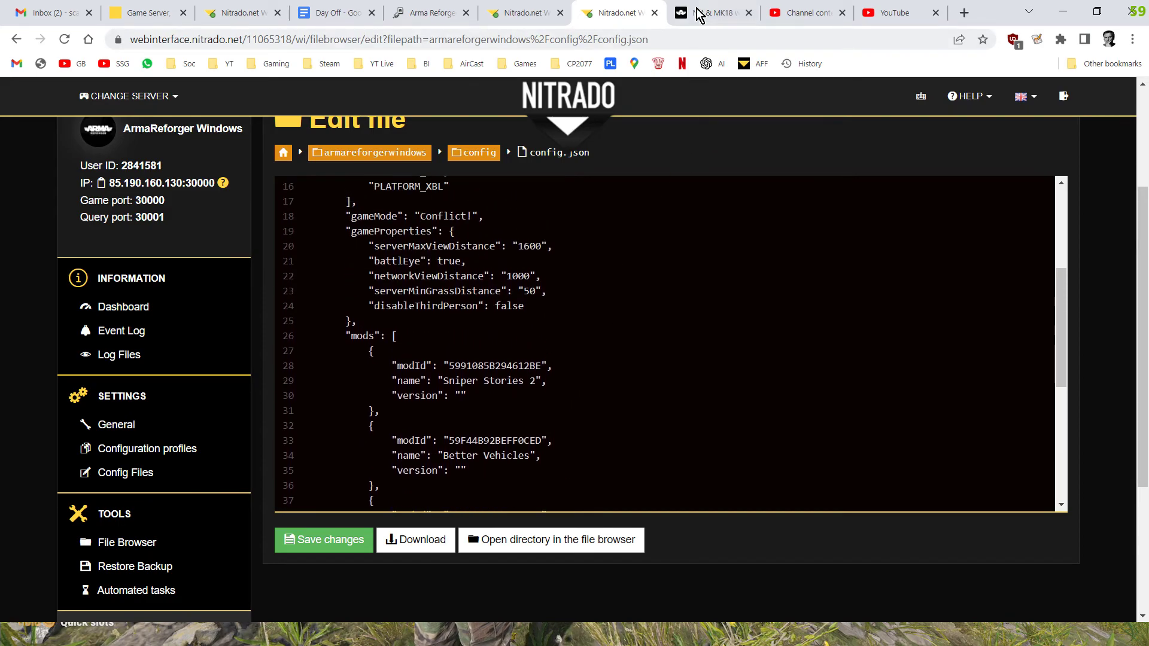
left_click(706, 12)
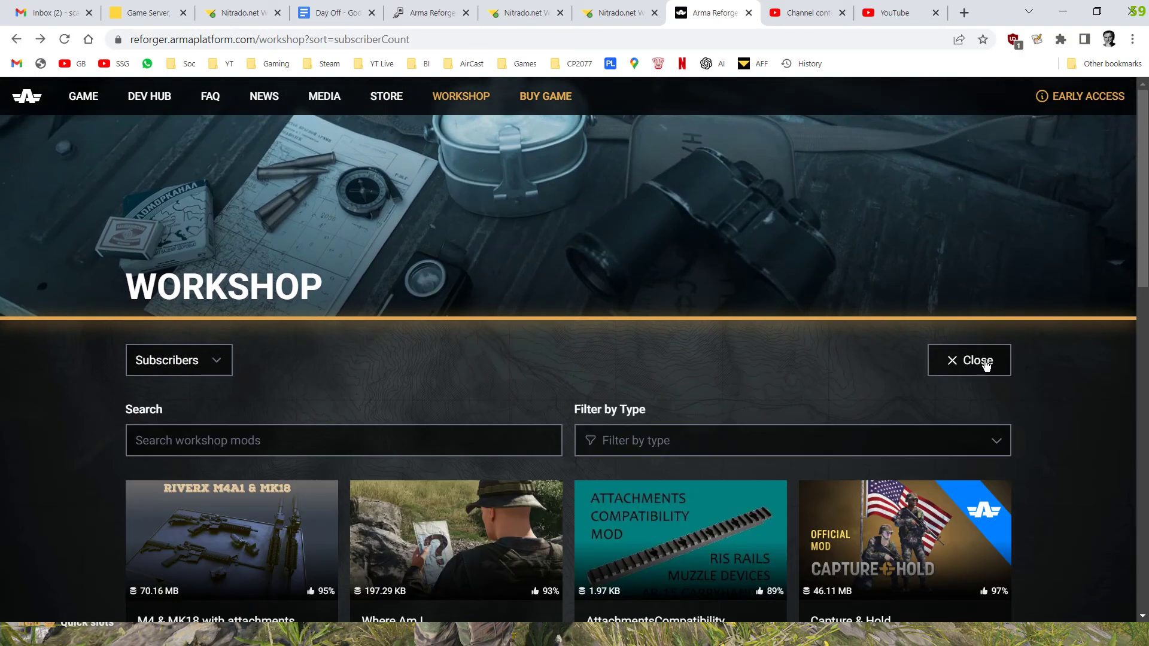
- Search 'sniper', open Eden Sniper Stories E2 and copy its ID 5991085B294612BE
type("sniper")
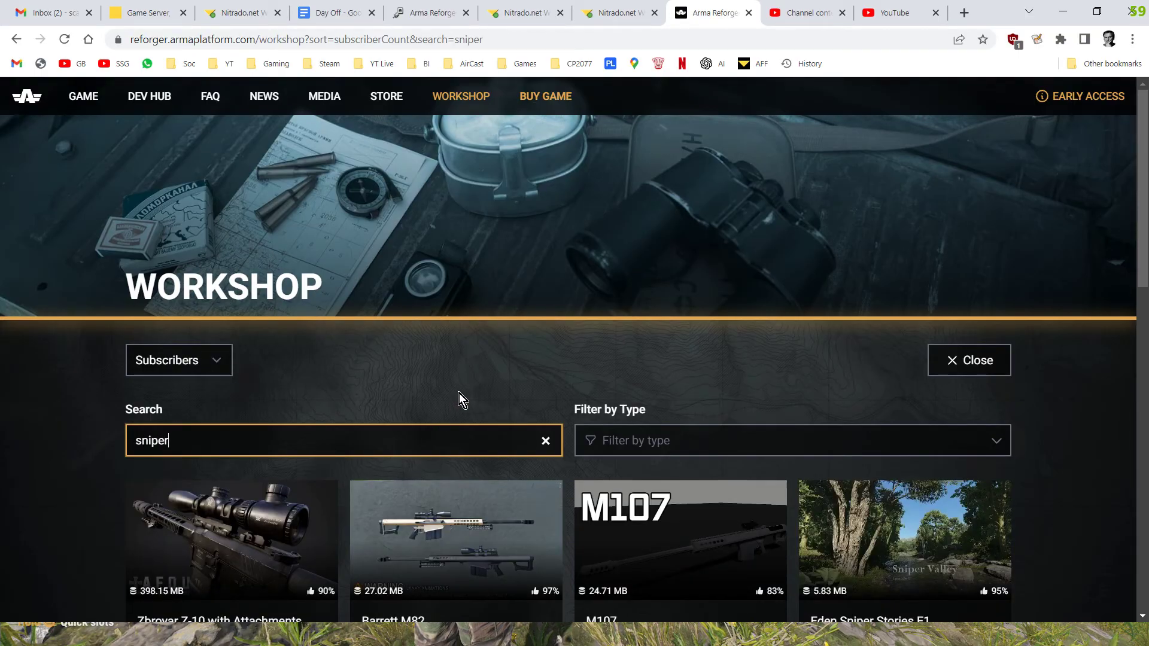
scroll("down", 3)
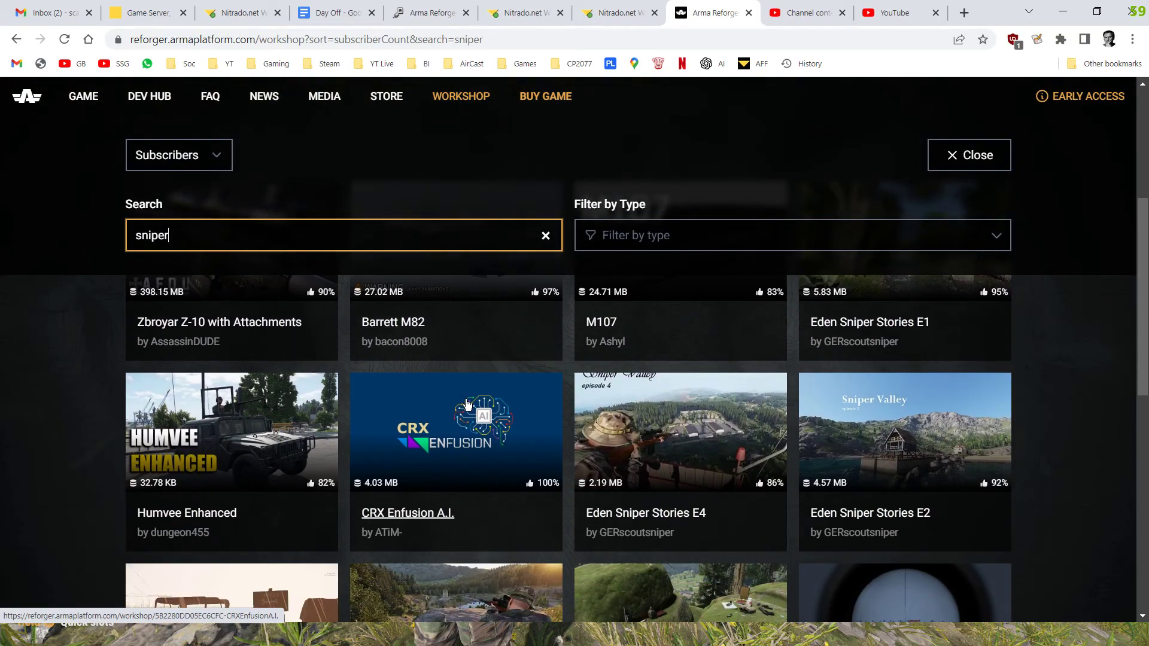
left_click(905, 433)
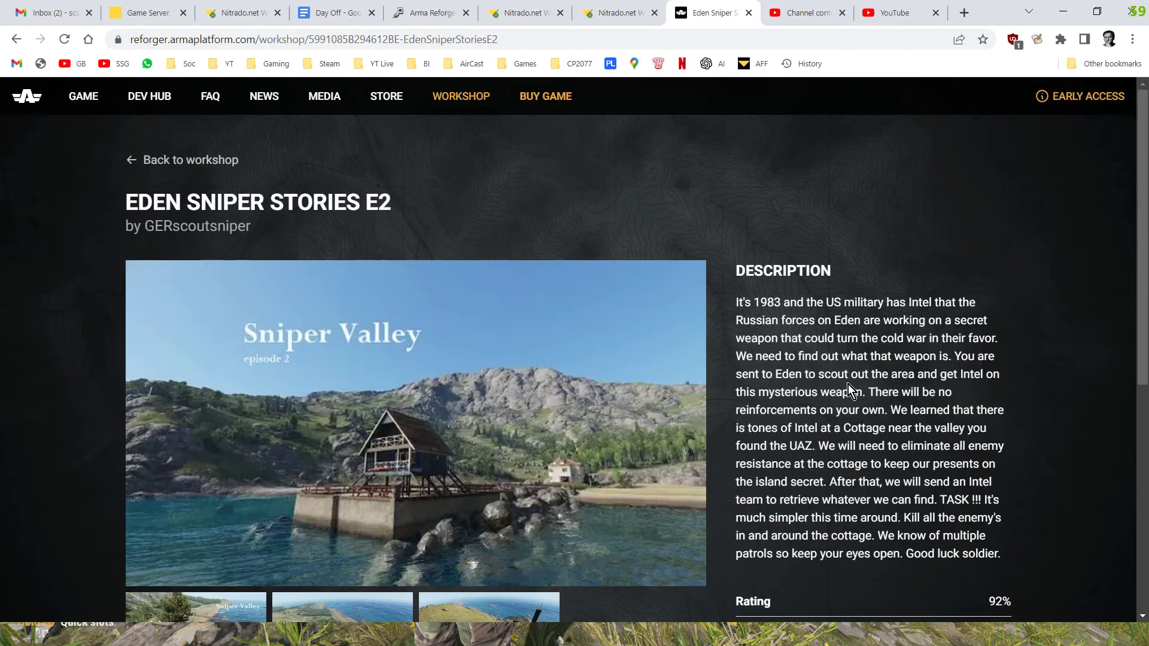
scroll("down", 3)
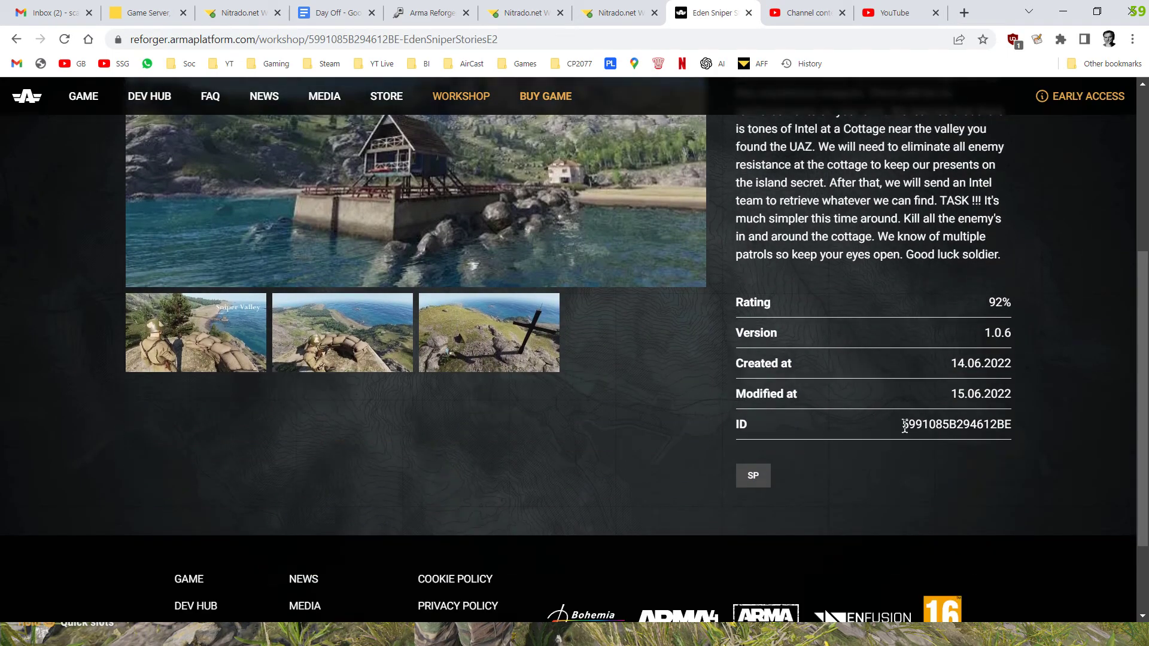
right_click(955, 425)
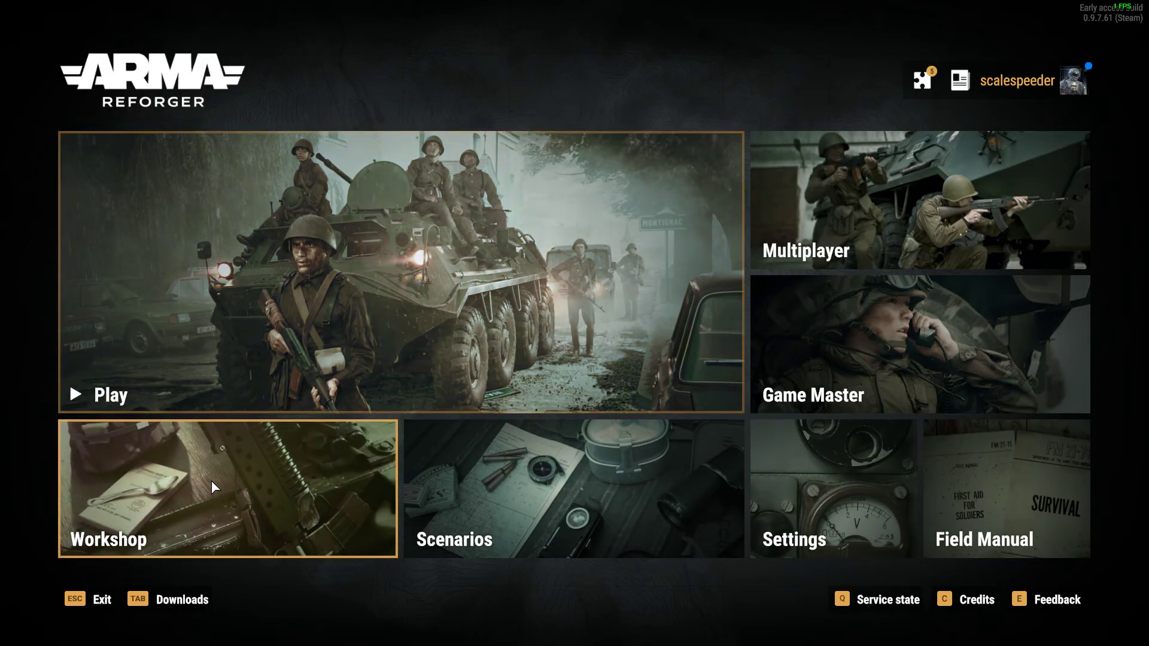
- Search 'sniper' in the in-game Workshop and view the Eden Sniper Stories E2 details
left_click(216, 487)
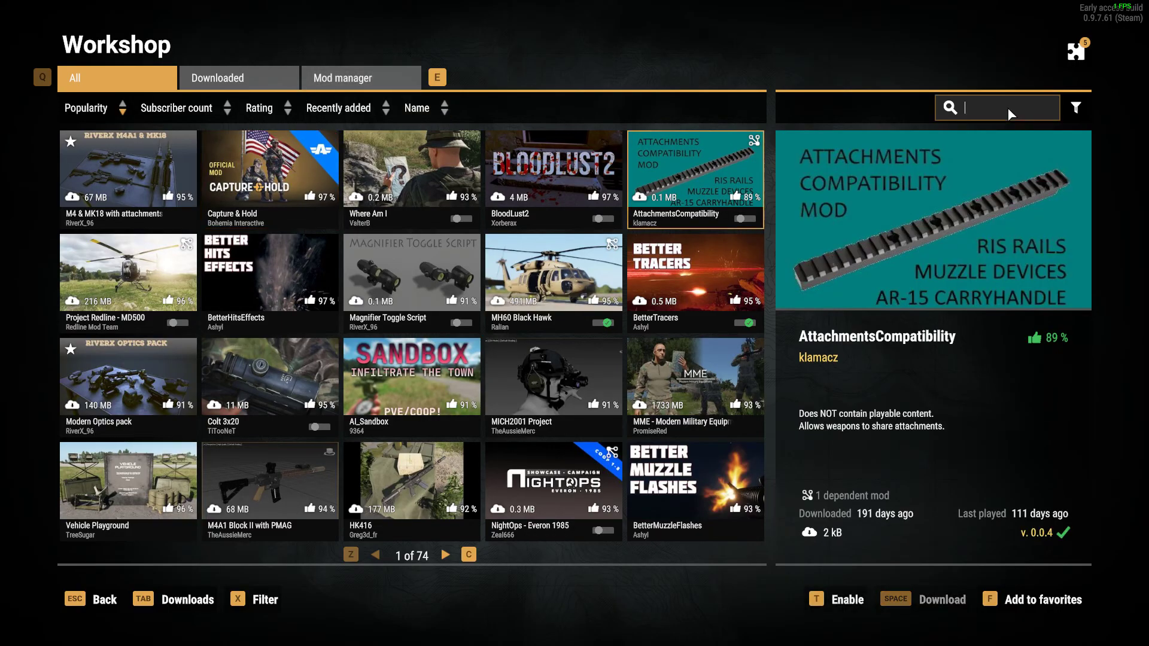
type("sniper")
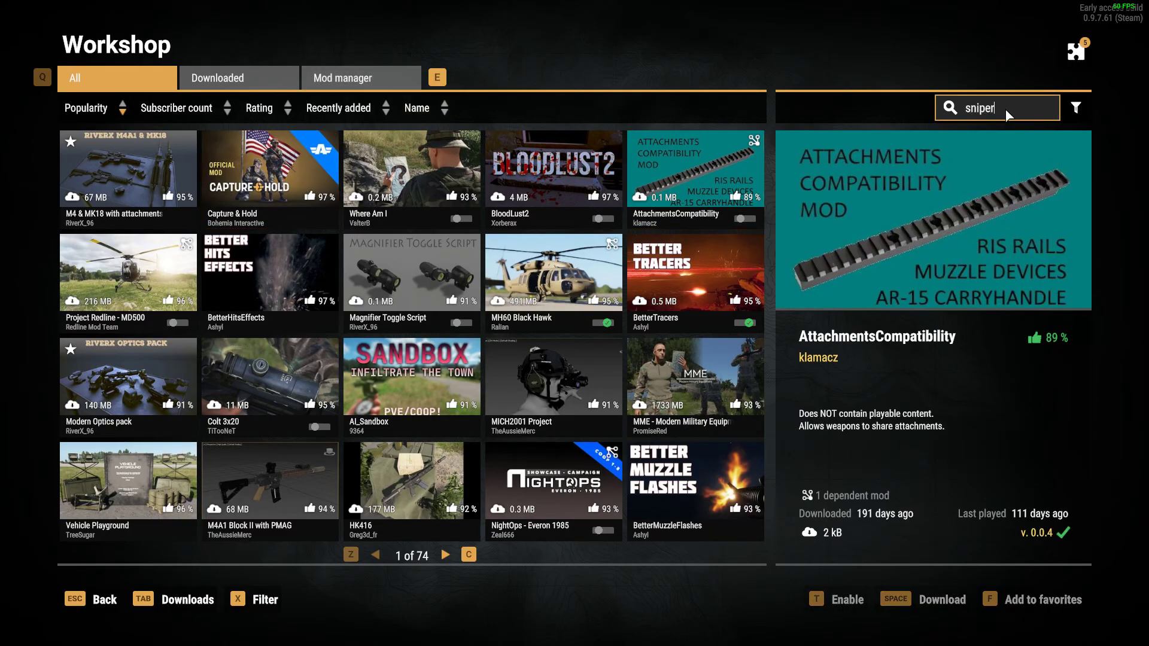
key("Enter")
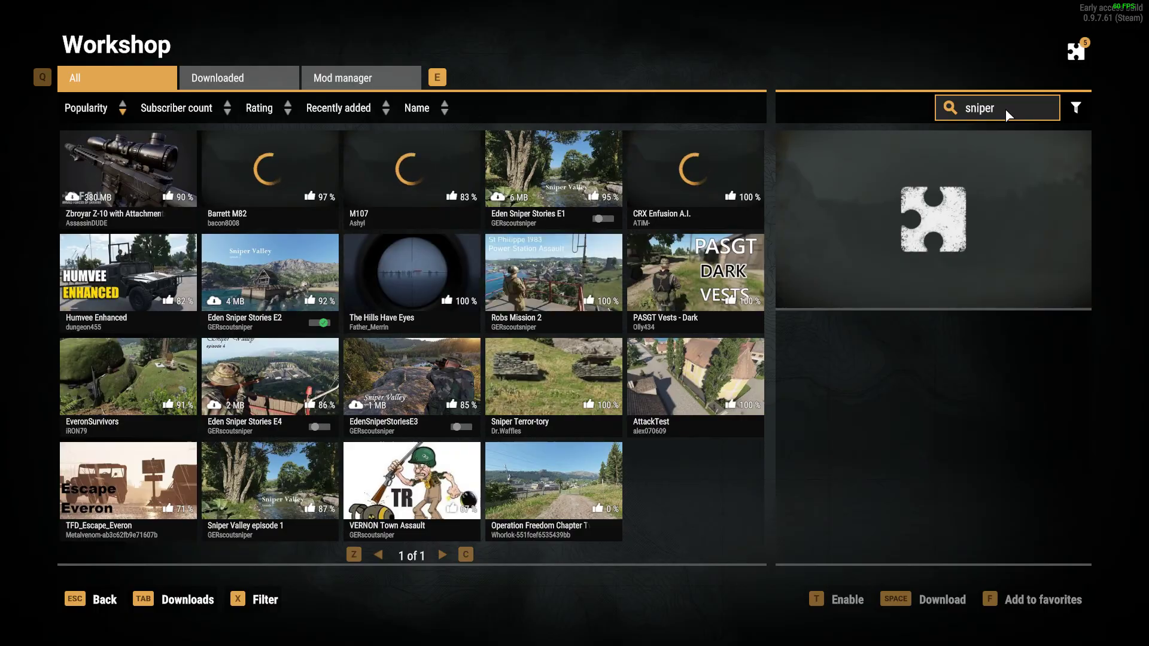
left_click(271, 283)
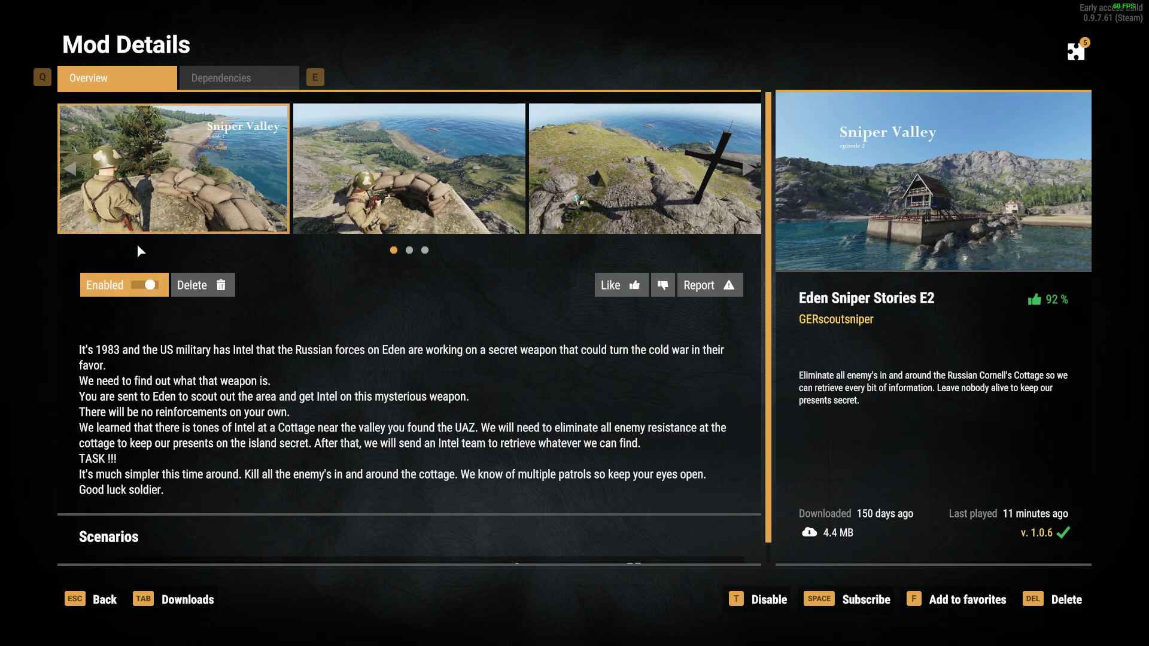
- Confirm Eden Sniper Stories E2 is enabled in the Mod manager, then leave the game
left_click(410, 168)
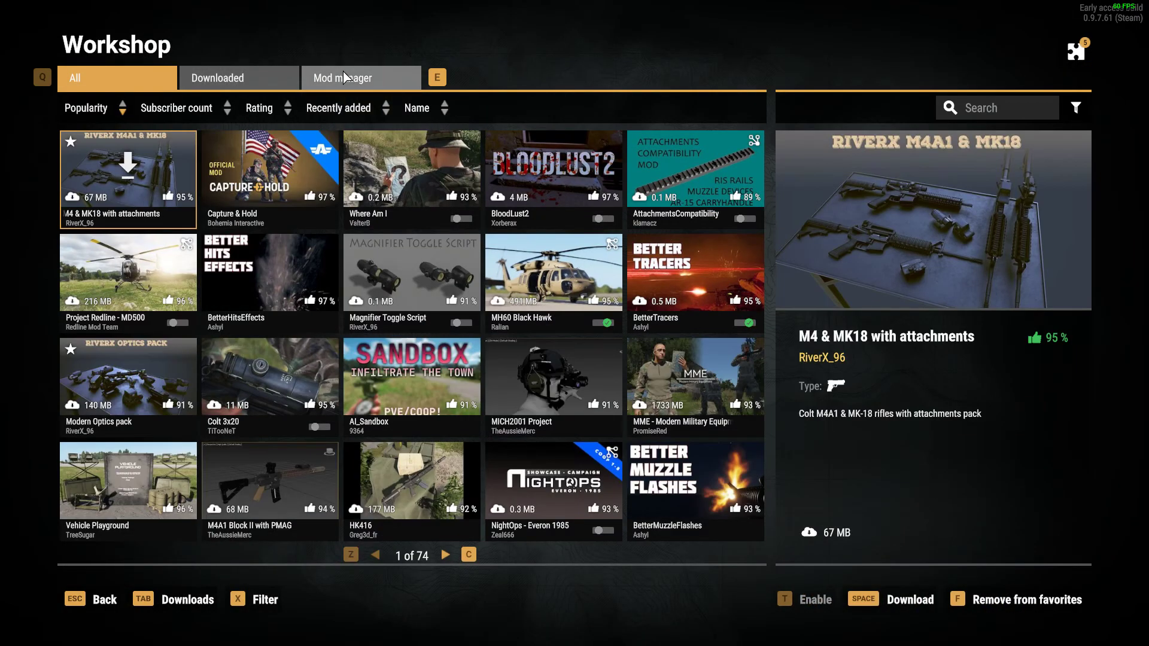
left_click(360, 76)
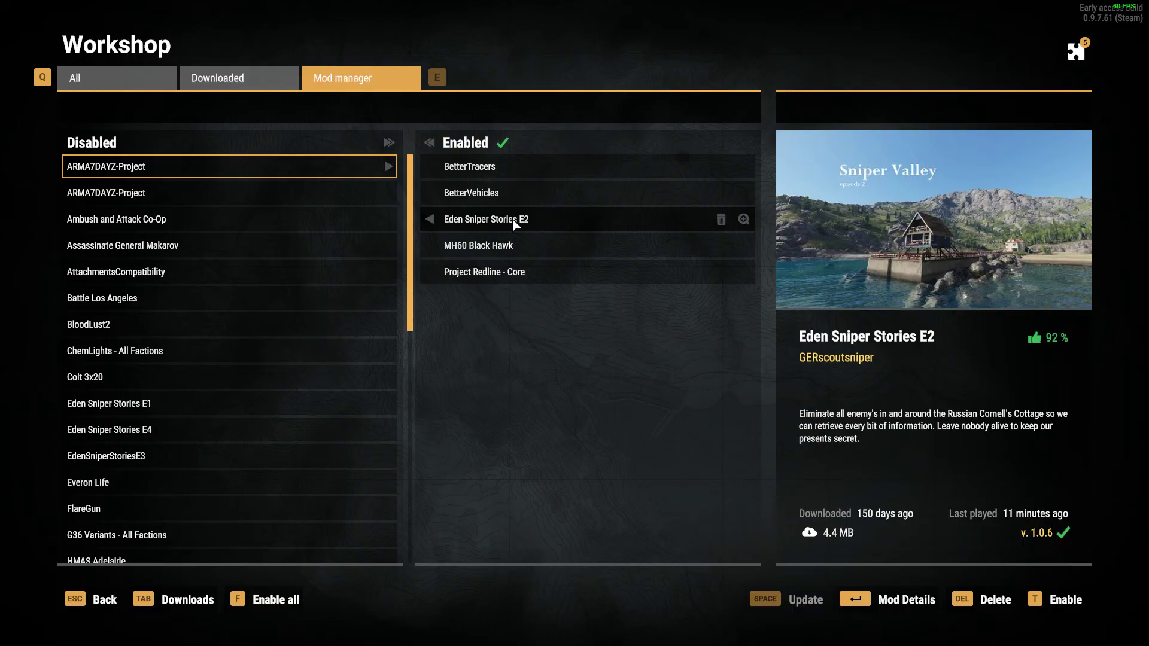
mouse_move(485, 216)
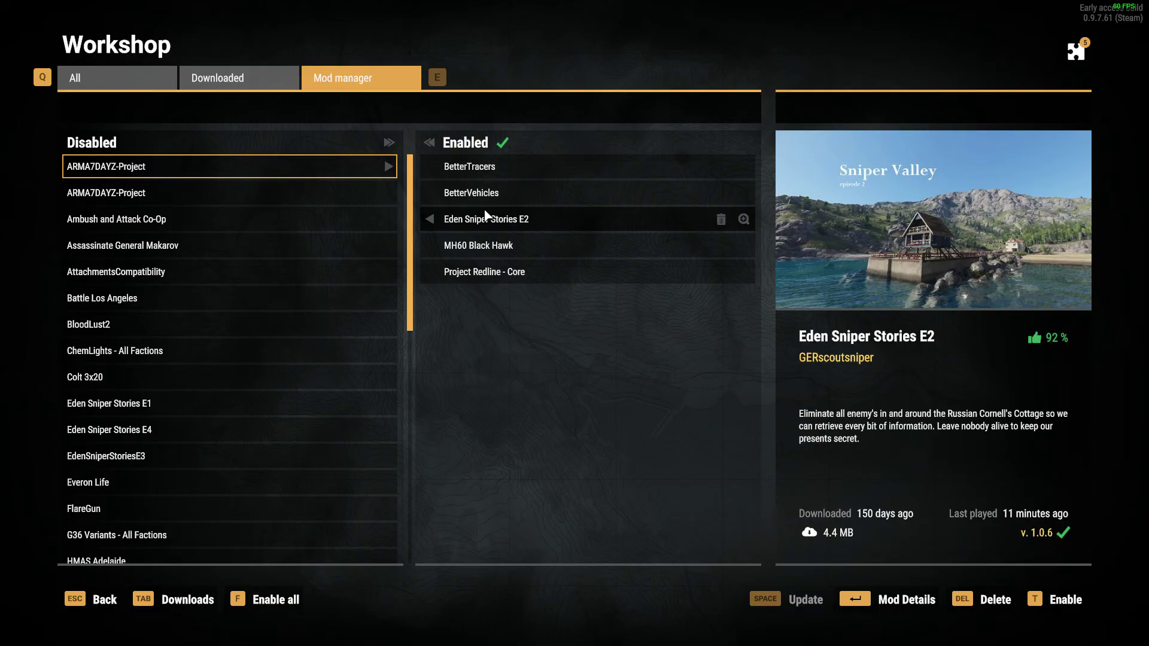
key("alt+tab")
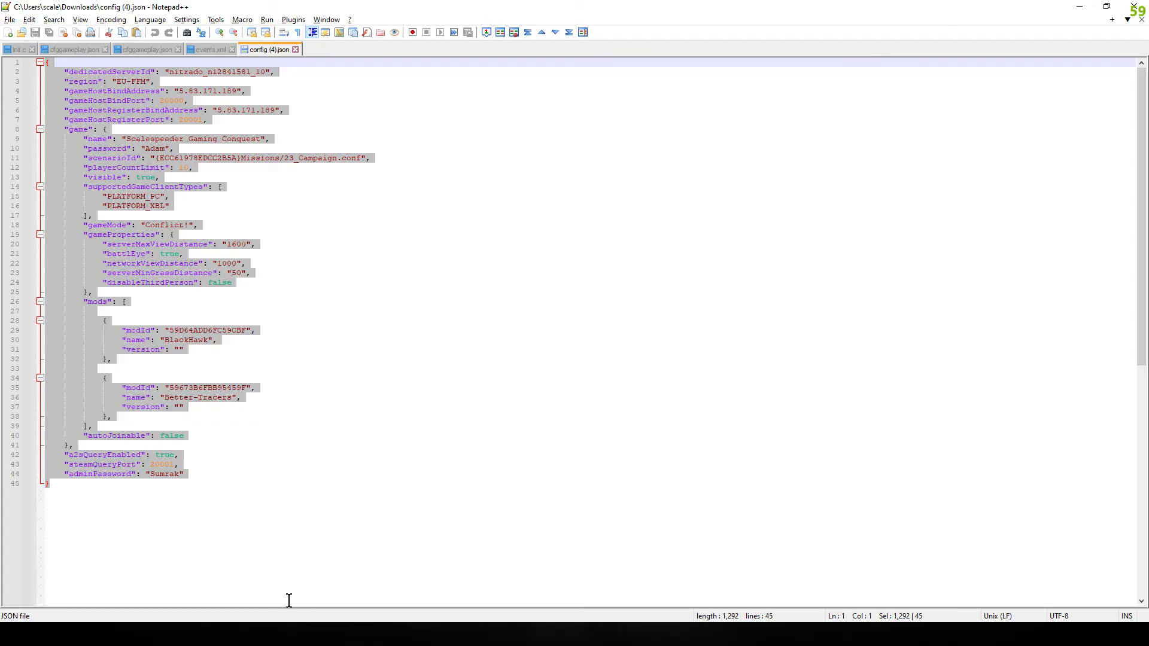
mouse_move(285, 632)
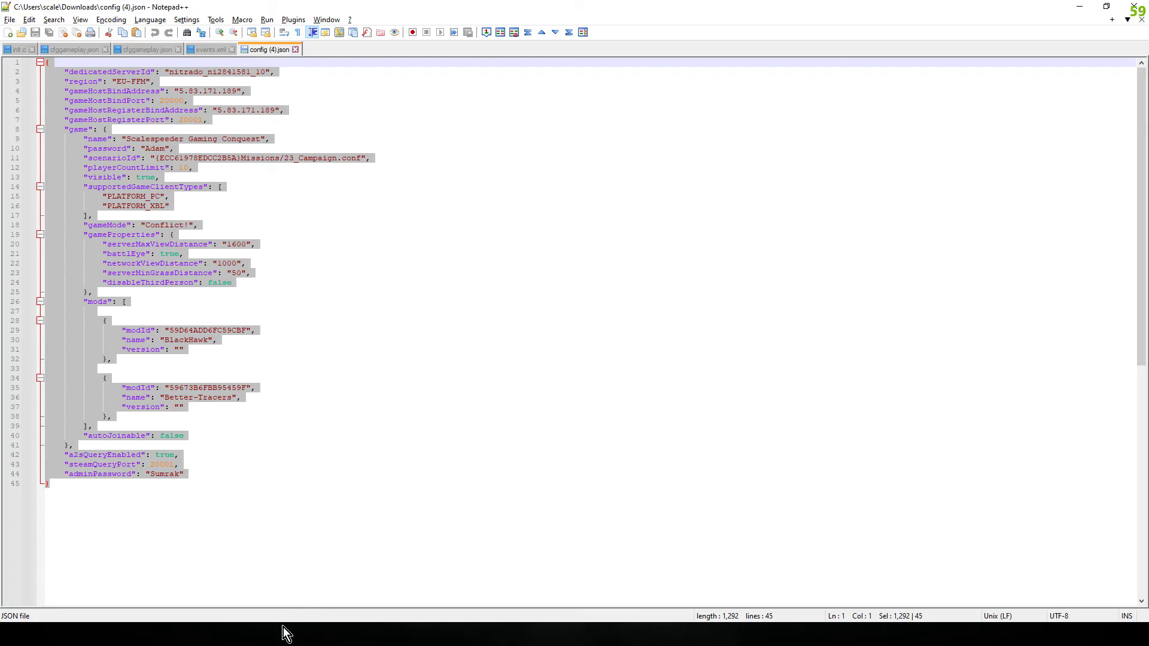
- Navigate File Explorer to C:\Users\scale\OneDrive\Documents
left_click(278, 635)
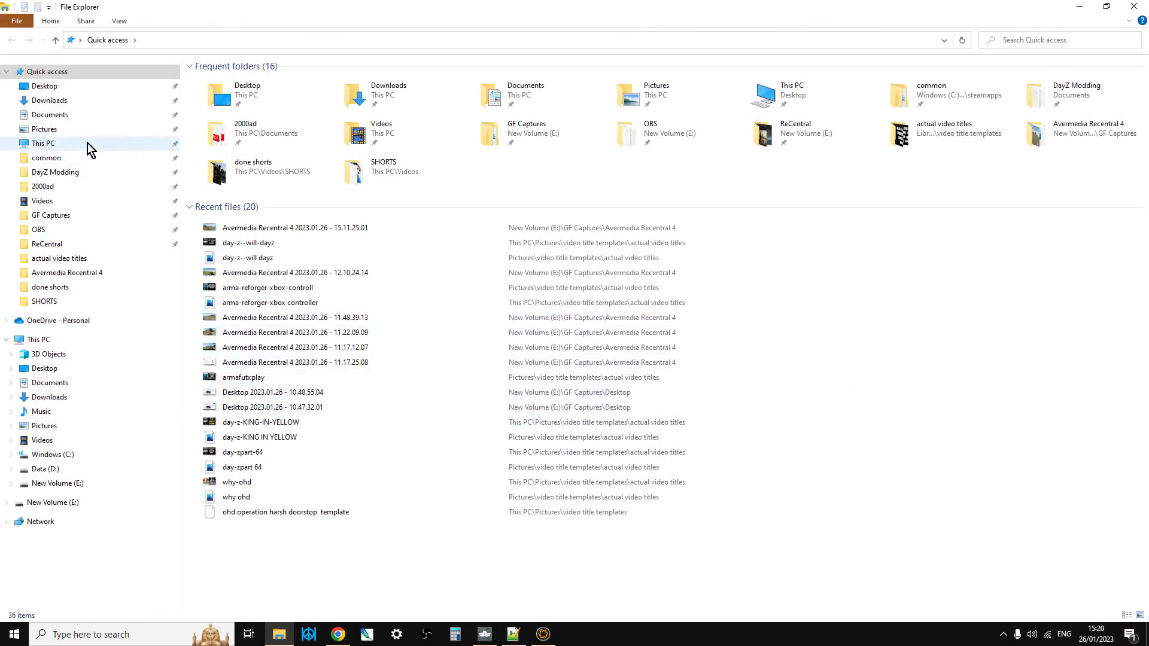
left_click(43, 144)
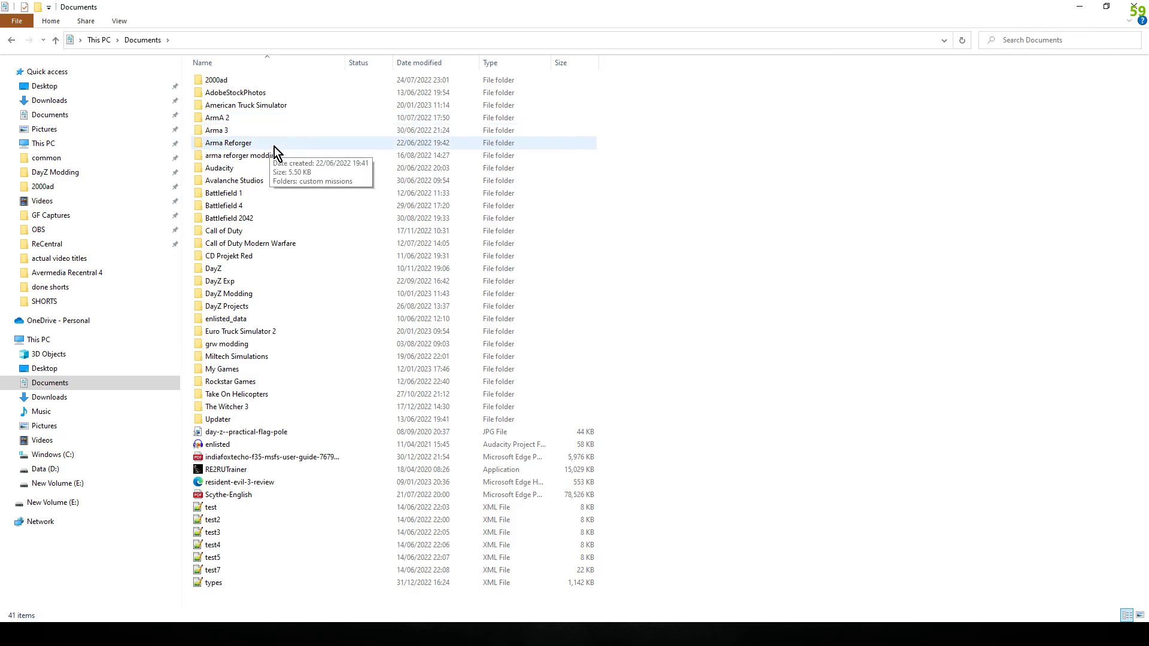
left_click(40, 144)
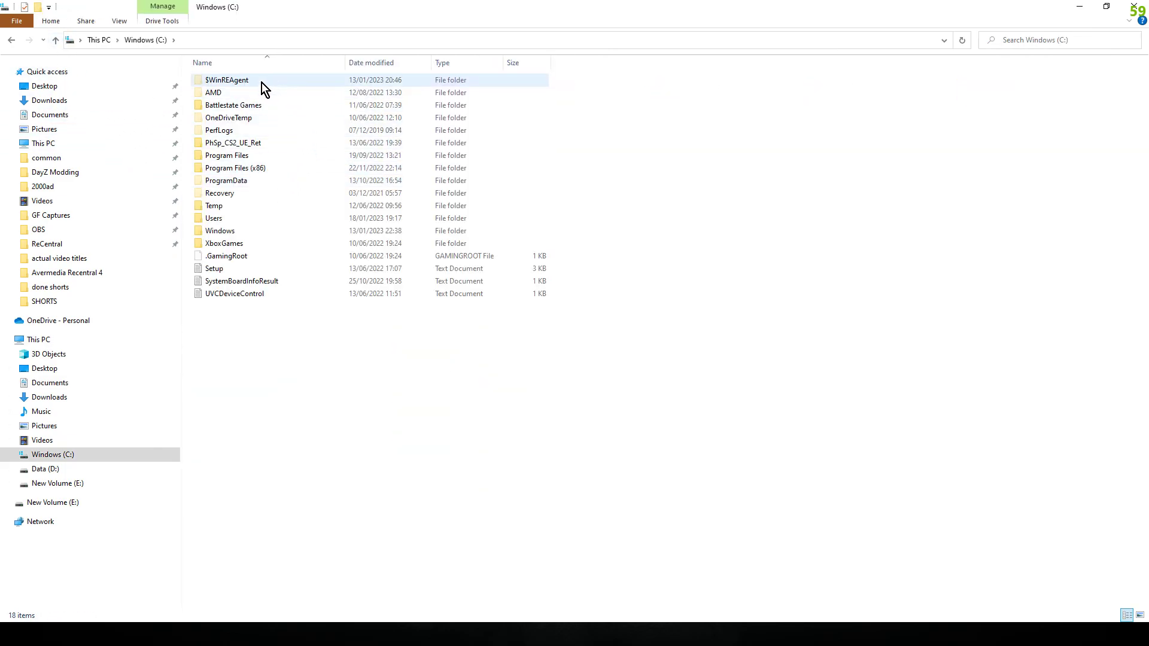
double_click(219, 218)
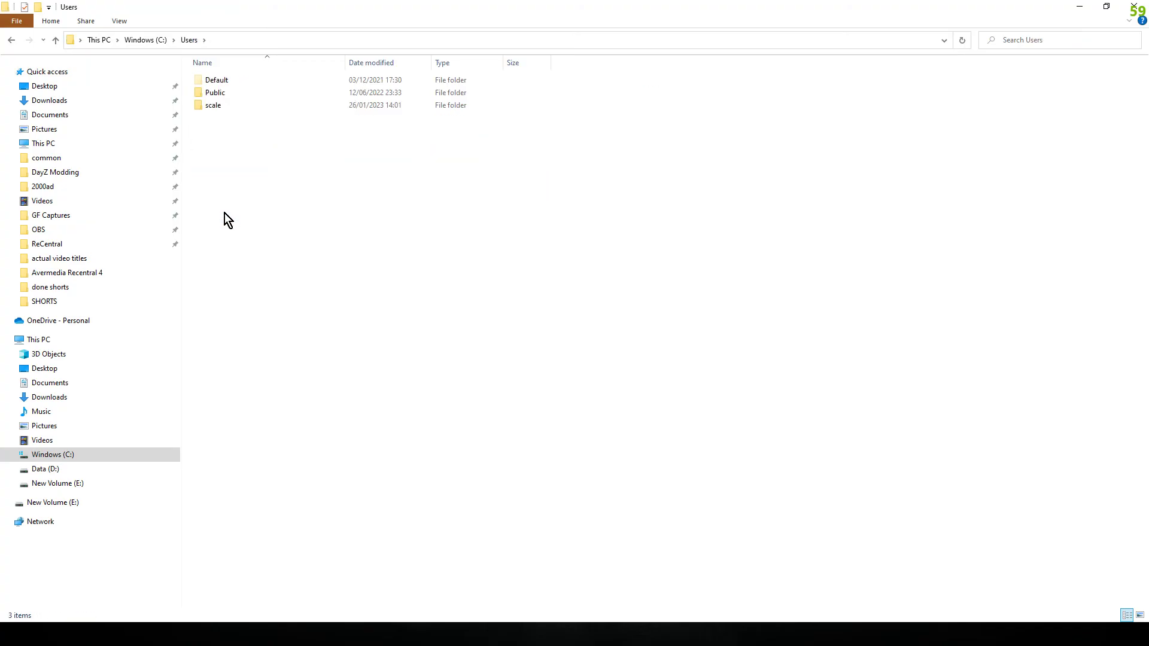
left_click(213, 106)
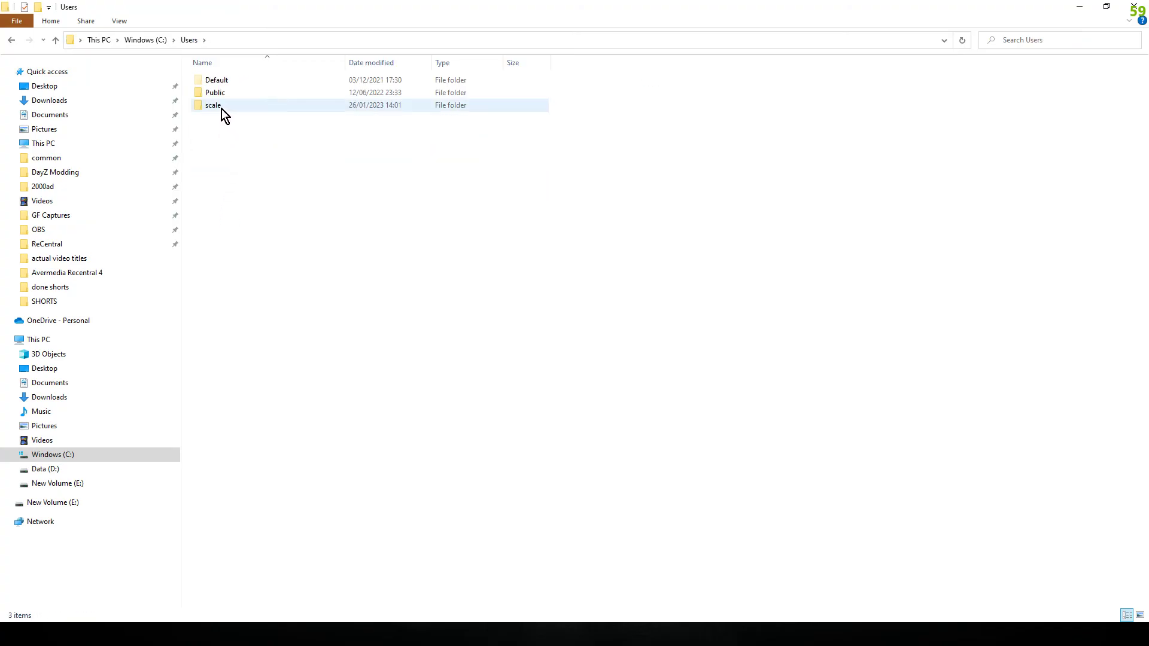
double_click(213, 106)
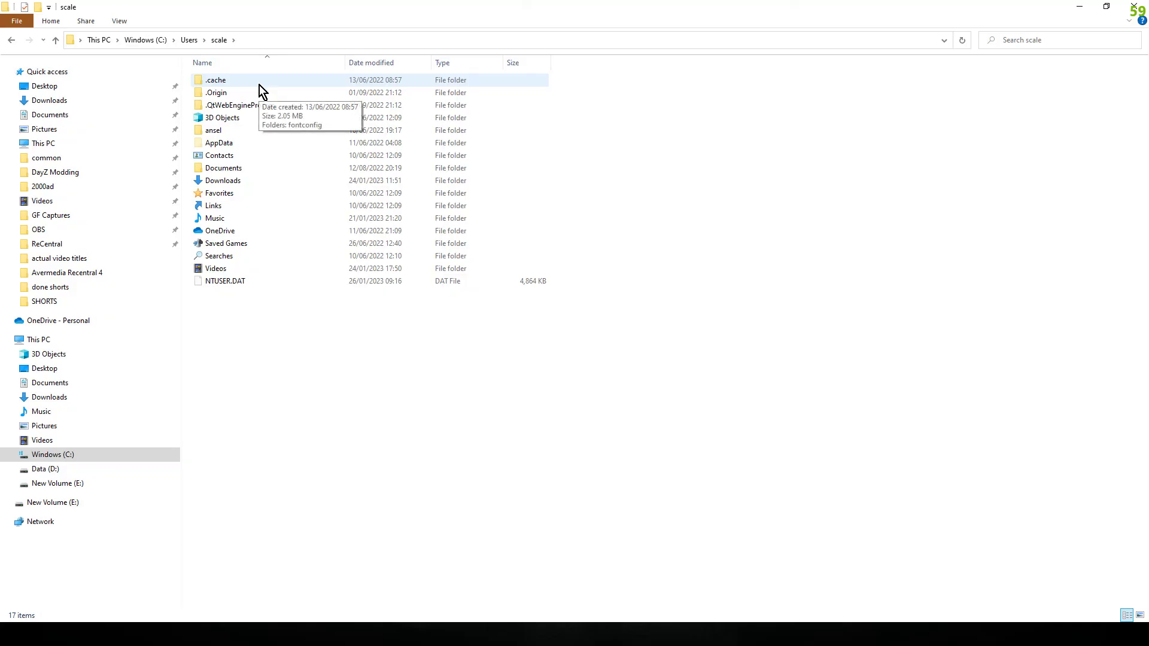
double_click(217, 231)
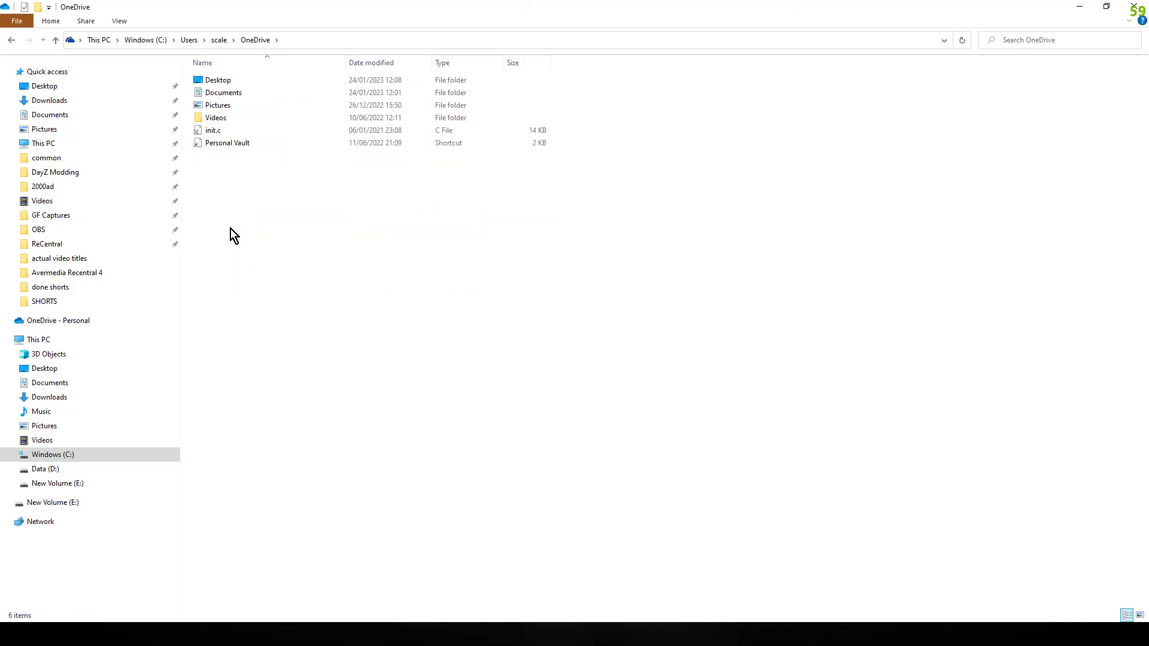
double_click(223, 92)
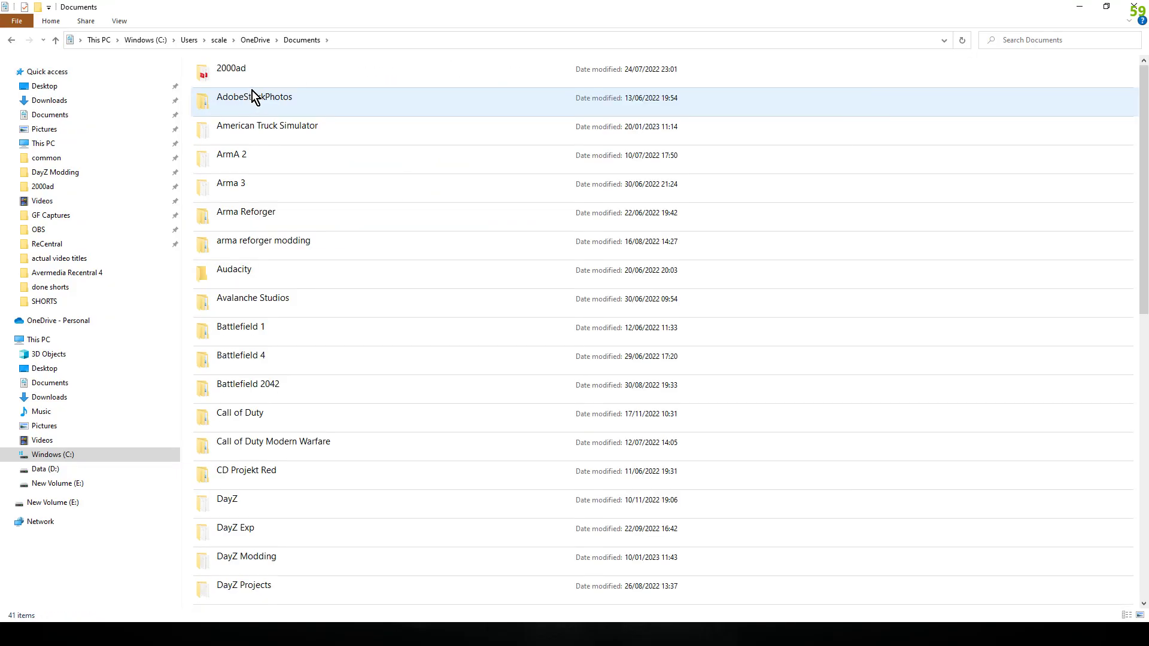
- Open My Games\ArmaReforger\serverConfigs, listing Config_CombatOpsArland.json and Config_SniperValleyE2.json
left_click(231, 184)
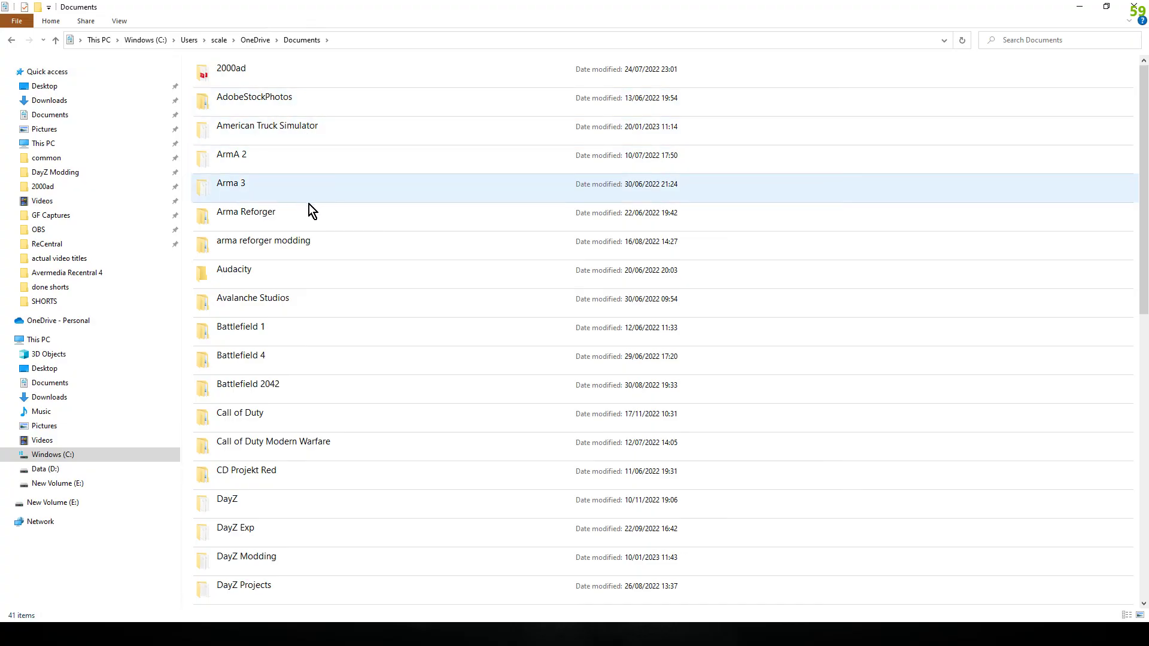
scroll("down", 3)
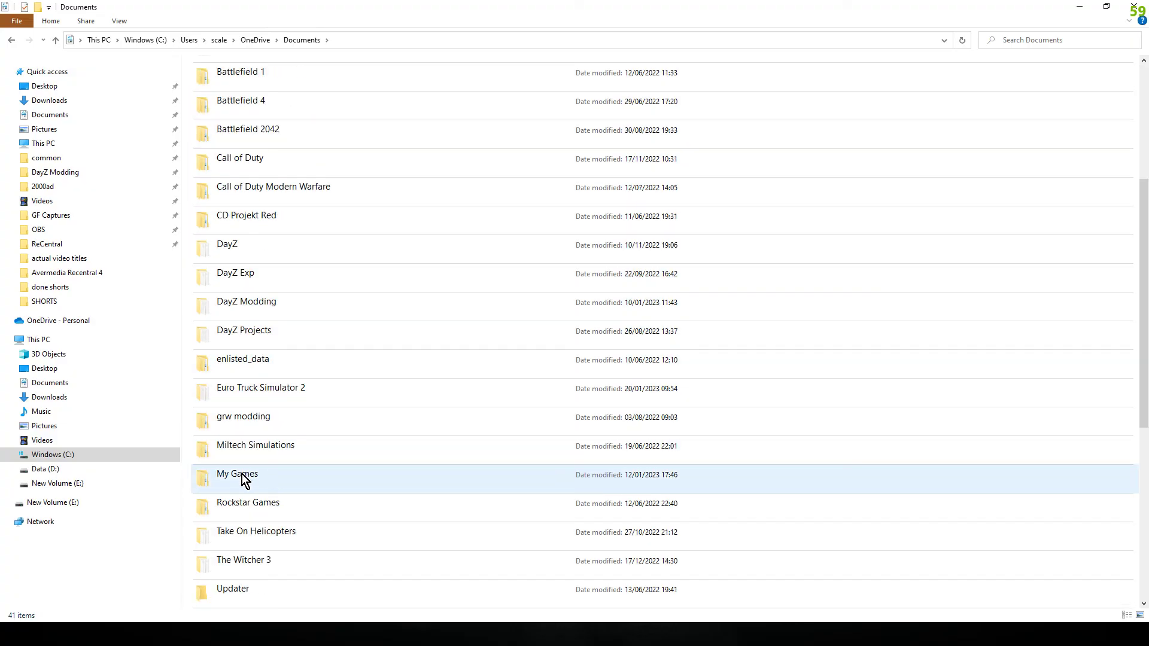
double_click(237, 474)
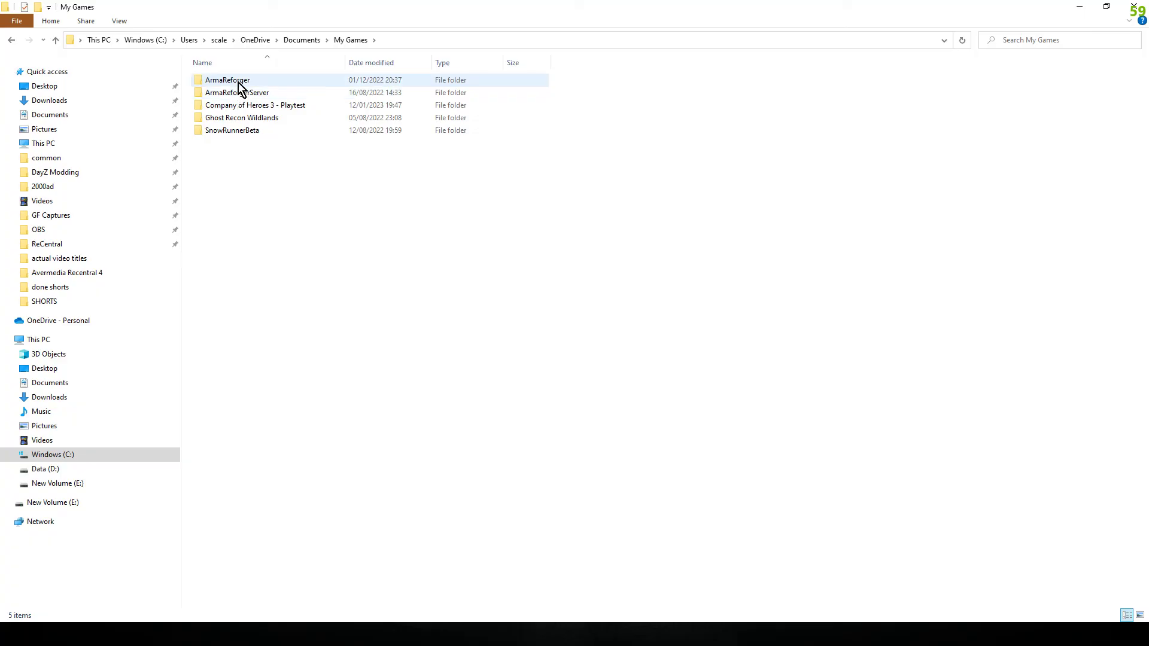
double_click(227, 79)
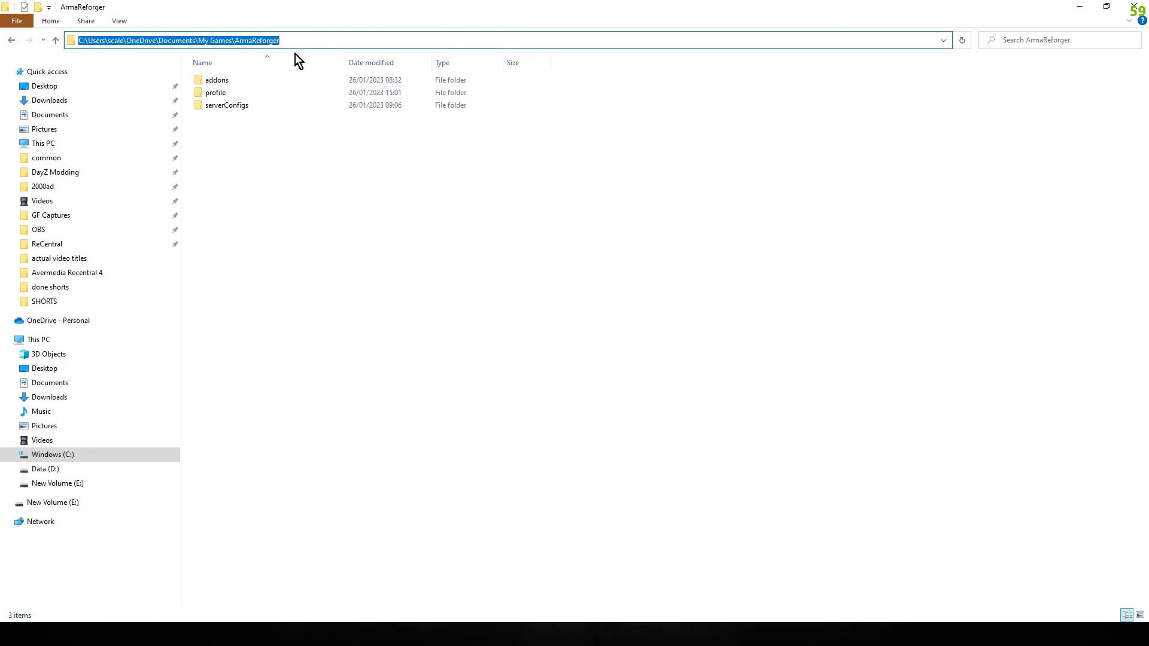
mouse_move(88, 55)
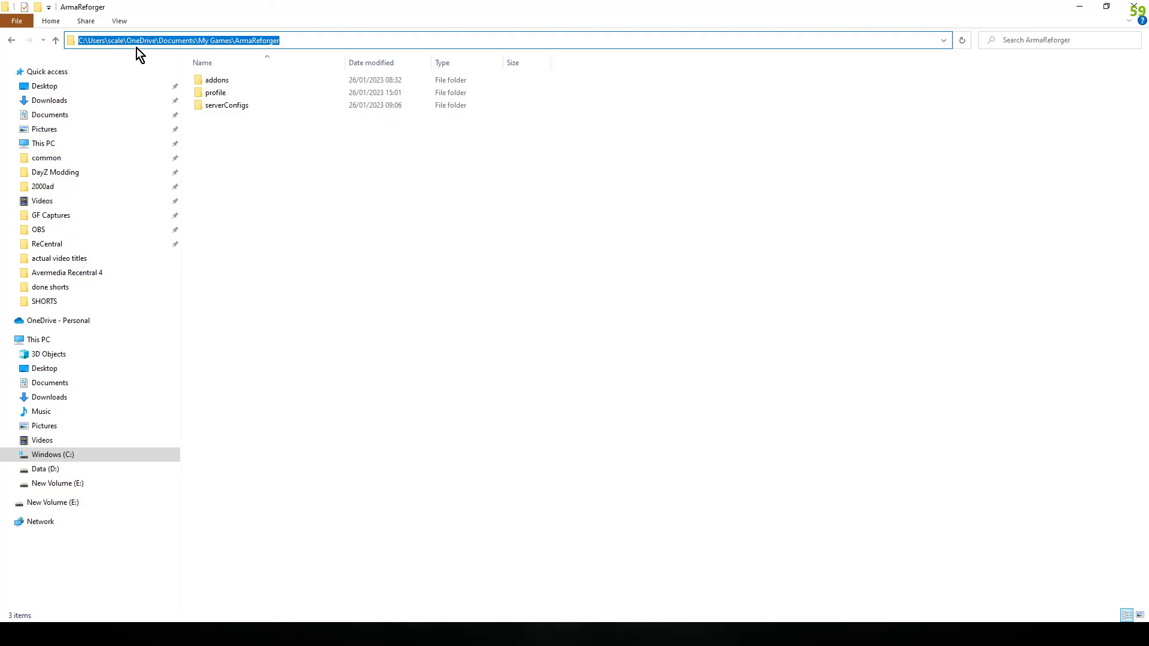
mouse_move(270, 44)
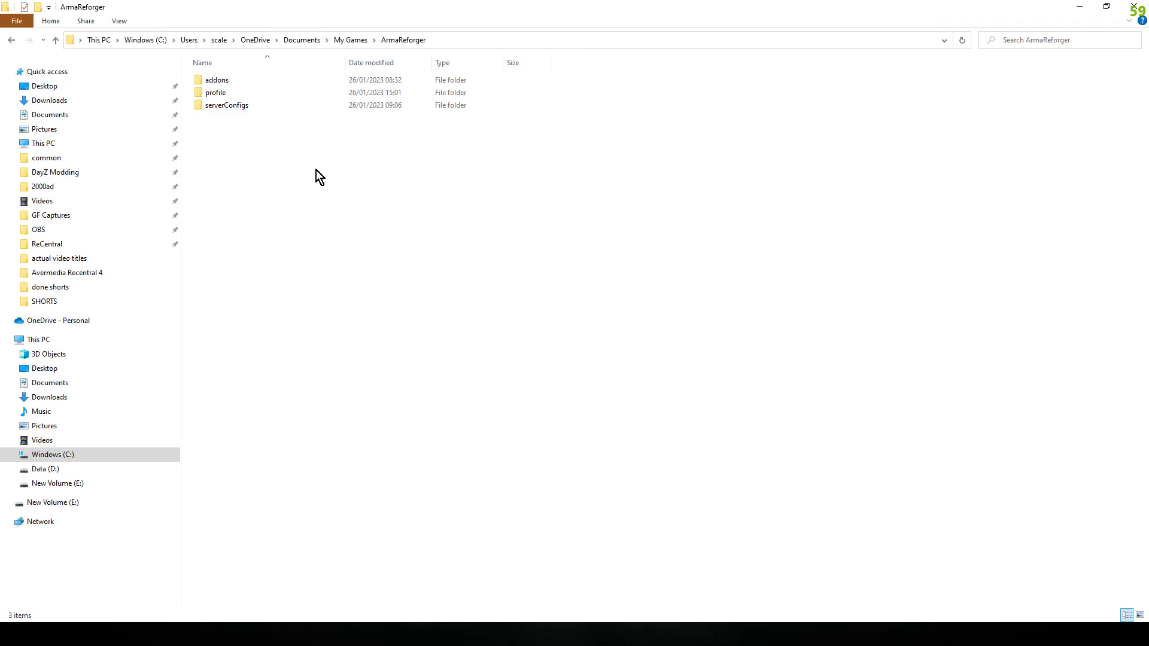
double_click(225, 106)
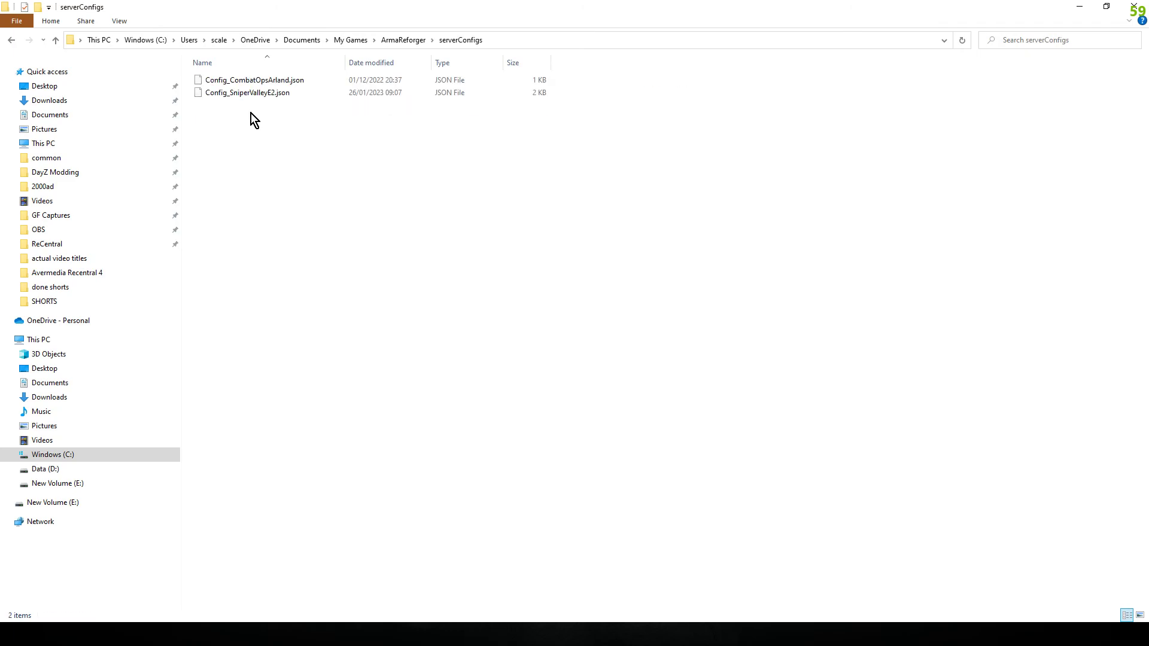
mouse_move(72, 45)
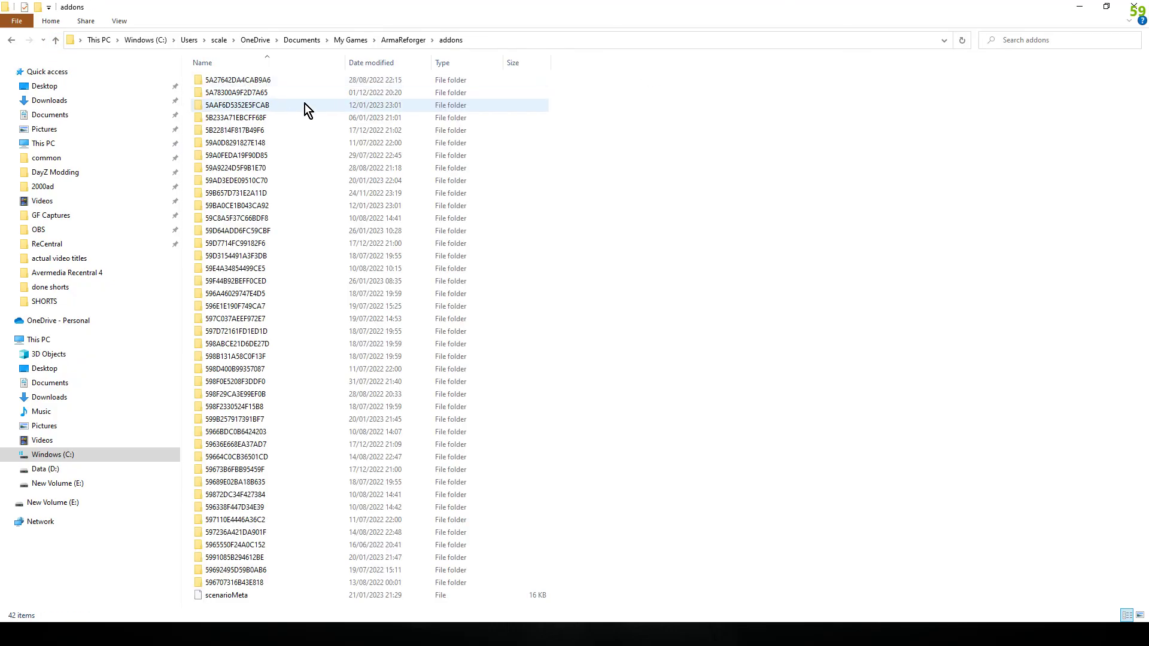
mouse_move(352, 111)
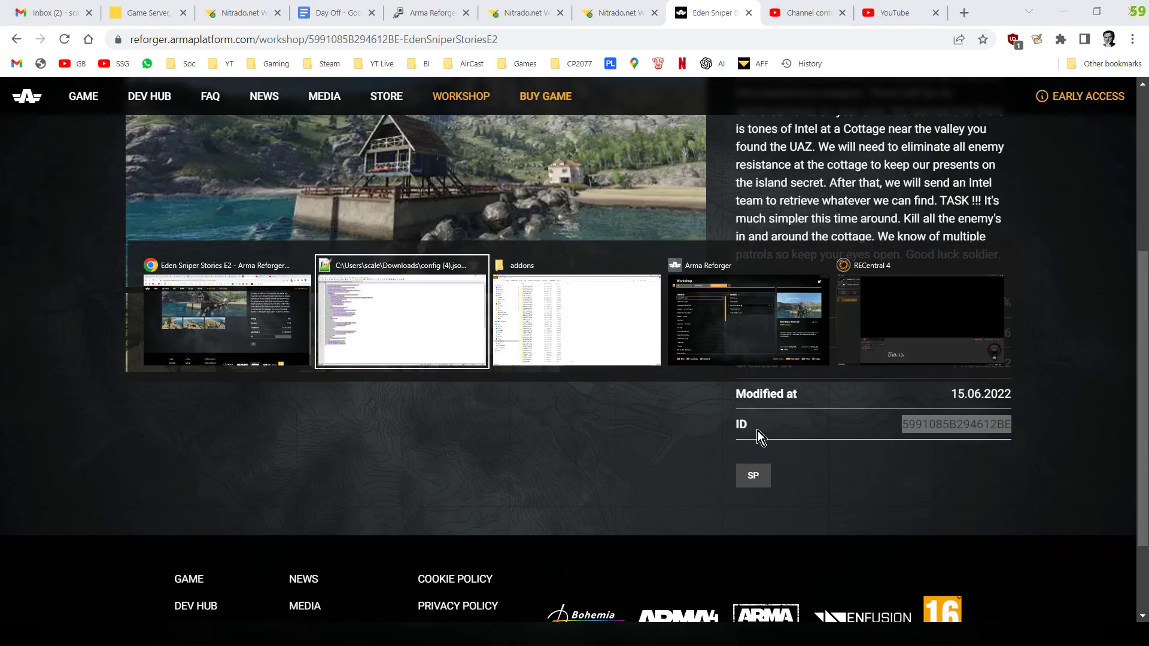
- Search addons for 5991085B294612BE, open that mod folder and bring up actions for ServerData.json
left_click(577, 320)
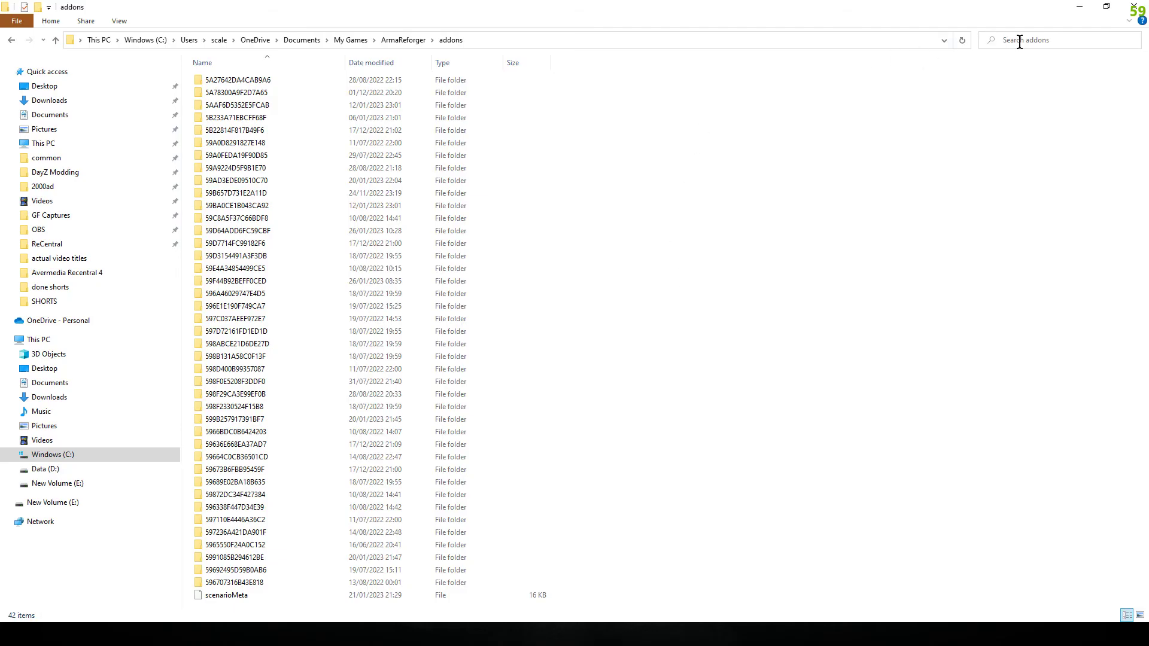
type("5991085B294612BE")
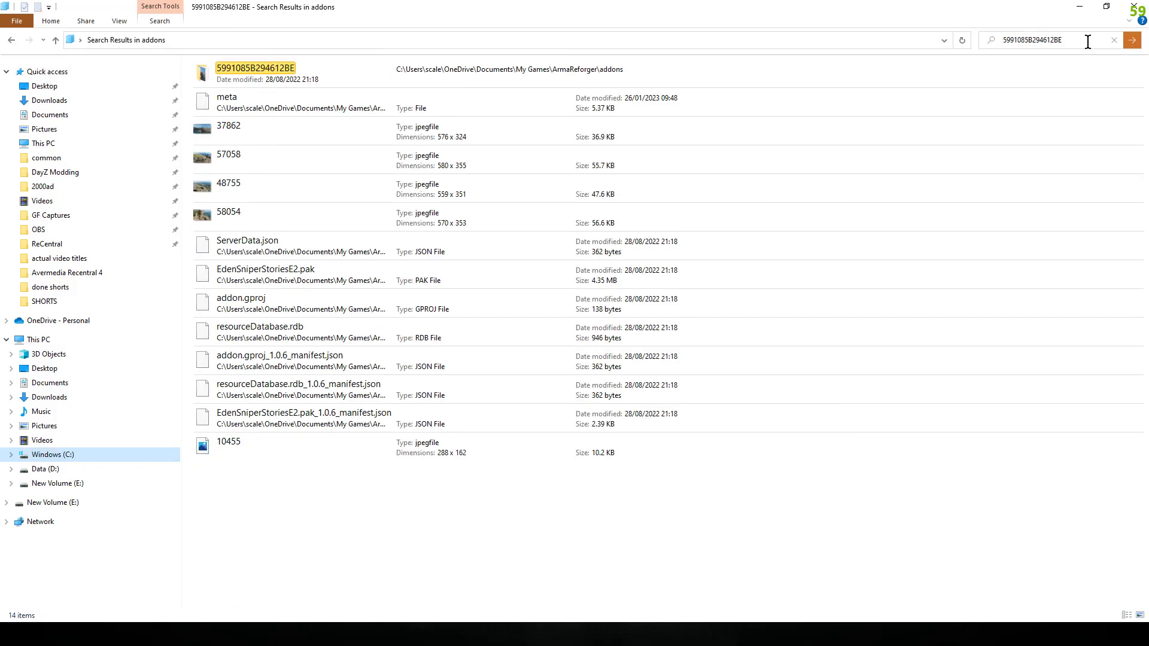
left_click(285, 74)
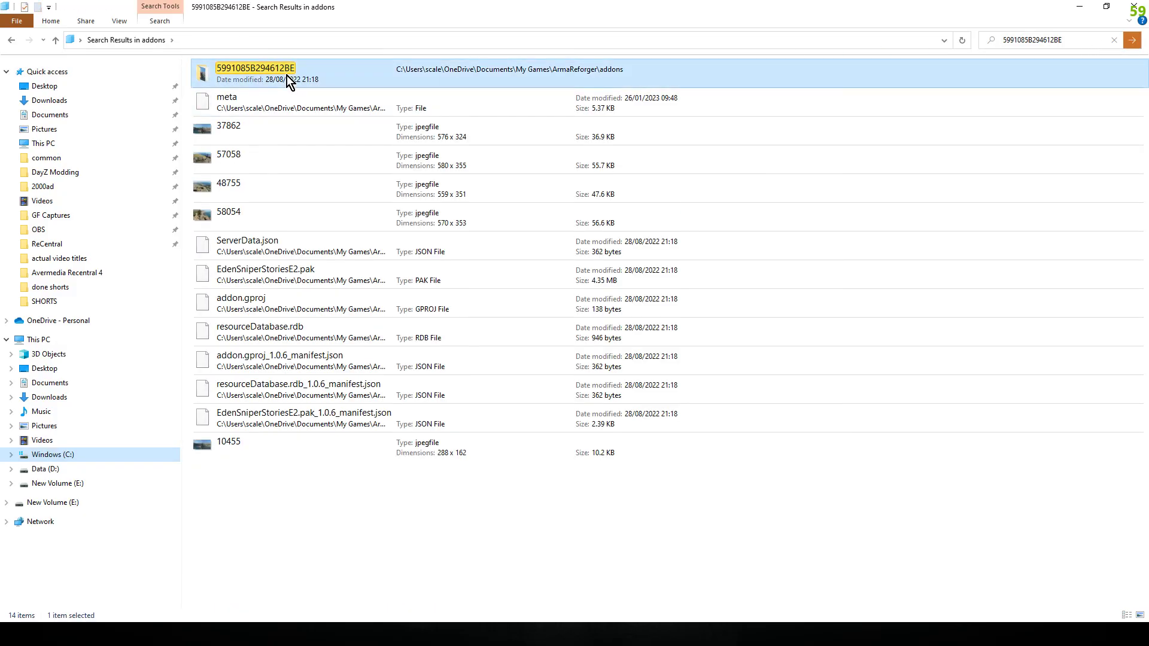
double_click(254, 72)
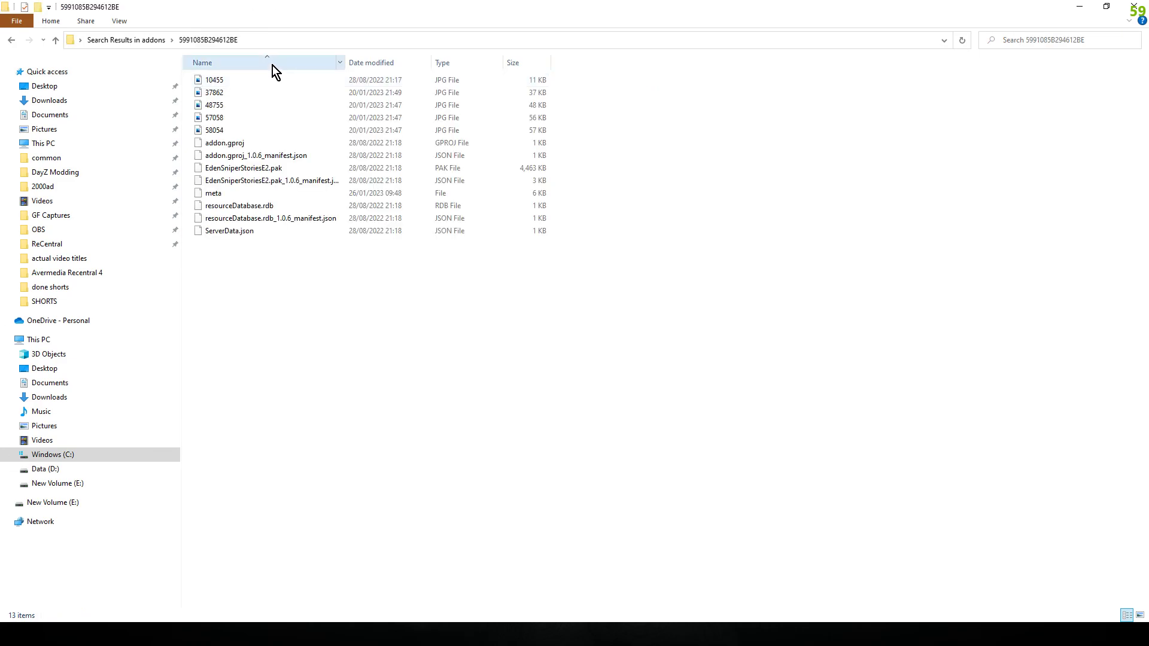
left_click(229, 231)
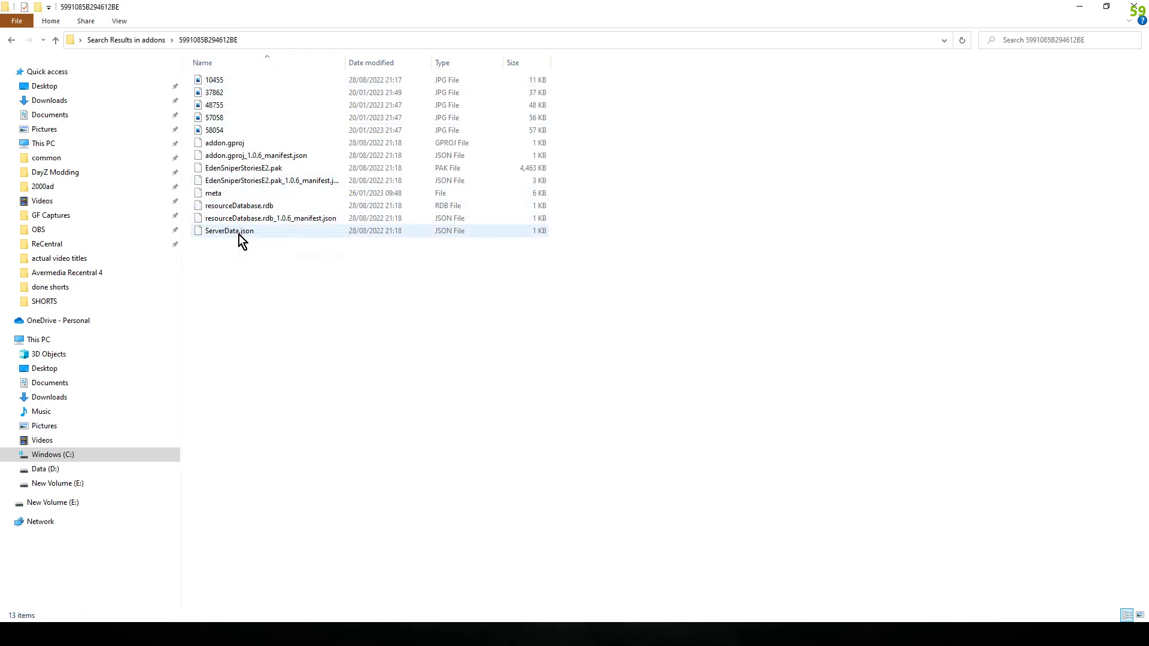
right_click(227, 231)
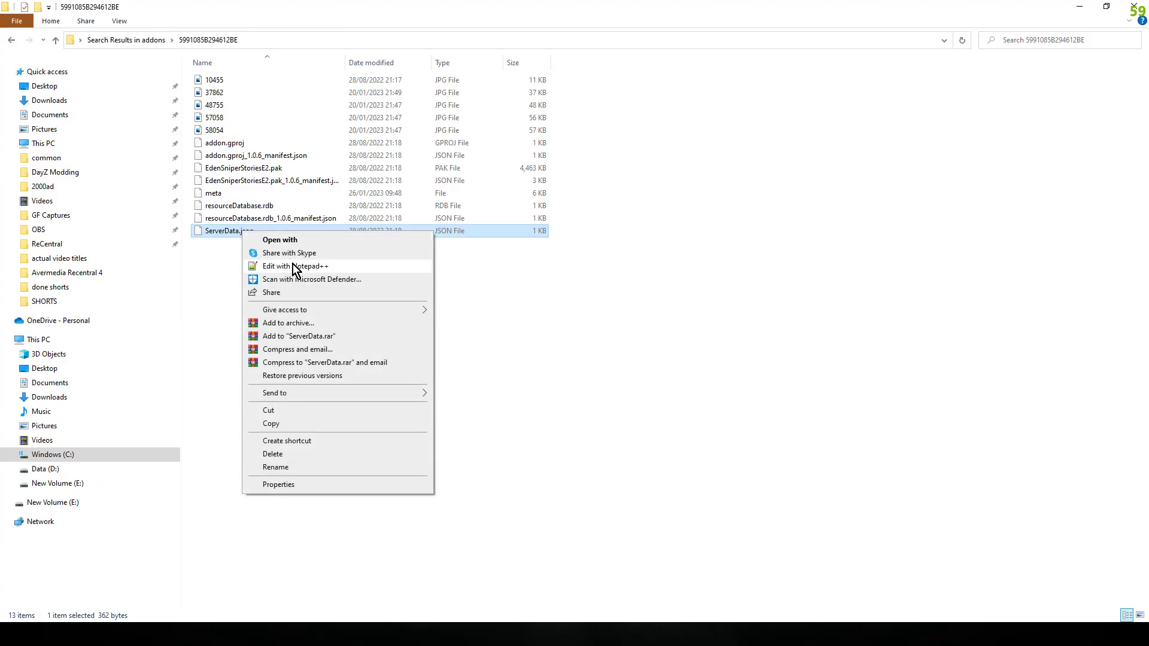
- Open ServerData.json in Notepad++ and select the Sniper Valley E2 gameId value
left_click(298, 266)
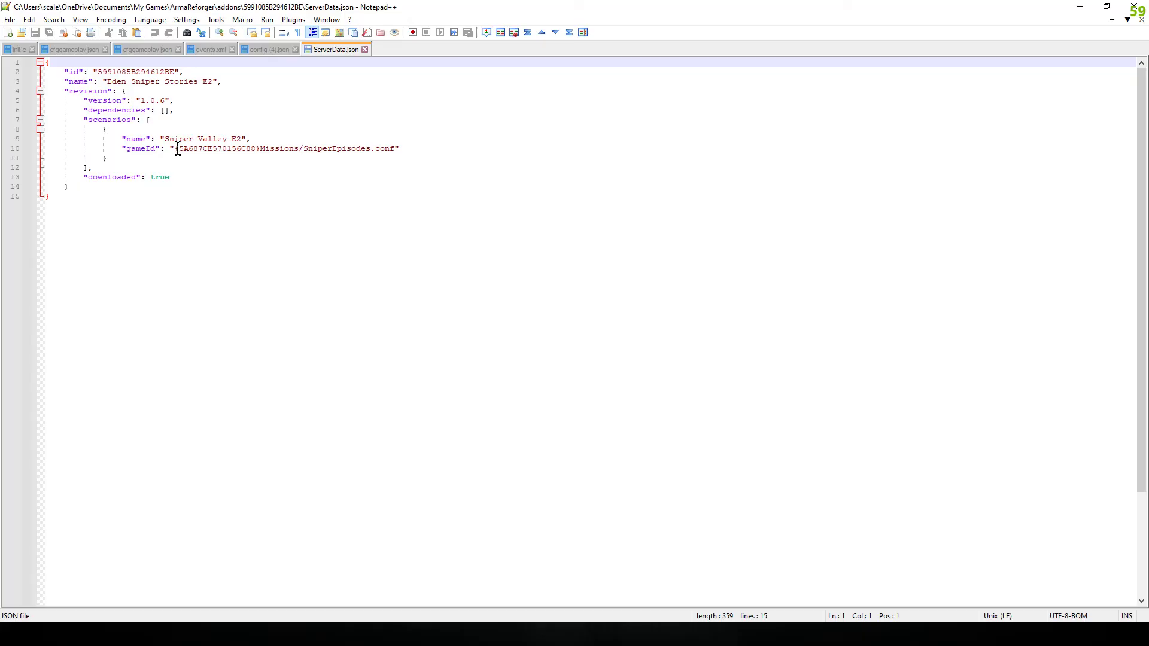
left_click_drag(178, 149, 258, 148)
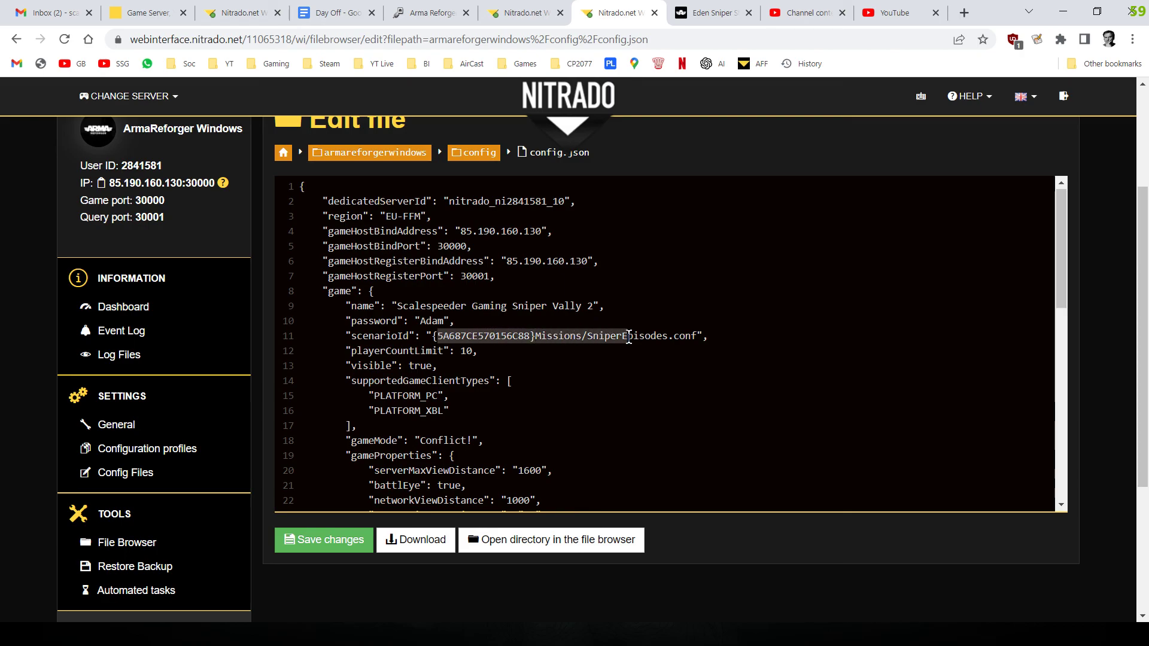
- Paste the copied gameId as the scenarioId value, then move to the PingPerfect guide
right_click(627, 335)
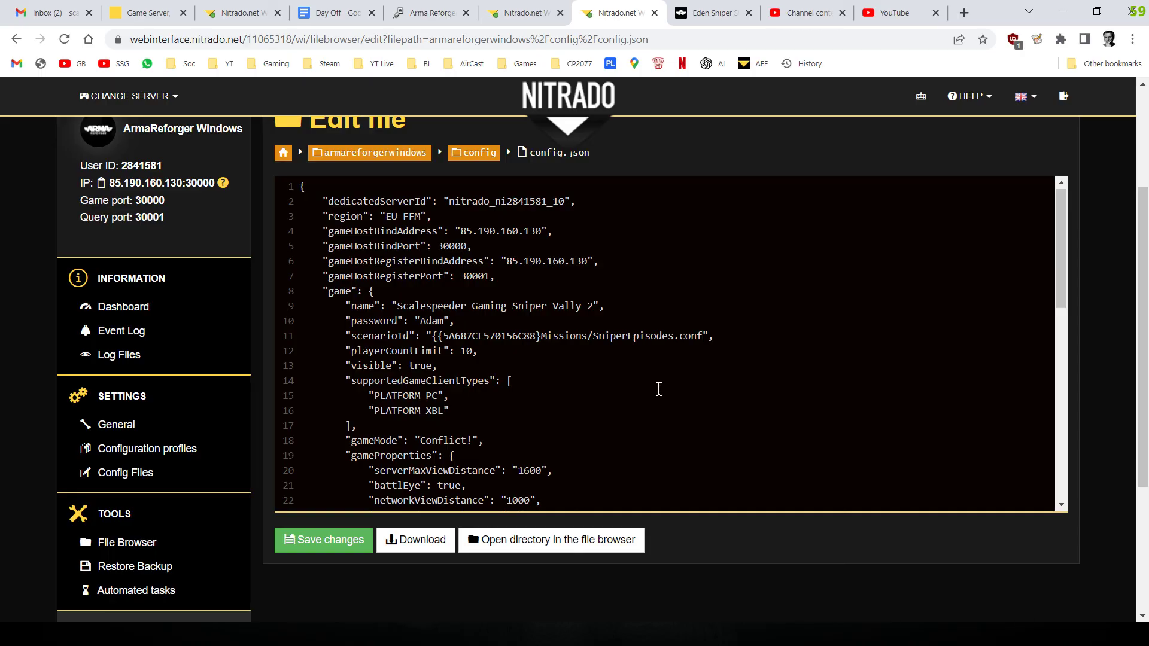
mouse_move(664, 335)
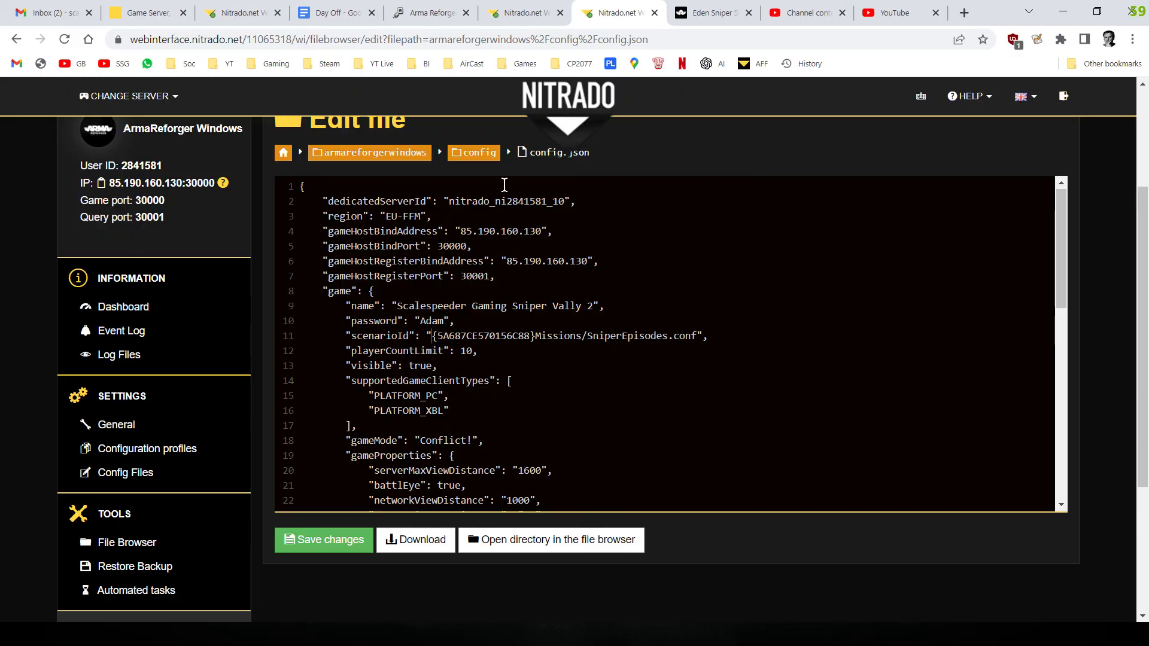
left_click(426, 12)
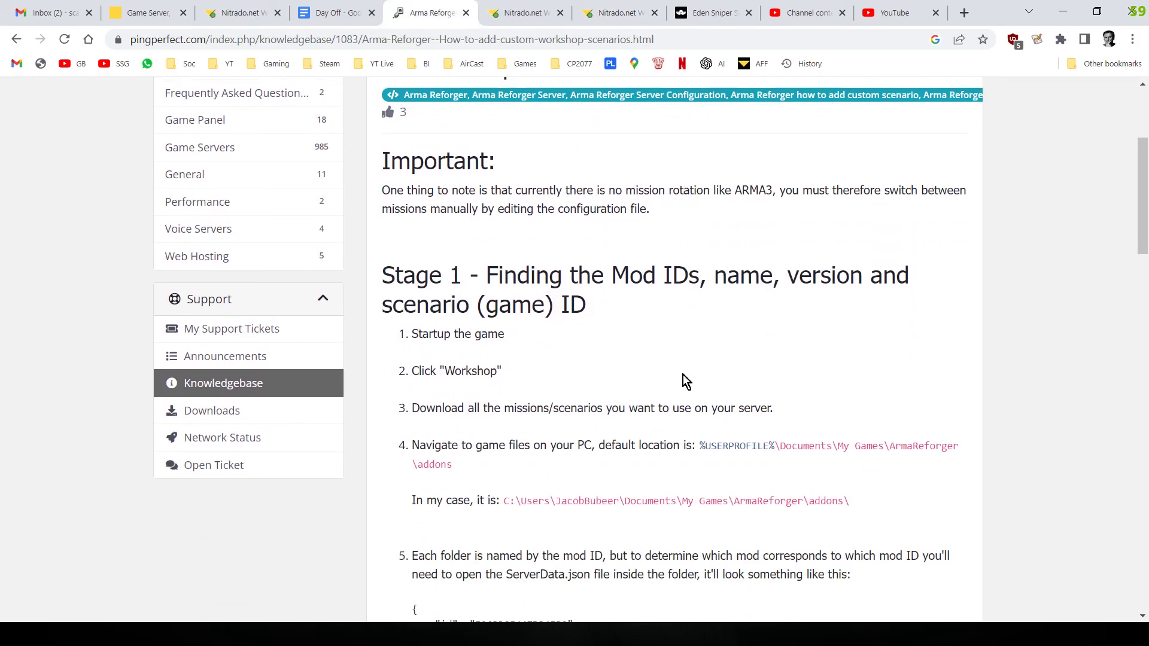
- Scroll the PingPerfect guide down to its Stage 2 mod and scenarioId instructions, then return to other windows
scroll("down", 3)
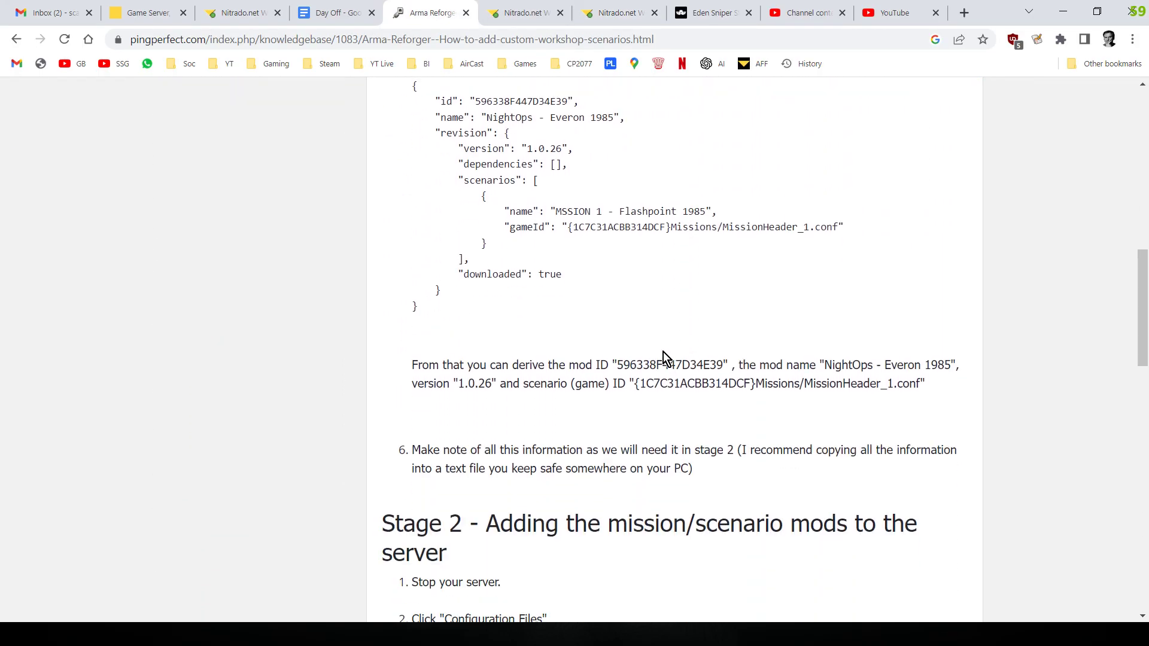
scroll("down", 3)
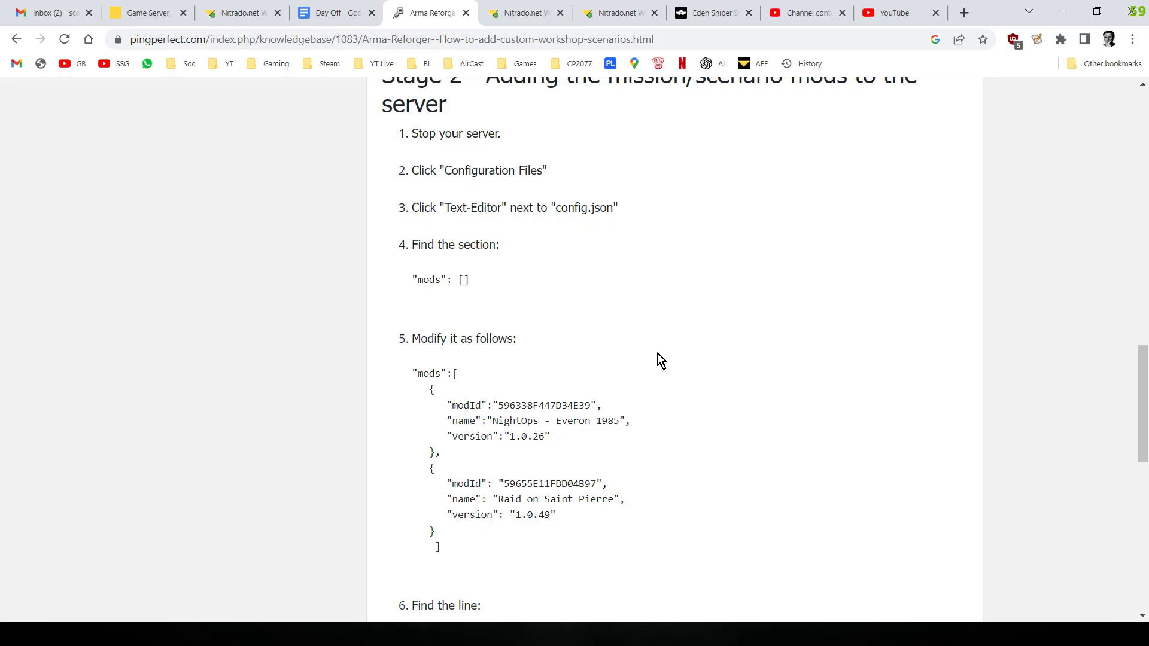
scroll("down", 3)
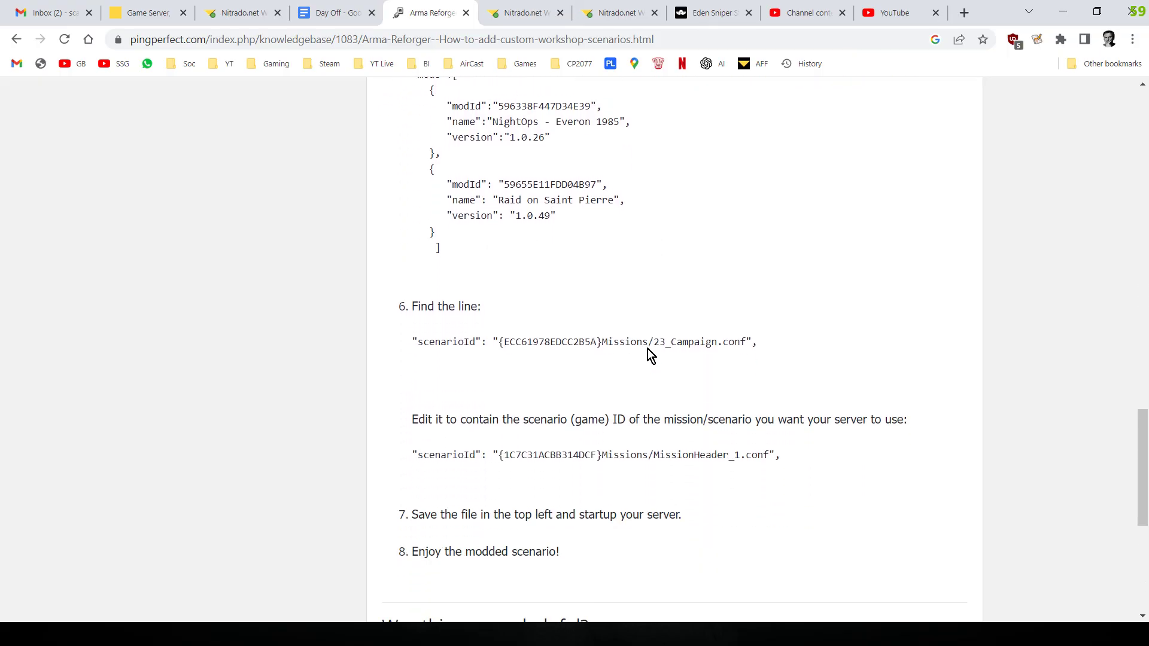
mouse_move(643, 358)
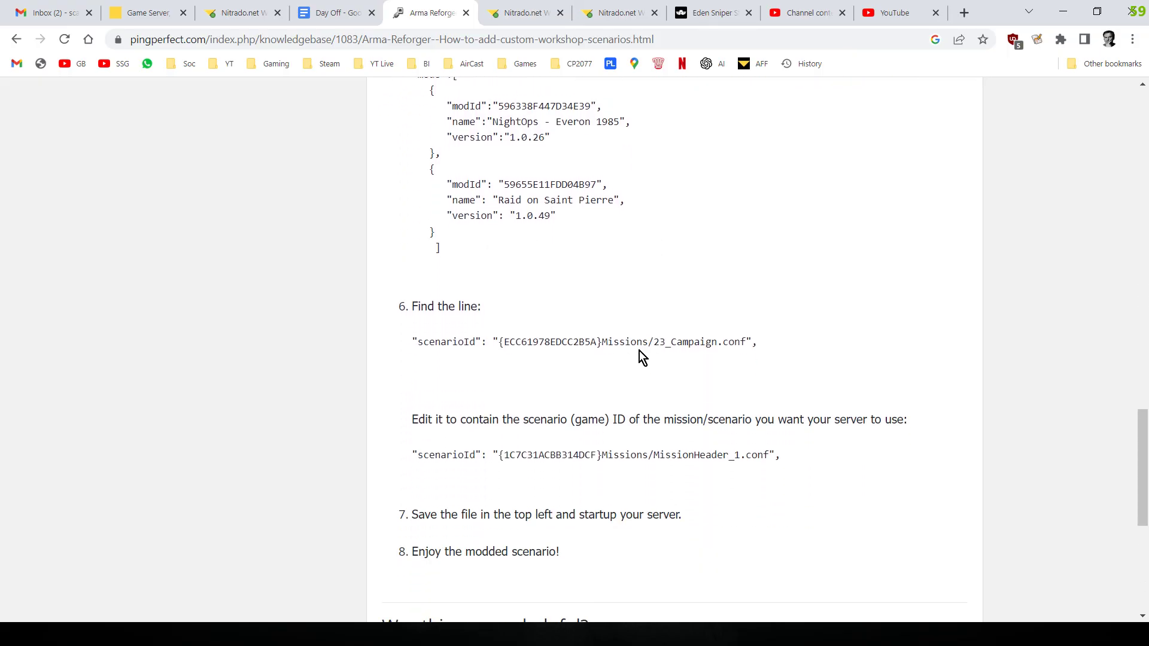
scroll("down", 3)
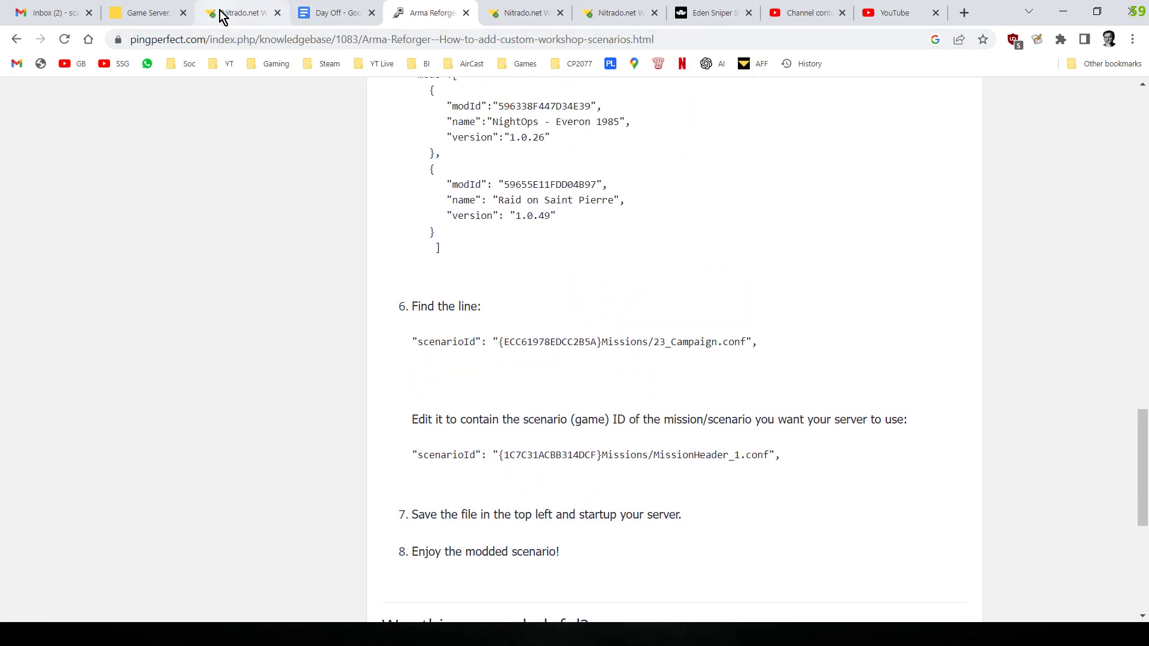
left_click(620, 13)
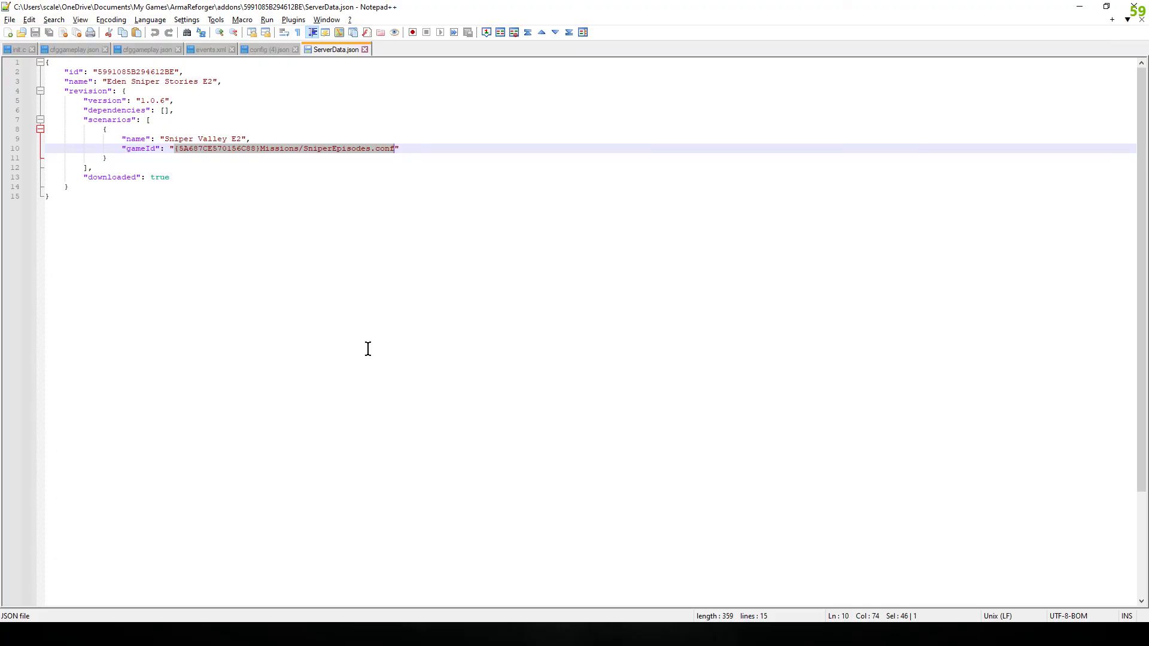
key("alt+tab")
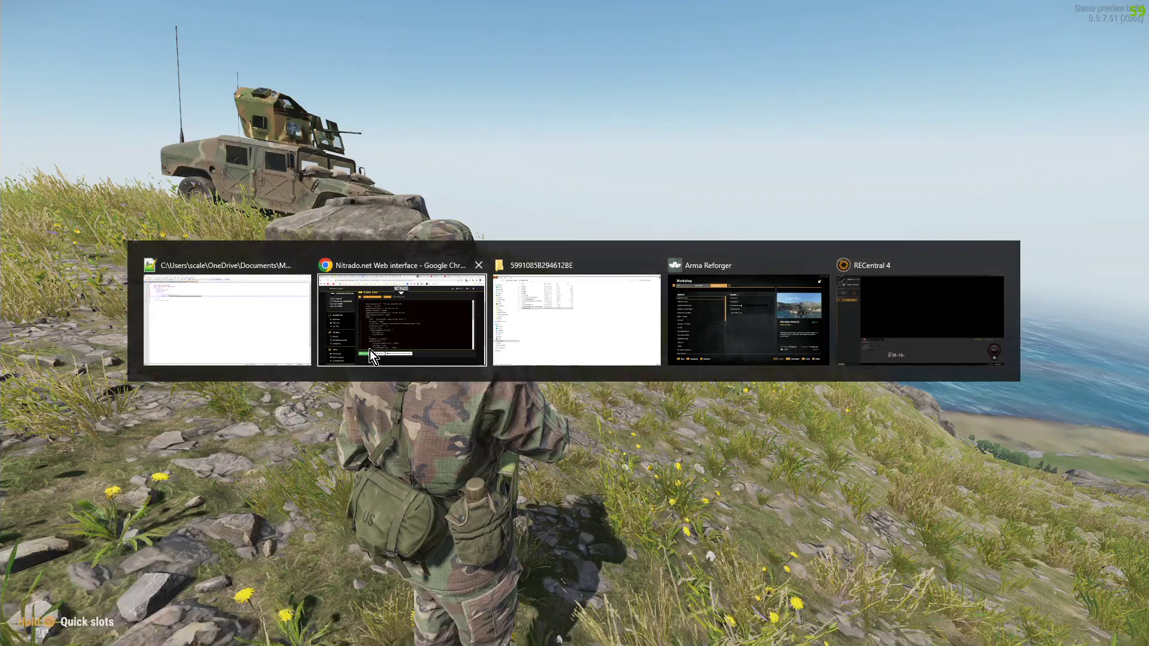